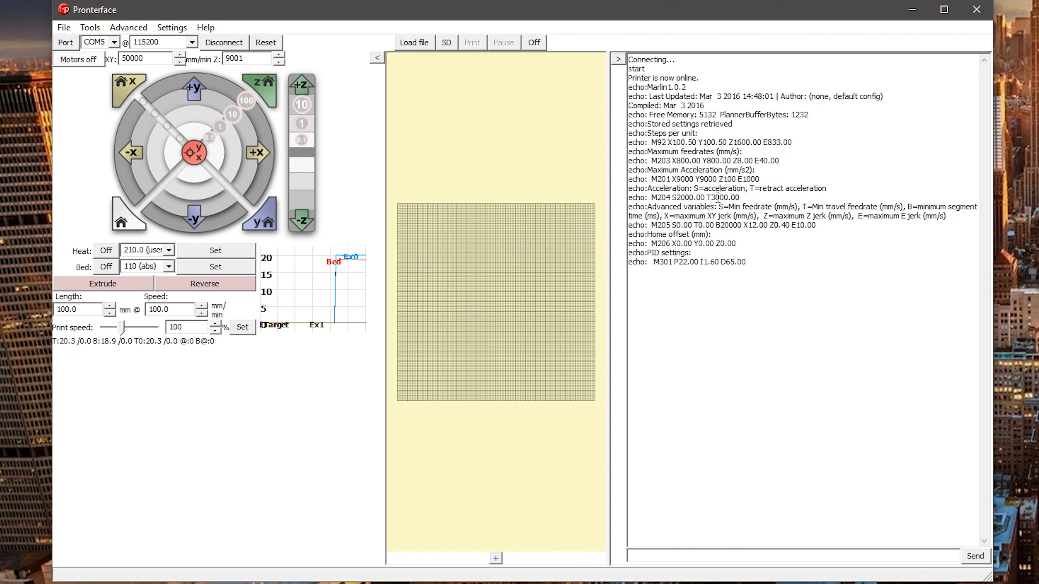
- Send M501 so the printer reloads its stored settings and echoes them in the log
type("M")
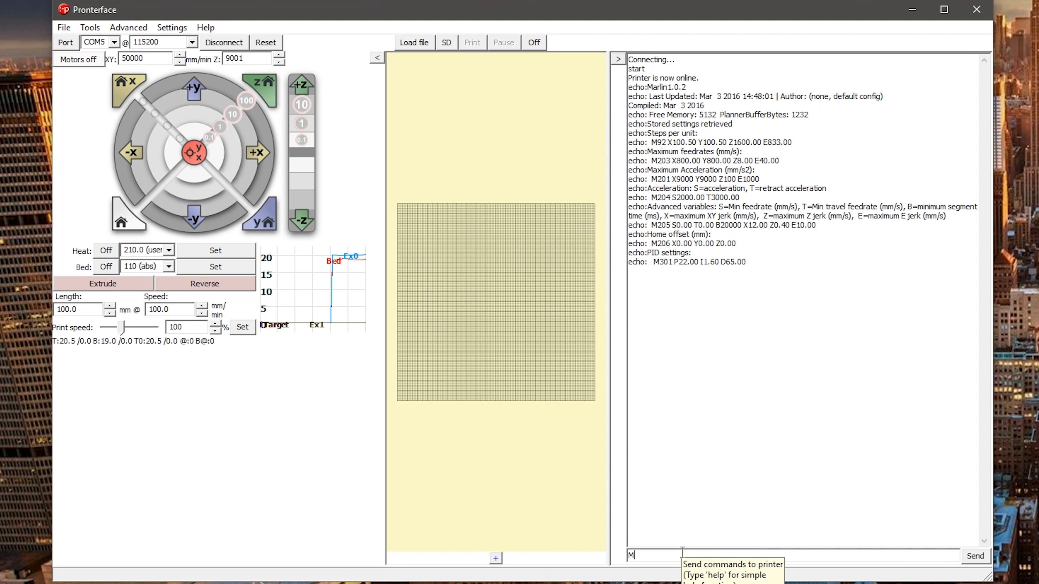
type("501")
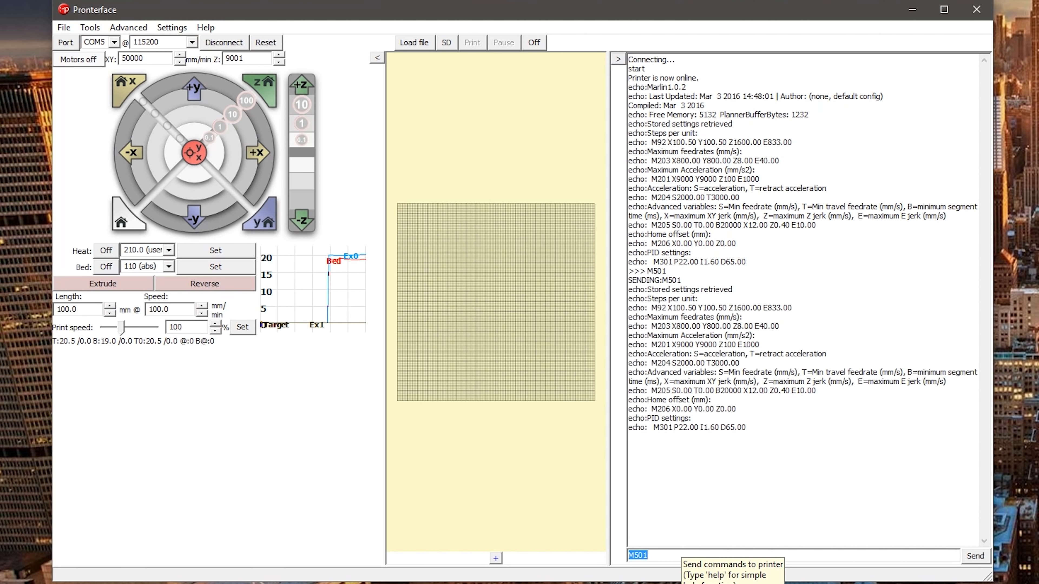
left_click_drag(628, 298, 772, 431)
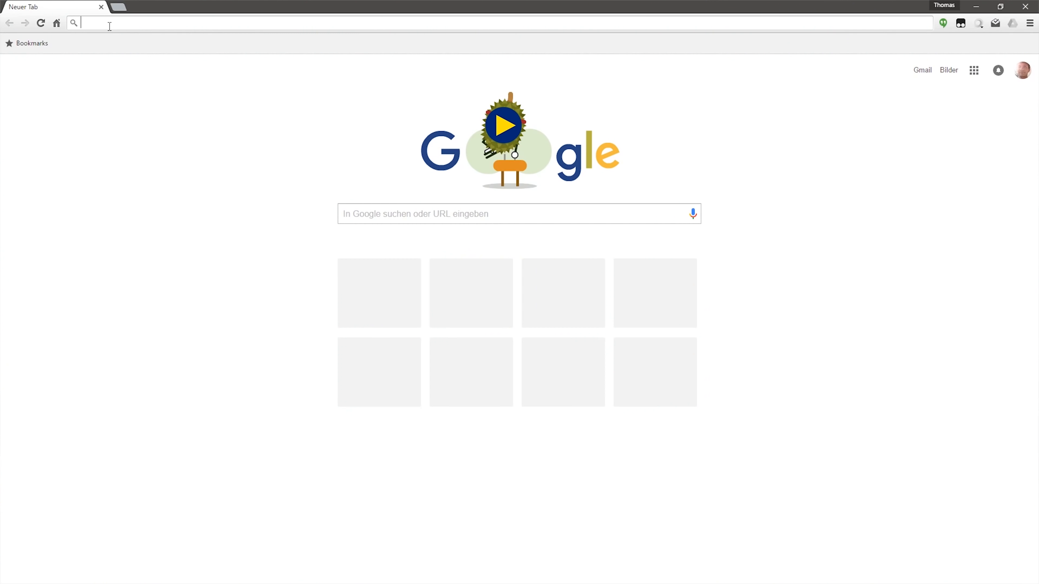
- Visit the arduino.cc software download page, then go to marlinfw.org
type("arduino.cc")
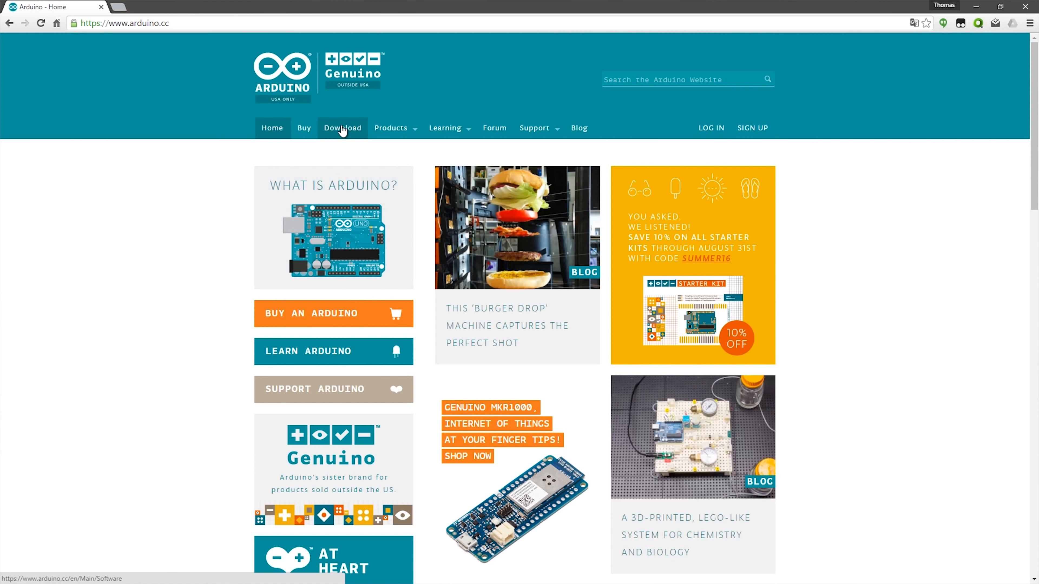
left_click(343, 128)
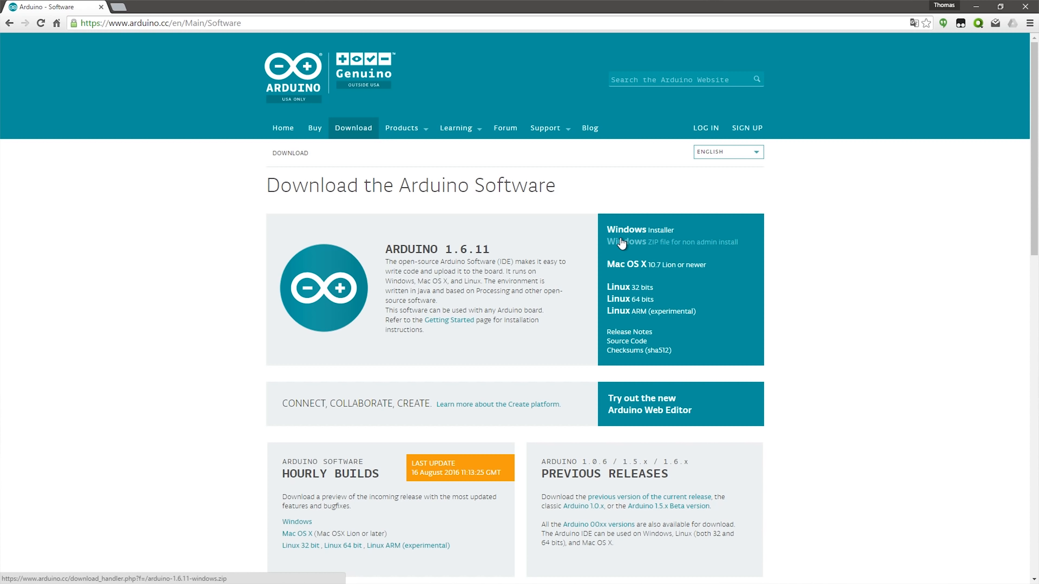
type("marlinfw.org")
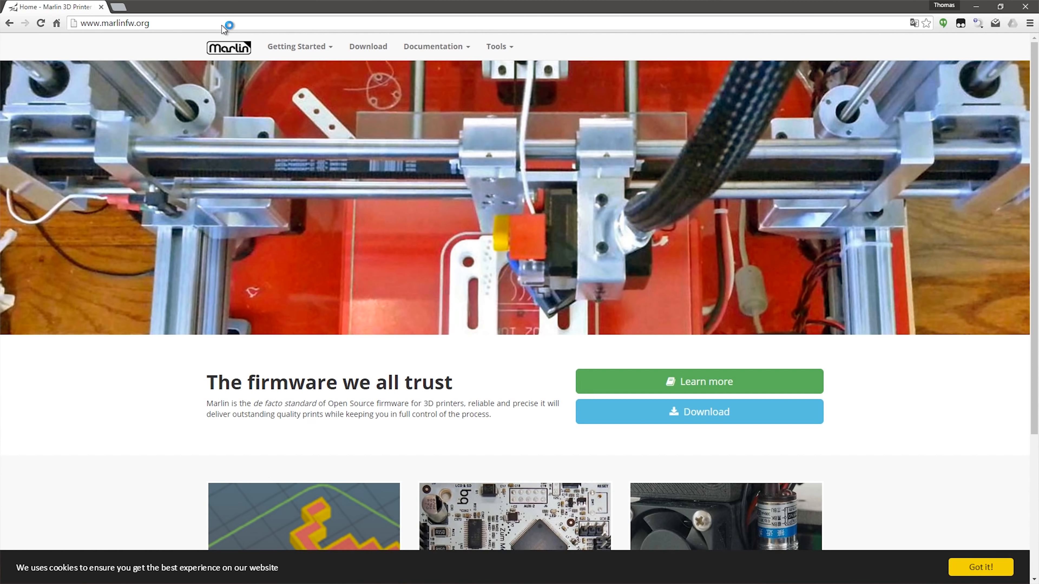
mouse_move(999, 573)
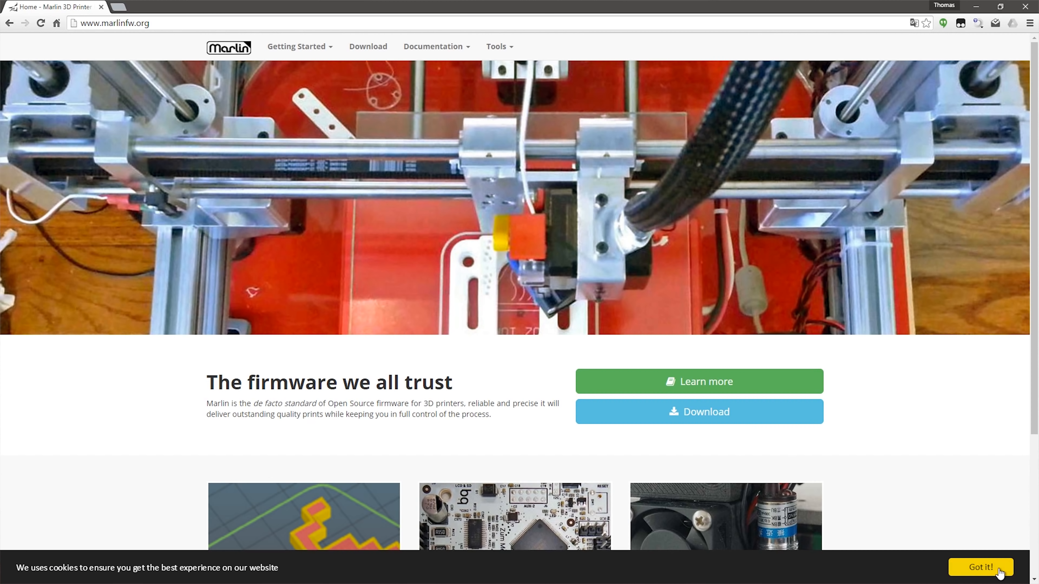
- Follow the Marlin download link to its GitHub repository and download it as a ZIP archive
left_click(698, 411)
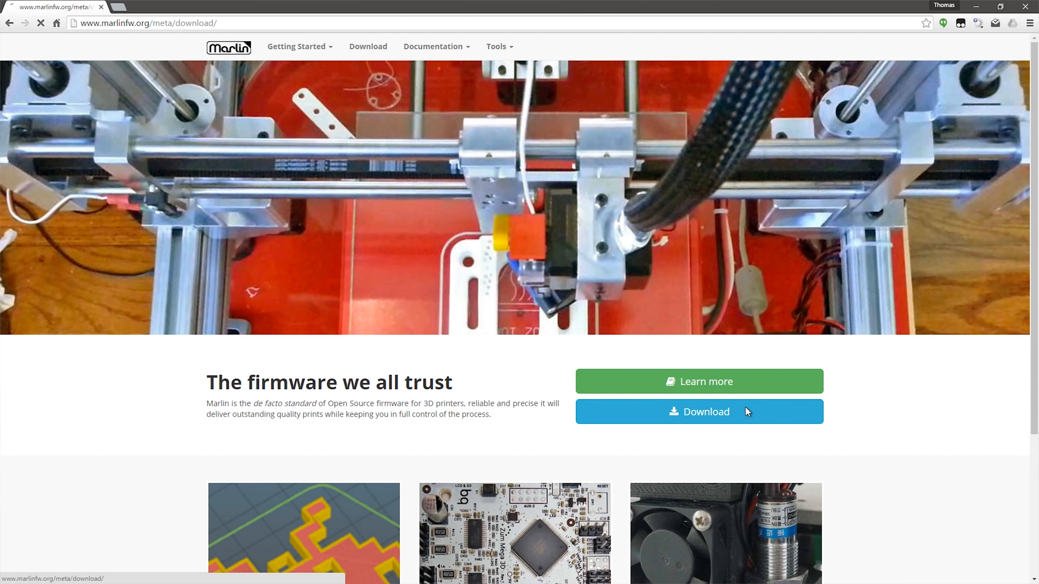
left_click(697, 412)
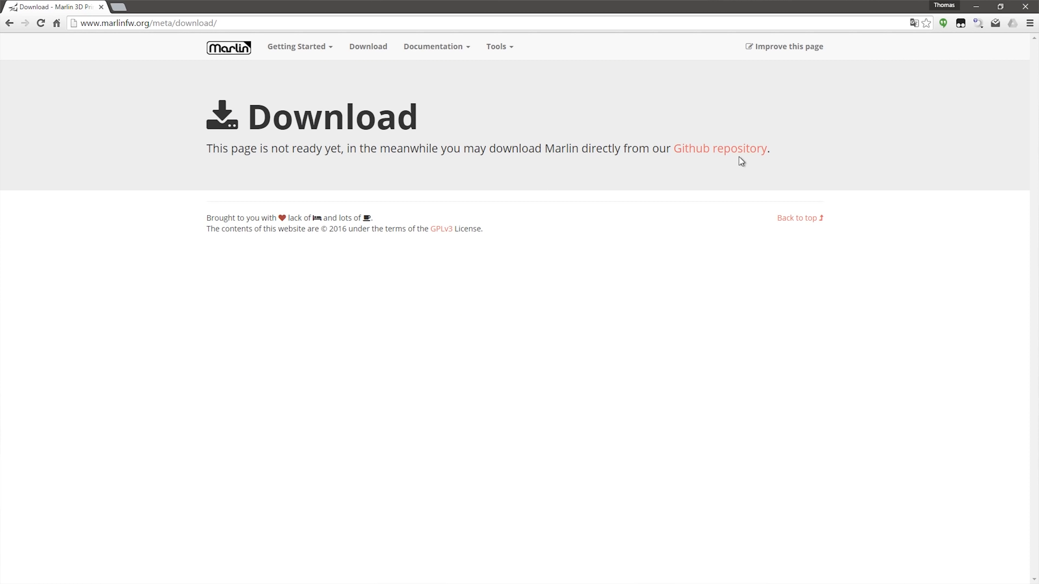
left_click(719, 147)
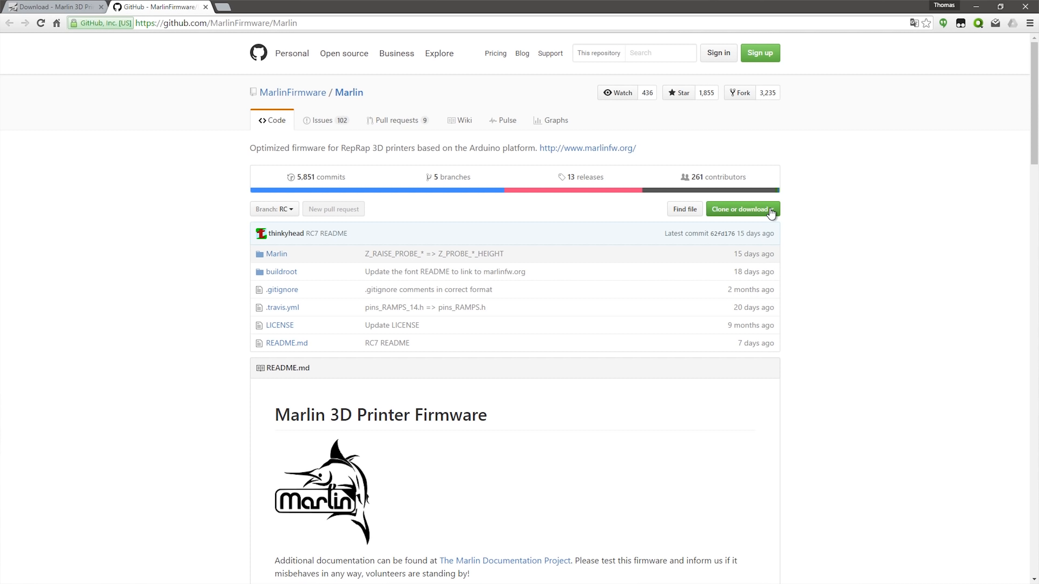
left_click(742, 209)
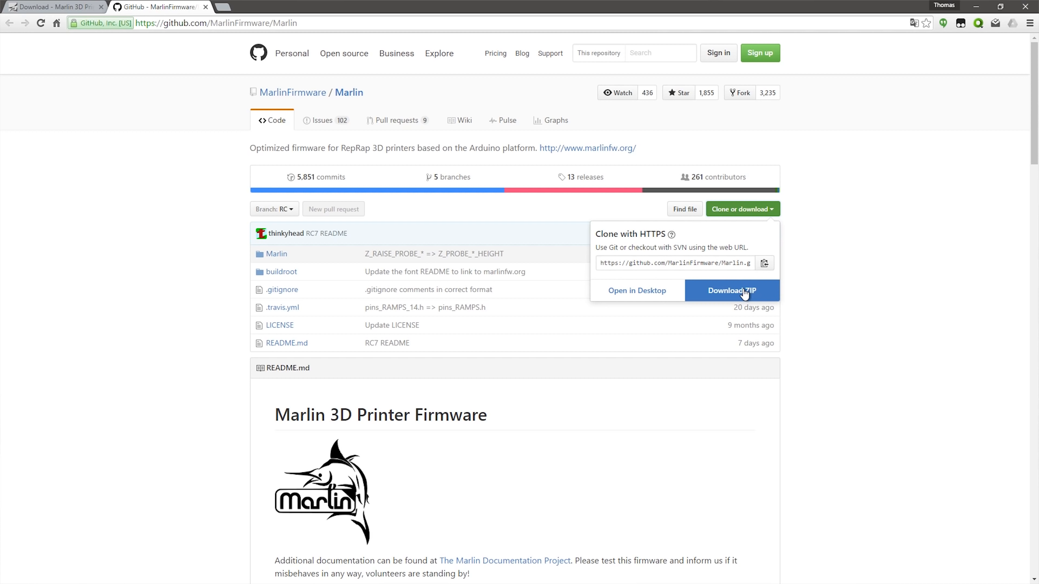
left_click(732, 290)
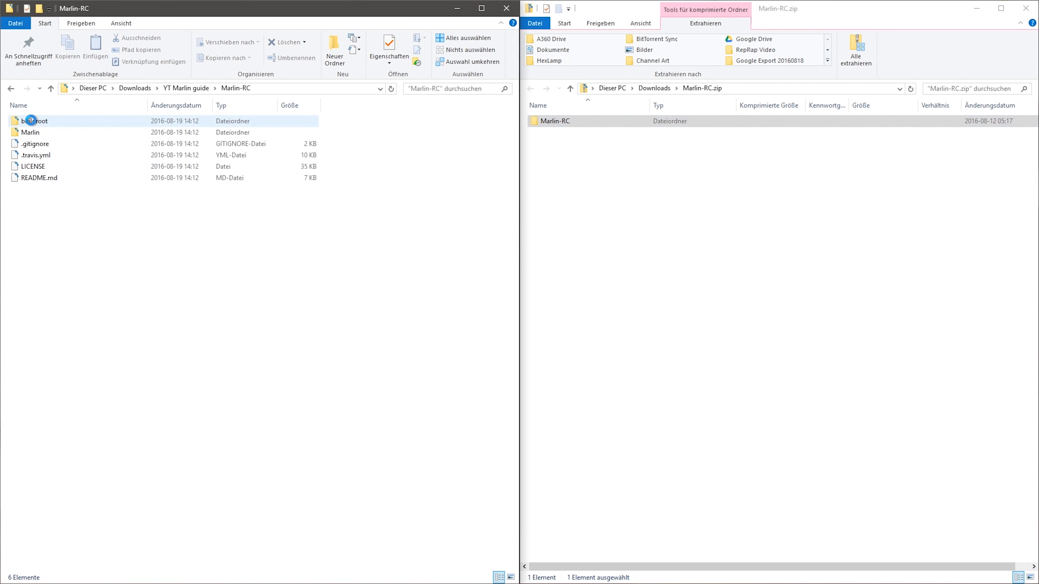
- Open Marlin.ino from the extracted Marlin-RC folder so the sketch loads in the IDE
double_click(30, 132)
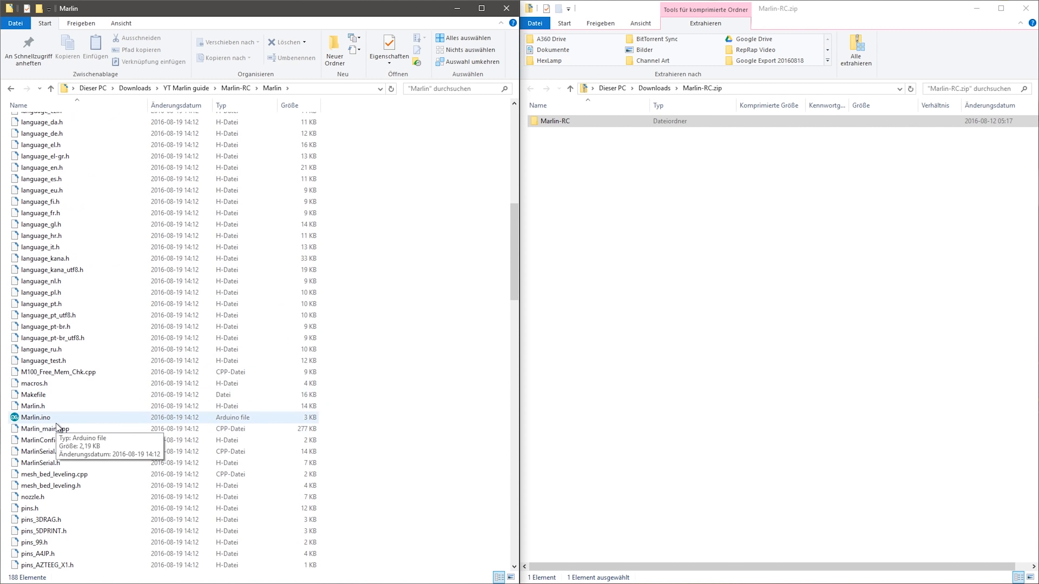
double_click(33, 417)
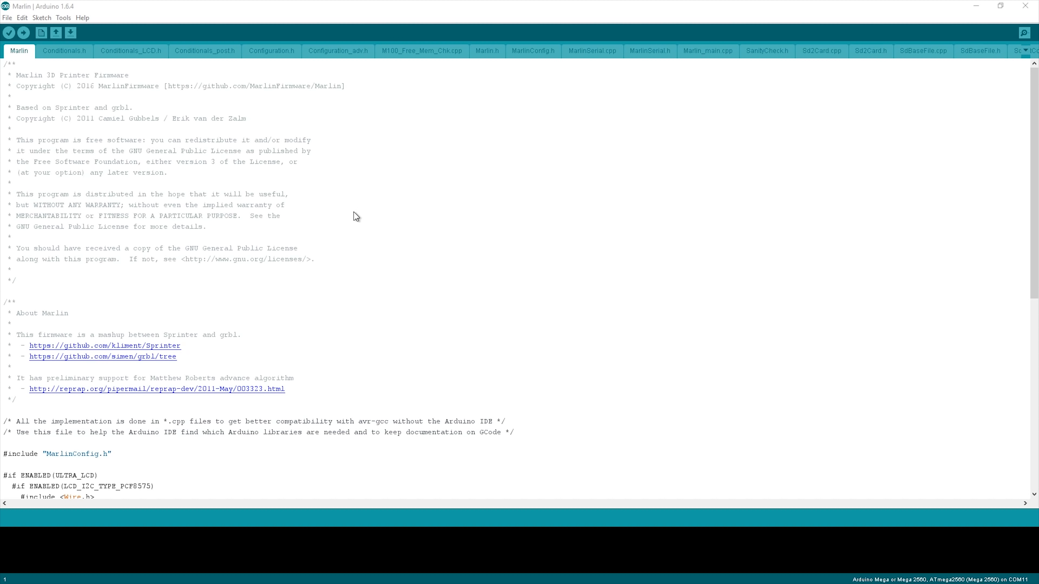
- View Configuration.h (glancing at Configuration_adv.h) and scroll to the Delta and SCARA notes
left_click(271, 50)
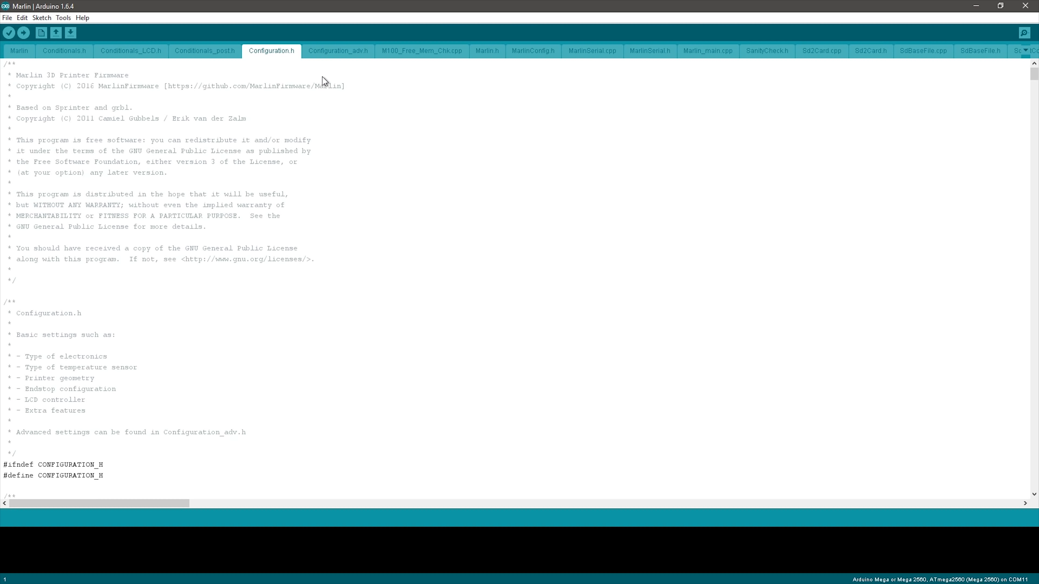
left_click(338, 51)
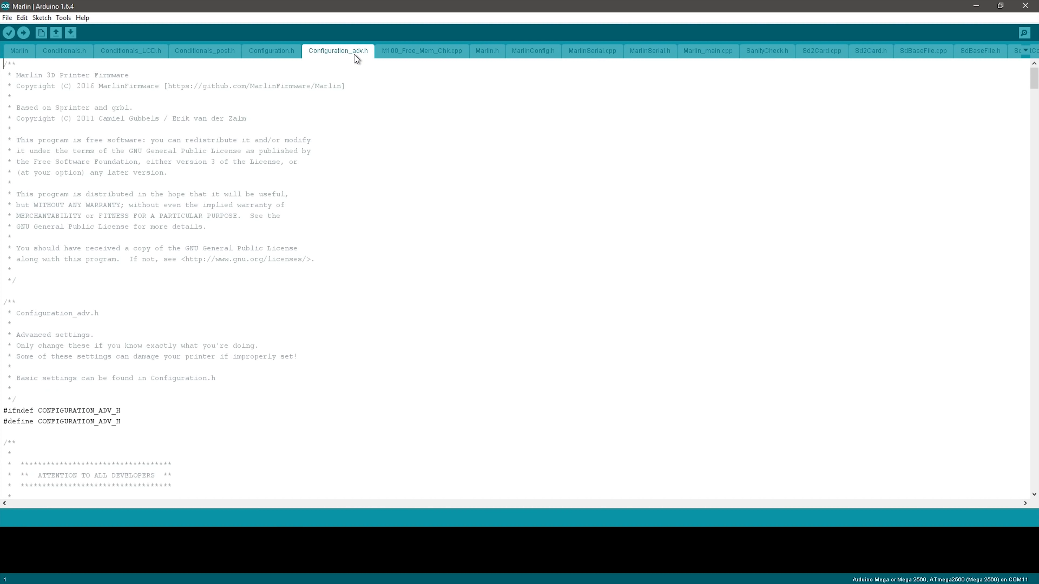
mouse_move(240, 175)
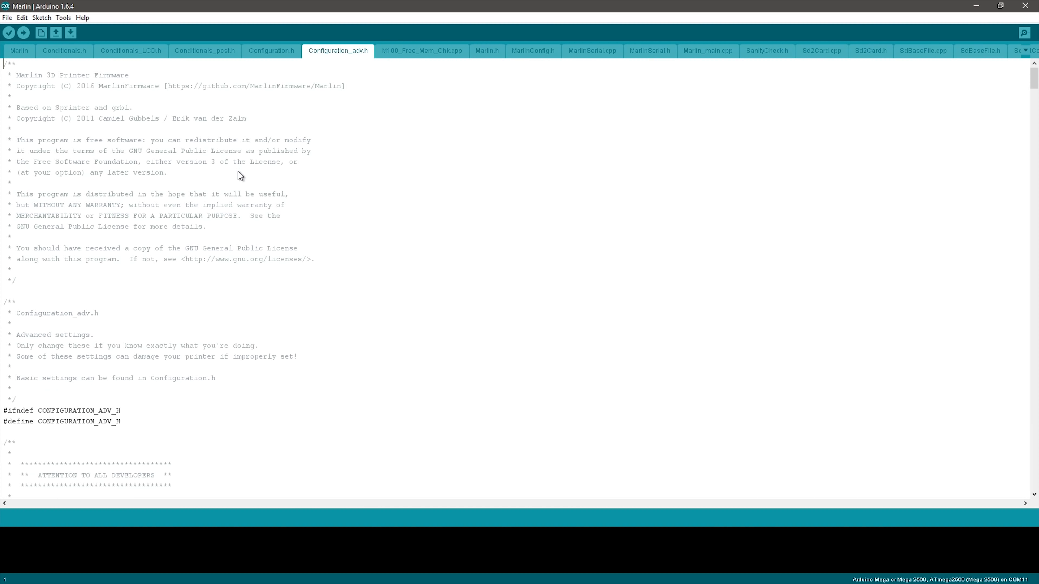
left_click(270, 50)
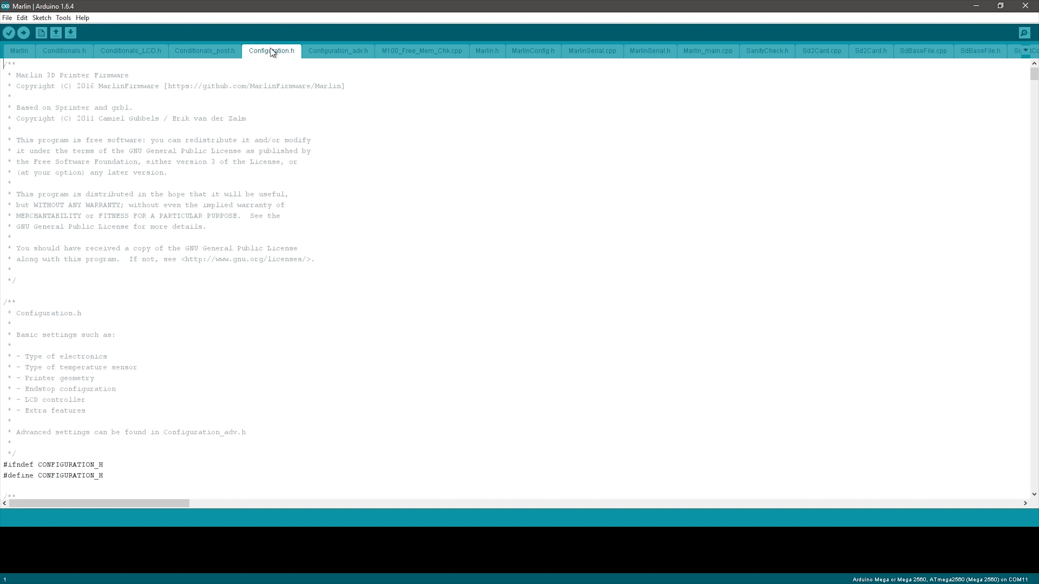
mouse_move(365, 331)
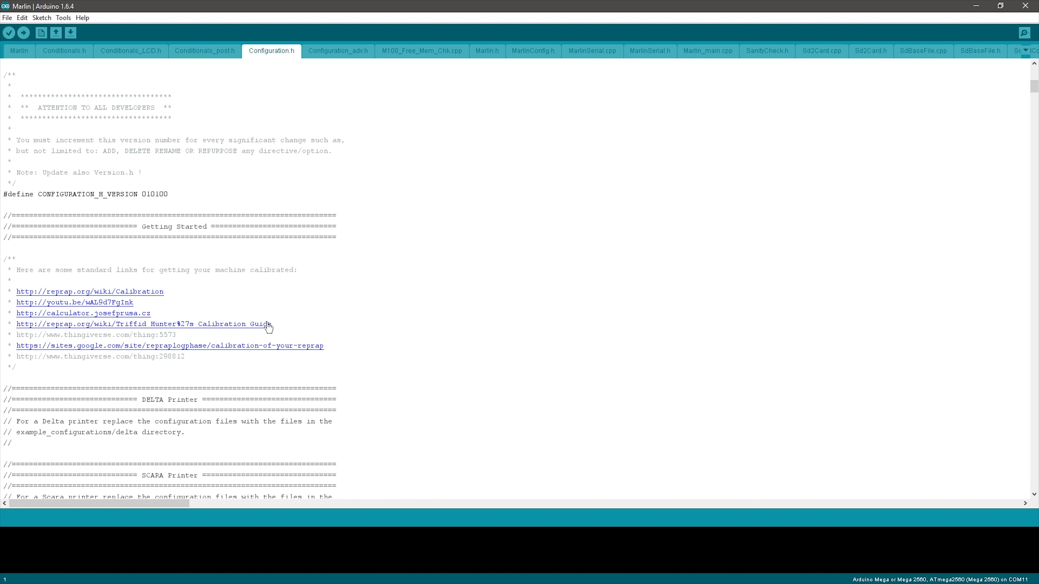
scroll("down", 3)
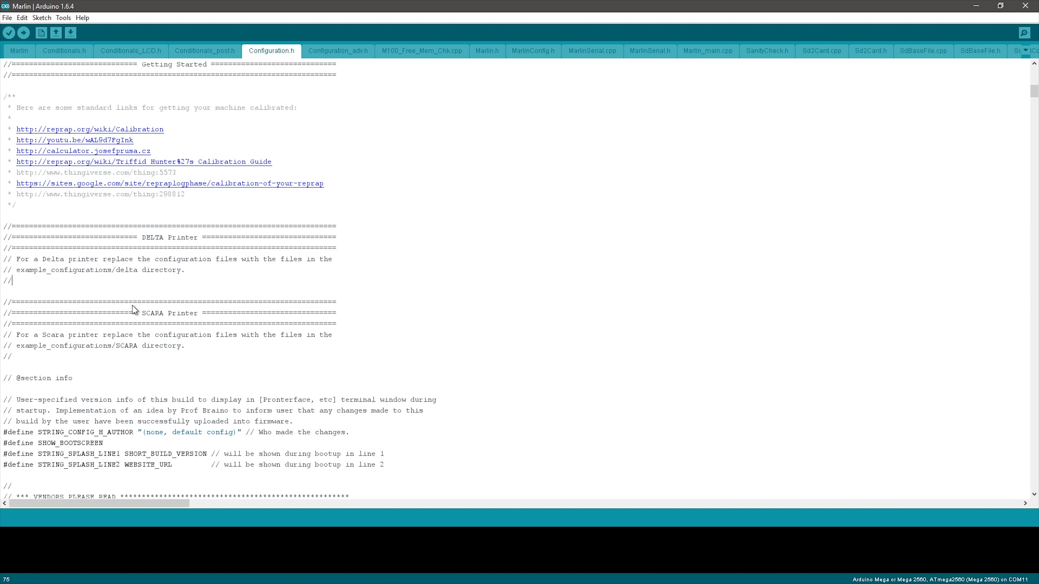
left_click(219, 368)
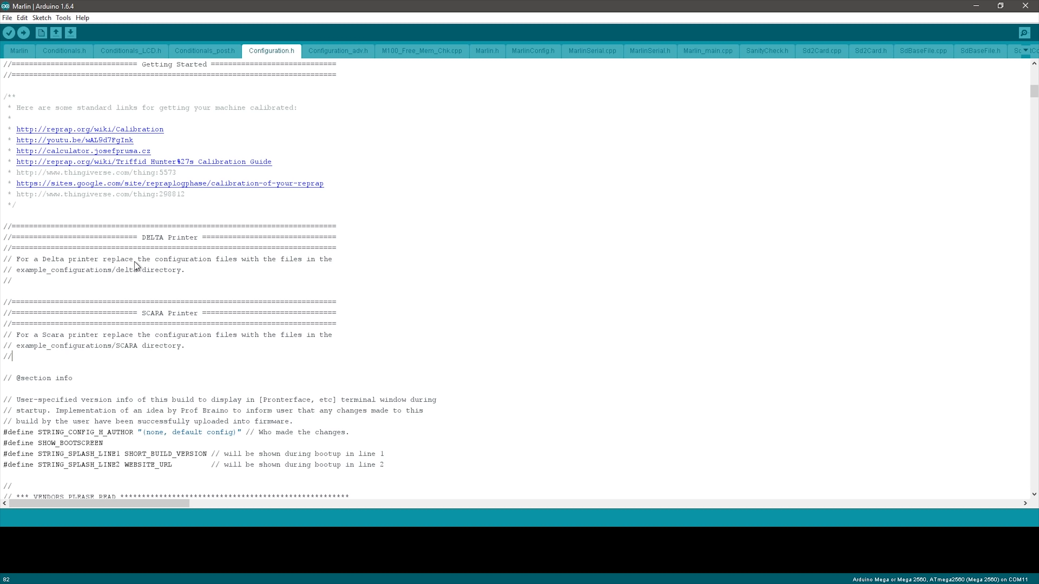
mouse_move(148, 312)
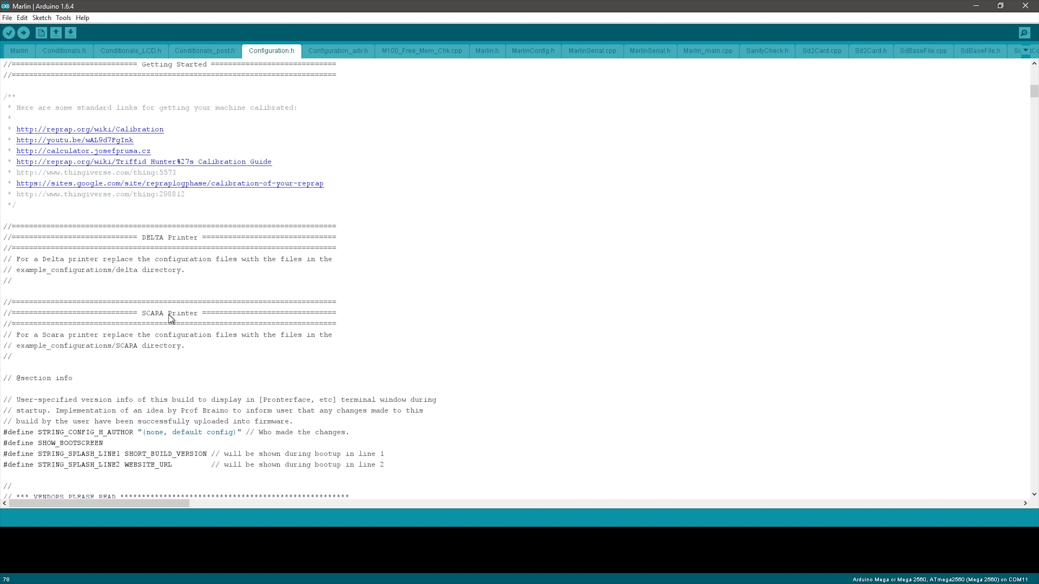
mouse_move(169, 311)
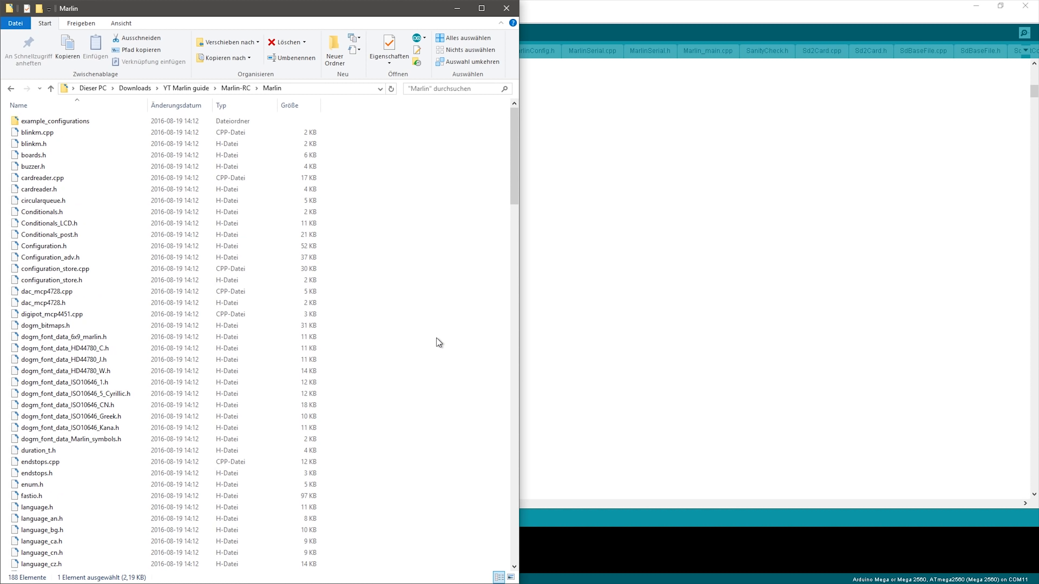
mouse_move(61, 121)
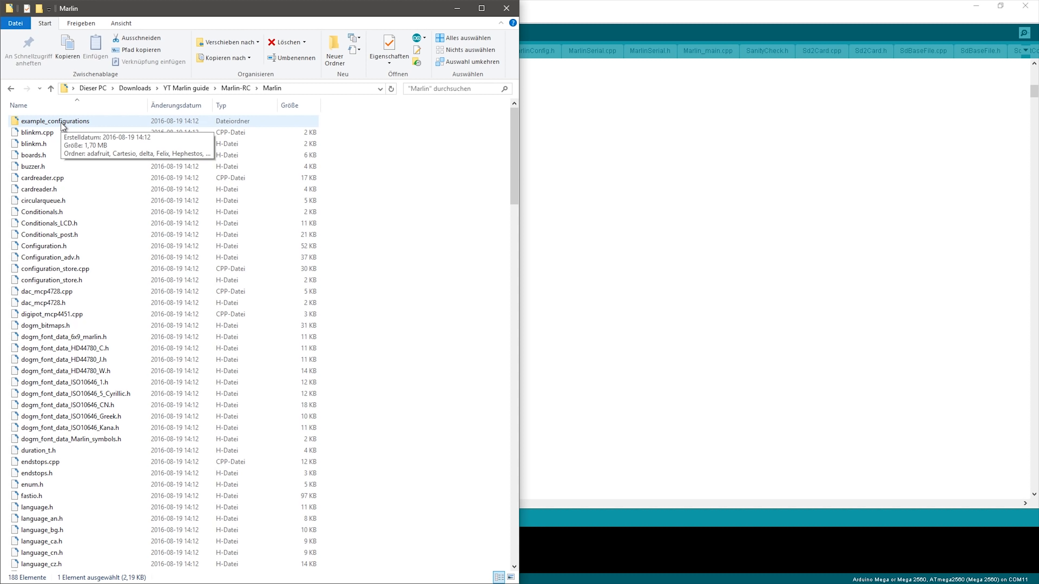
- Browse example_configurations into the delta and generic delta folders
double_click(55, 121)
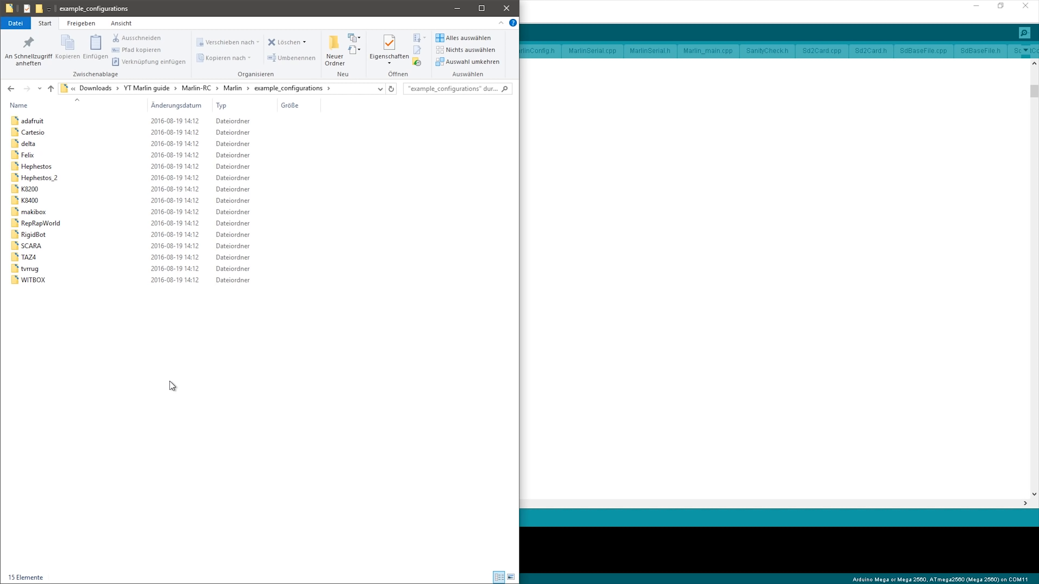
mouse_move(168, 386)
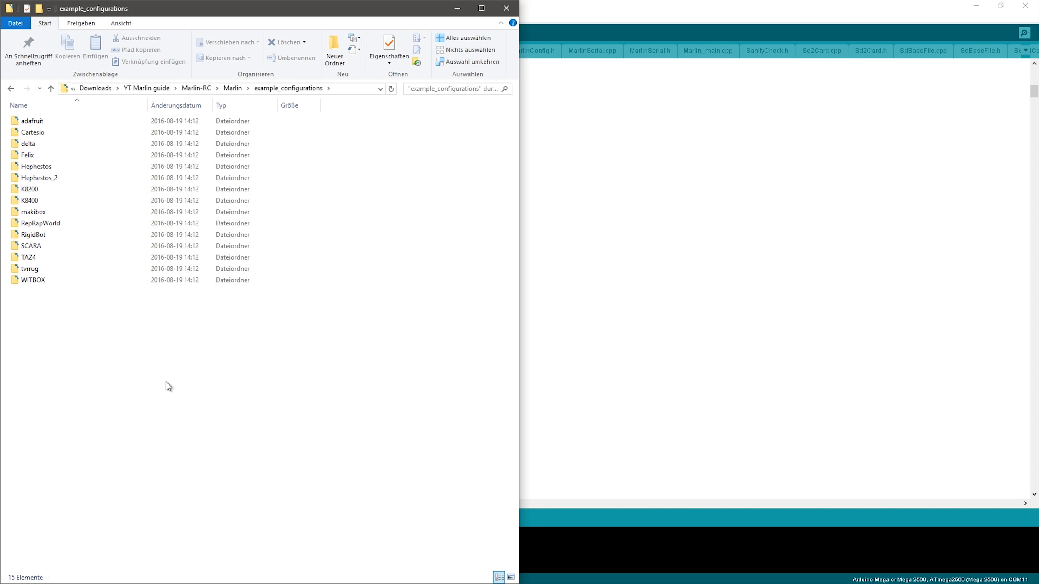
left_click(28, 144)
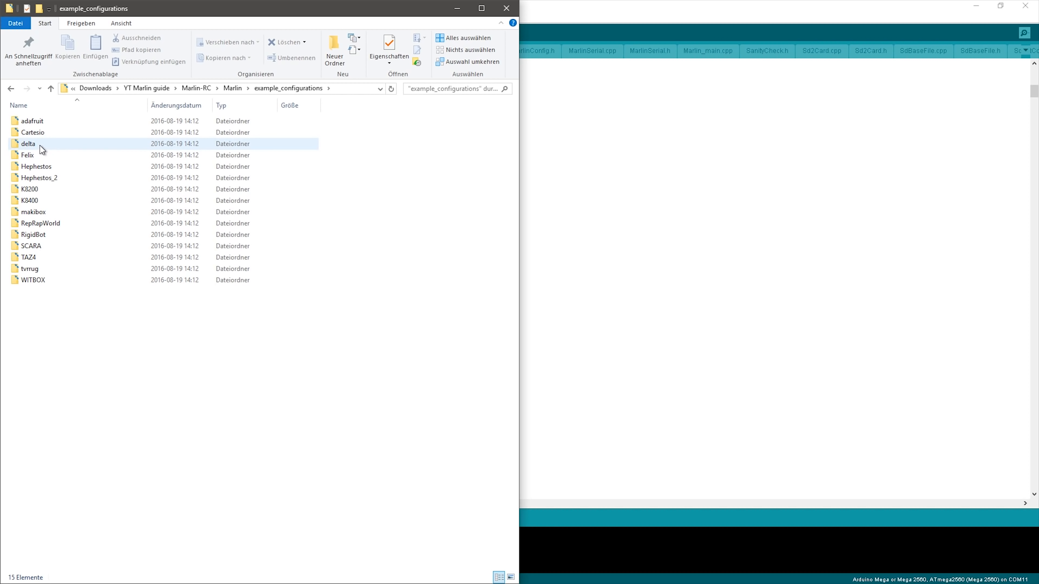
double_click(28, 143)
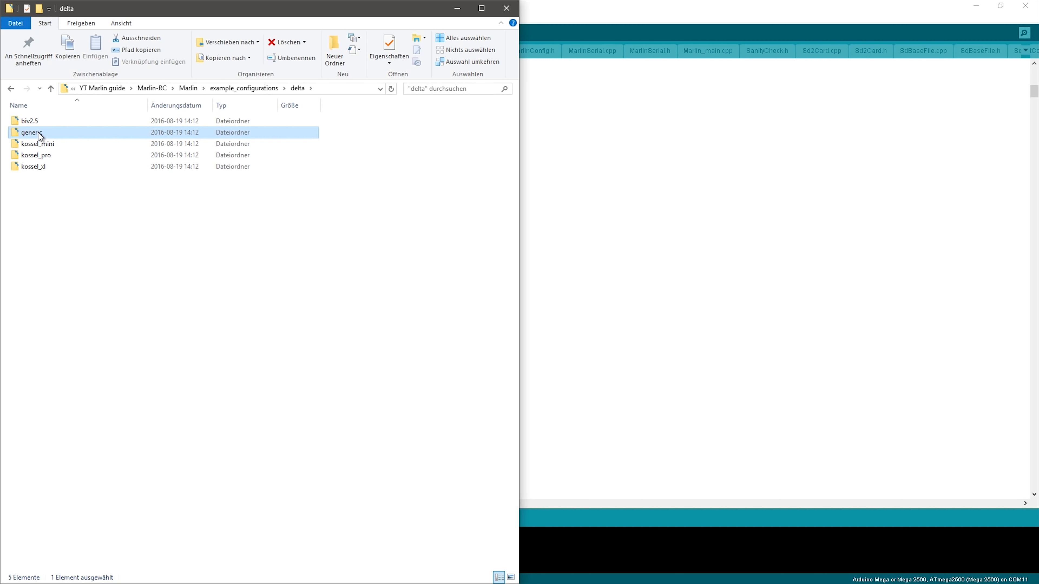
double_click(32, 132)
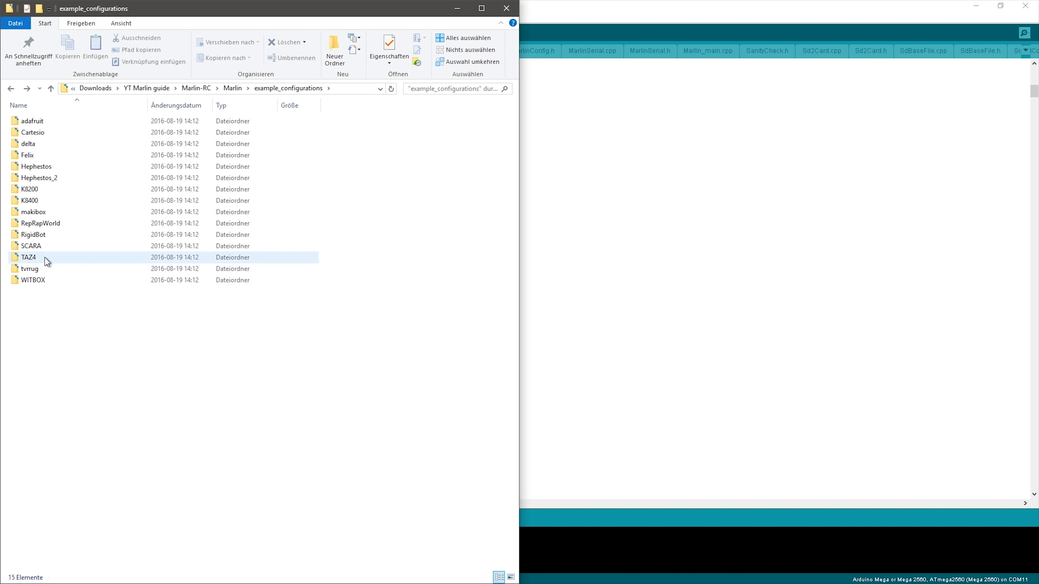
- Select the TAZ4 Configuration.h example file and return to the Marlin sketch
double_click(29, 257)
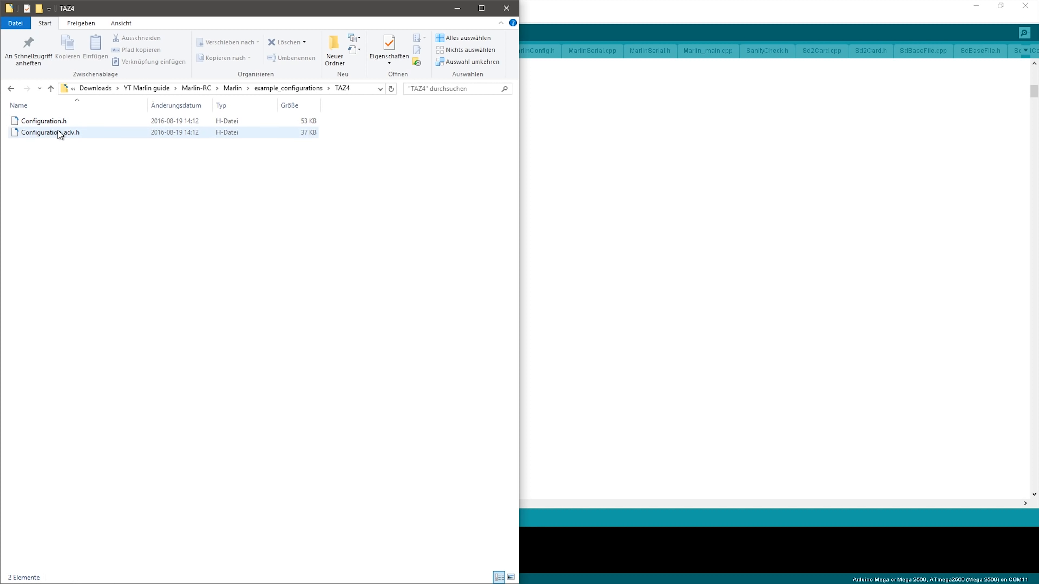
left_click(109, 193)
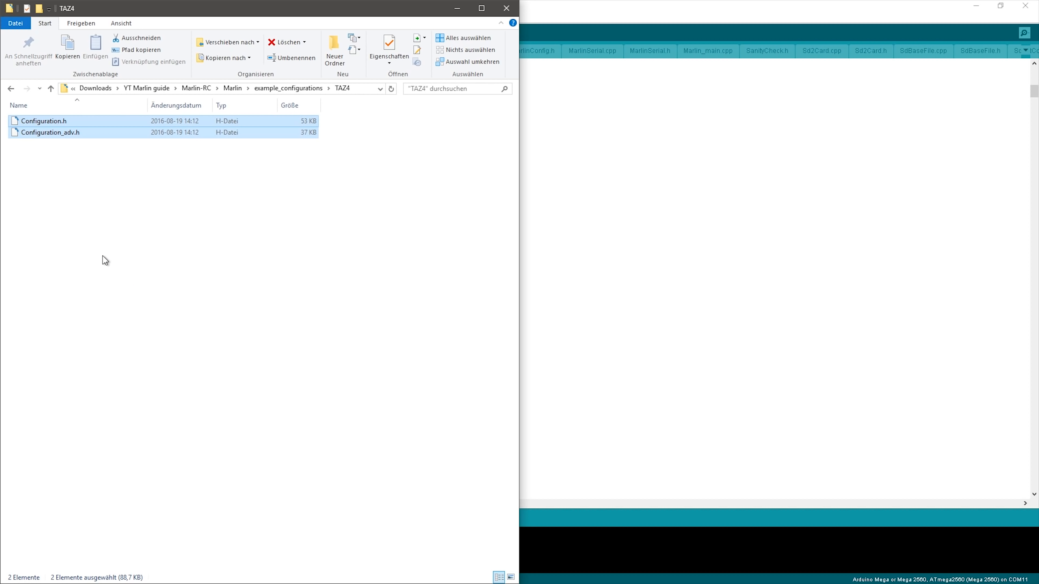
left_click(51, 89)
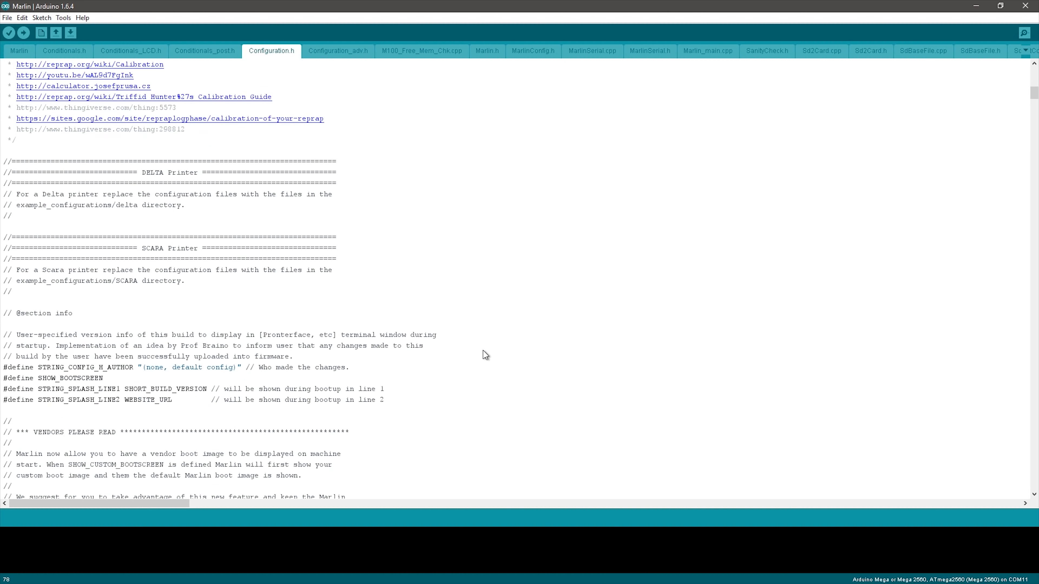
- Set BAUDRATE in Configuration.h to 250000 after briefly trying 115200
scroll("down", 3)
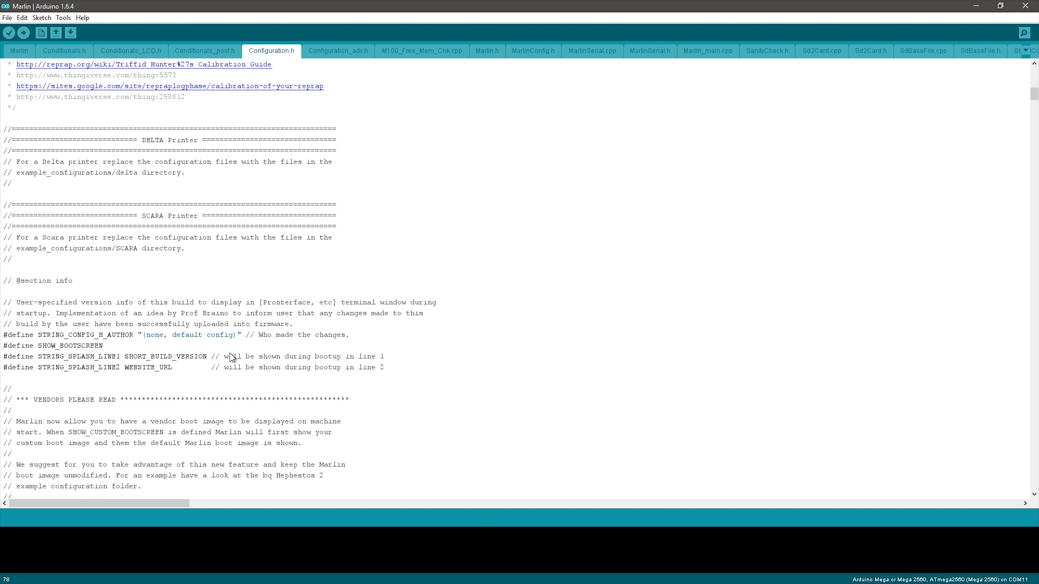
scroll("down", 3)
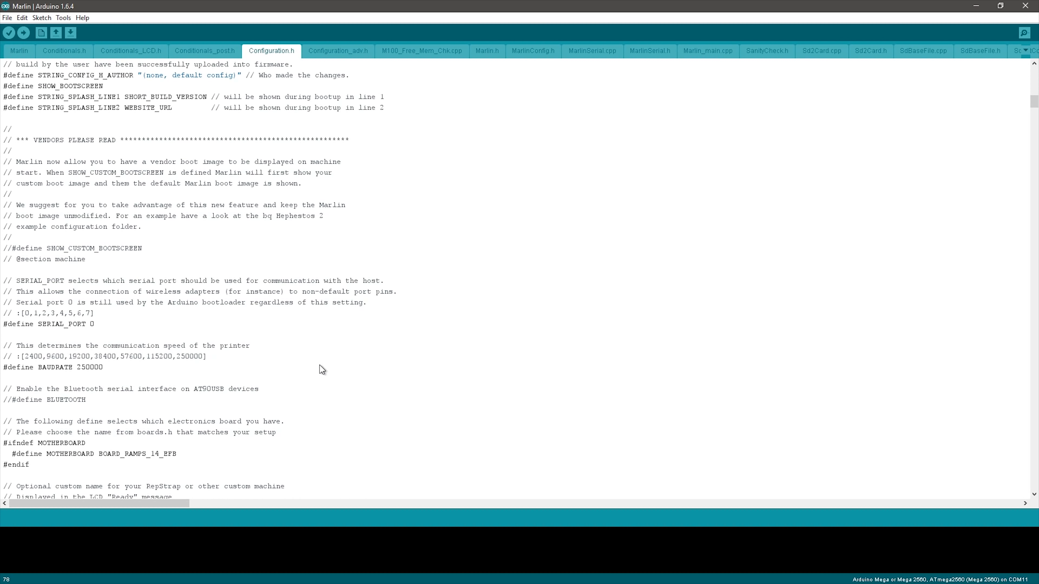
left_click(104, 367)
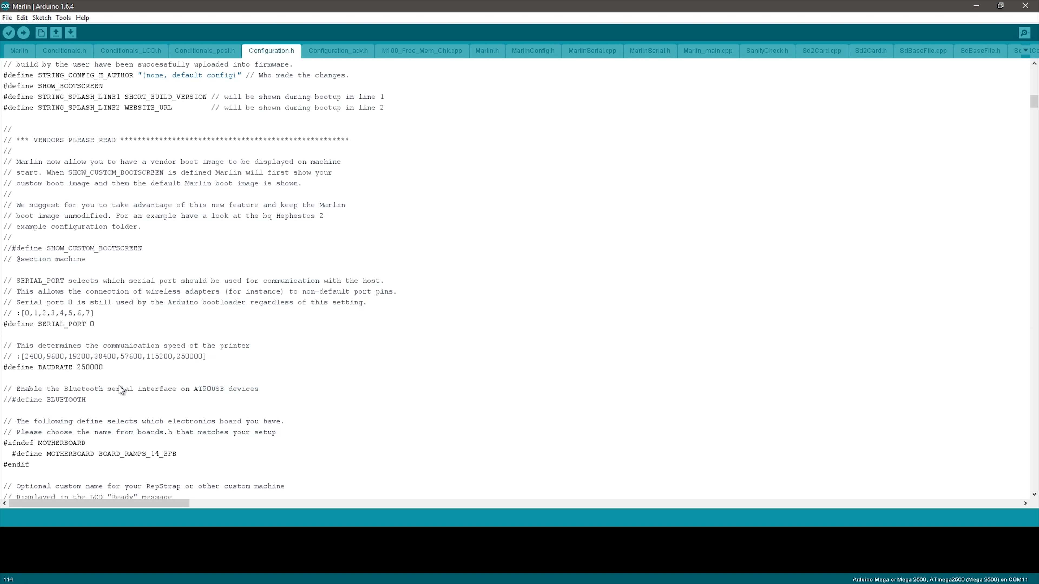
mouse_move(119, 390)
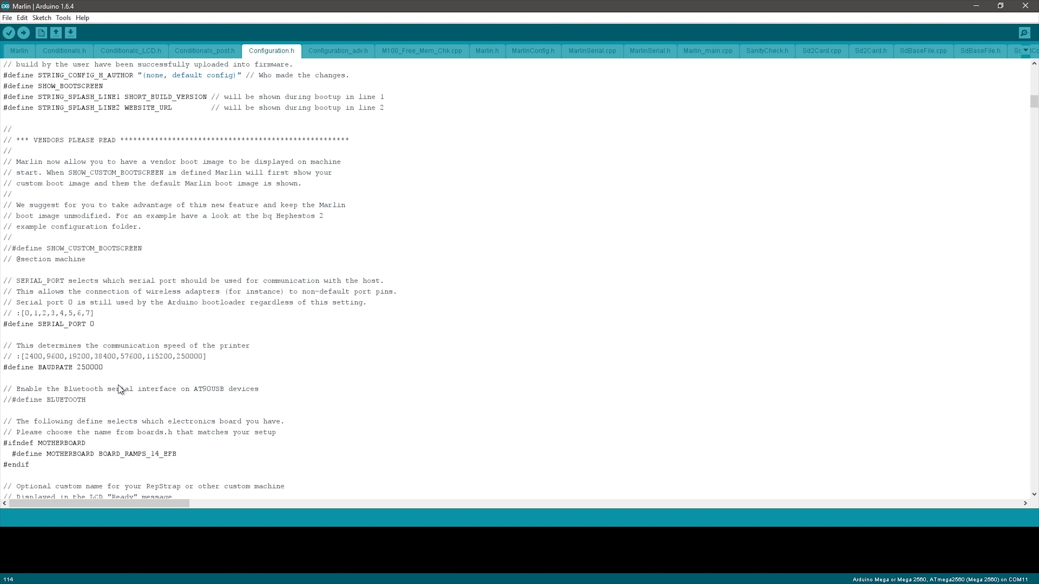
mouse_move(148, 359)
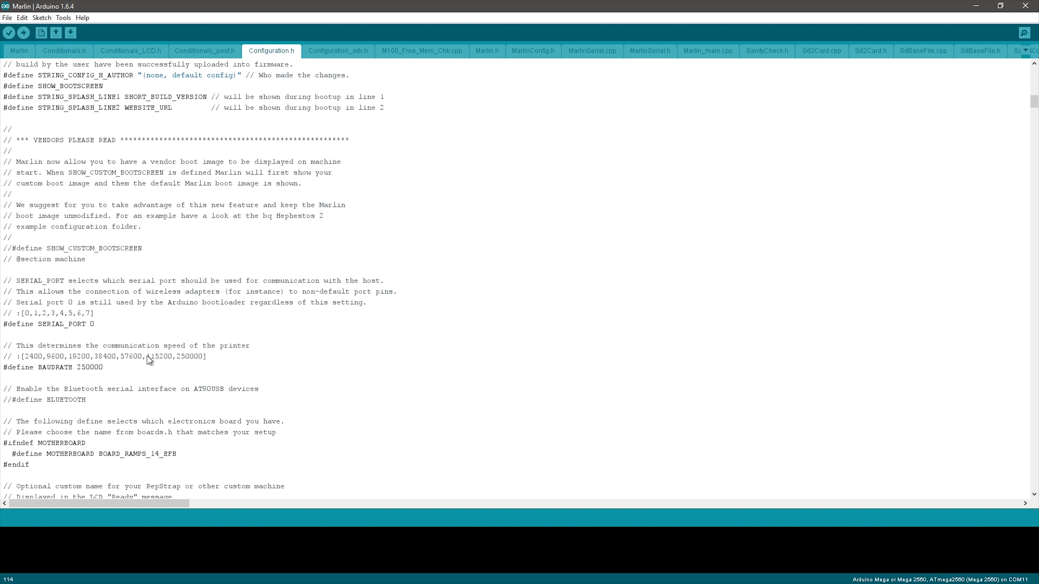
double_click(159, 357)
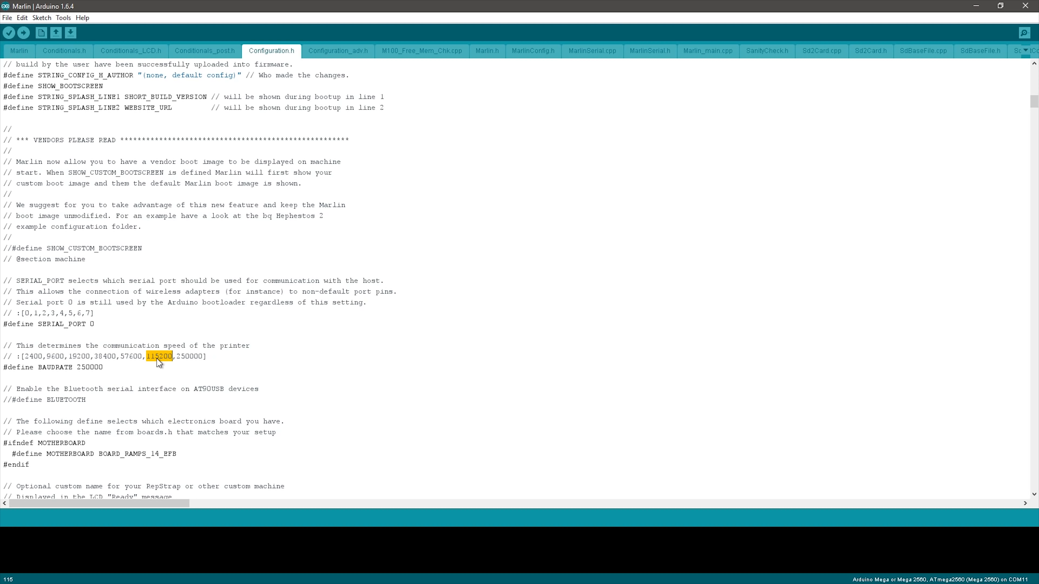
mouse_move(116, 383)
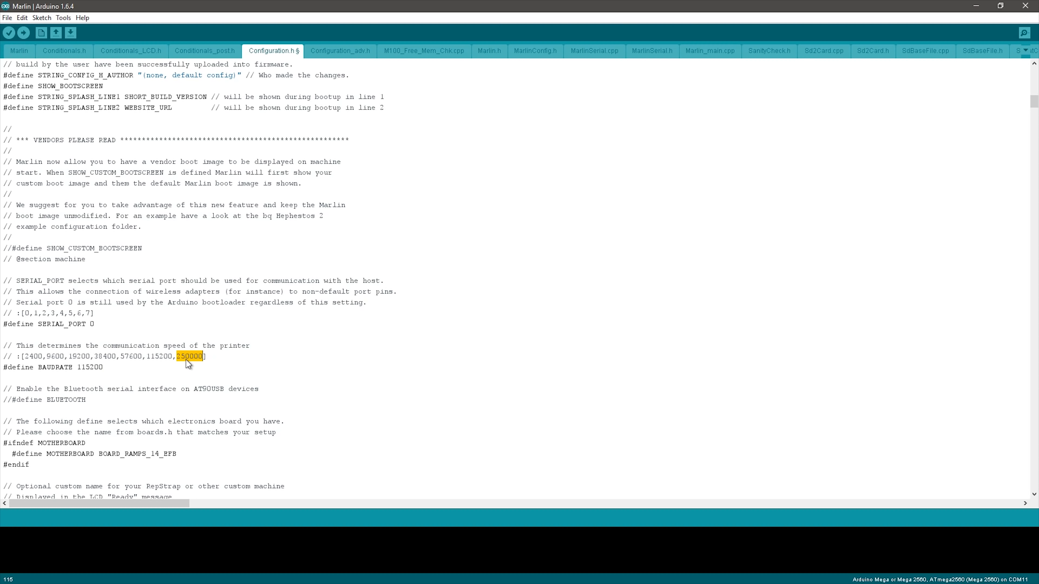
type("250000")
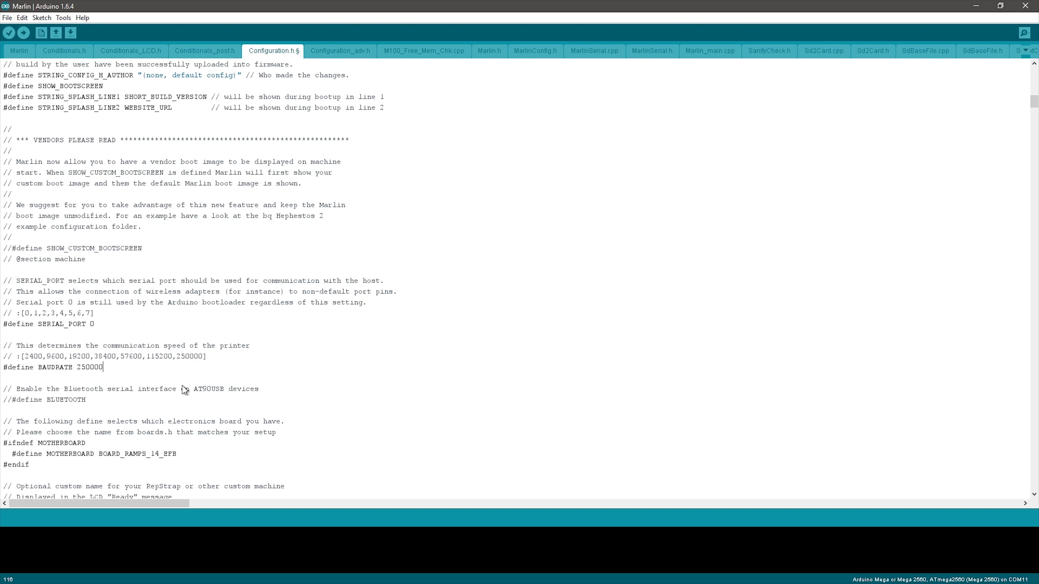
scroll("down", 3)
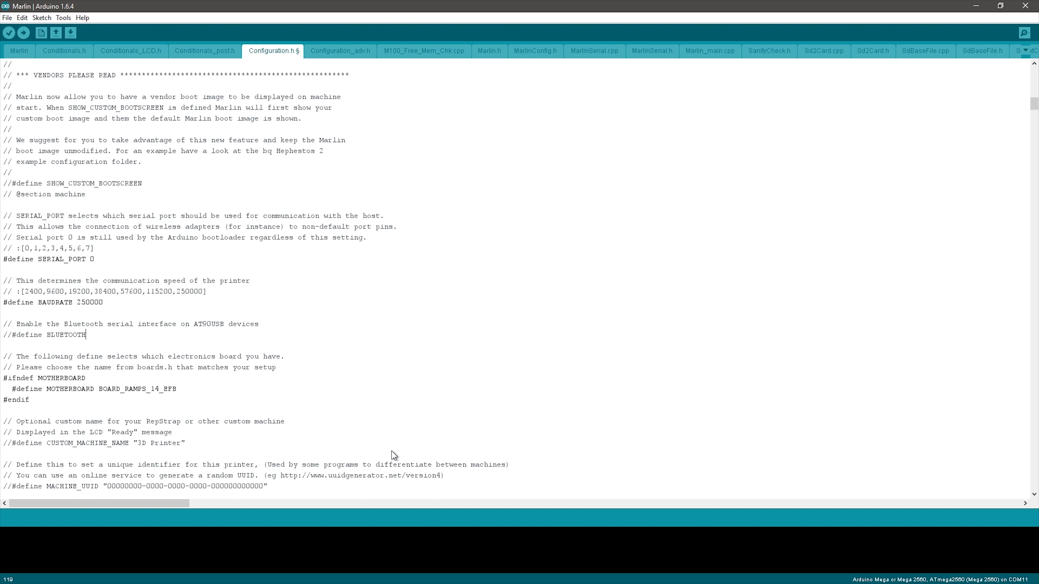
mouse_move(106, 402)
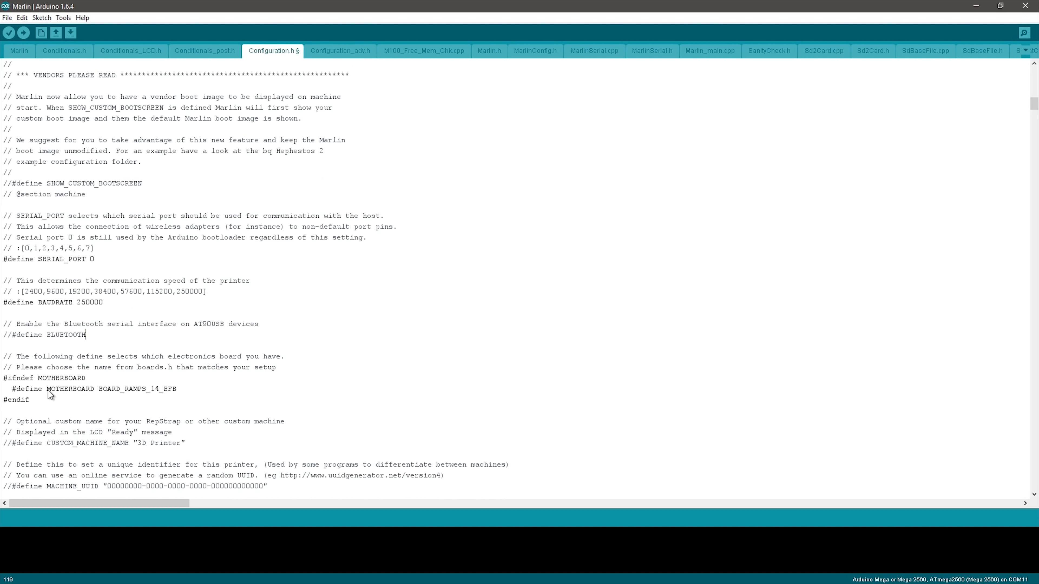
left_click_drag(46, 389, 177, 389)
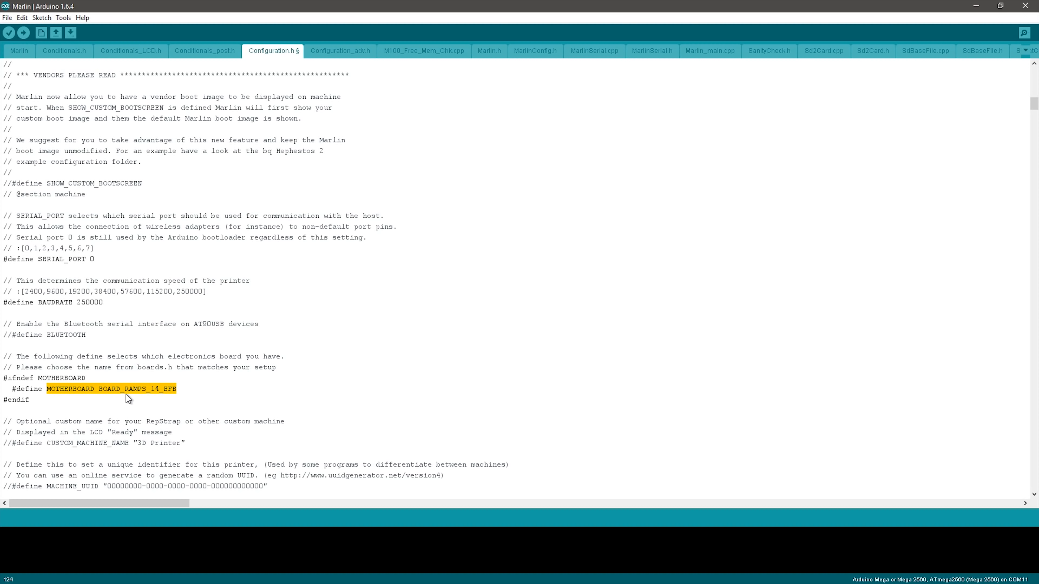
mouse_move(171, 399)
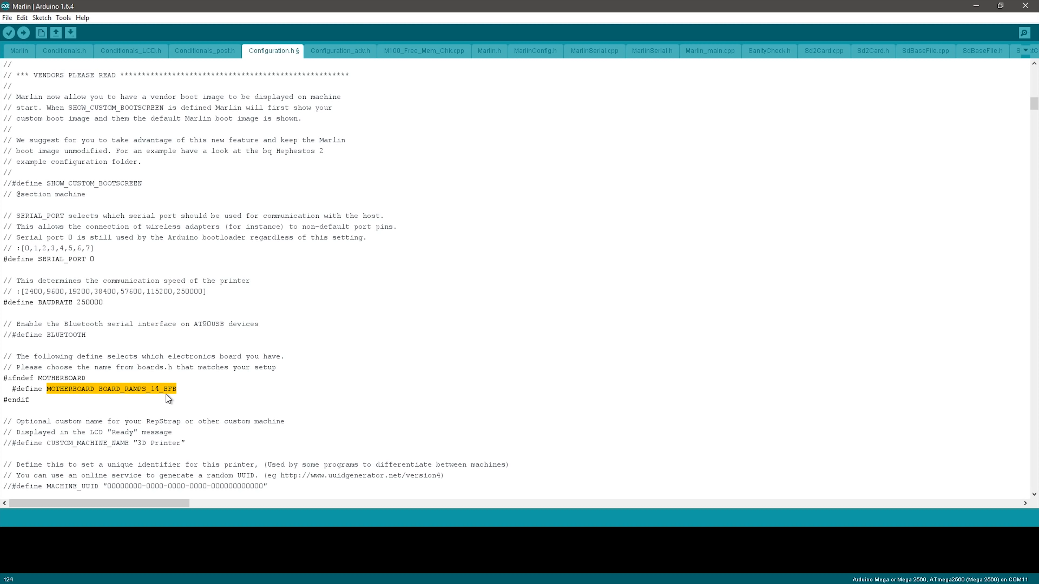
mouse_move(755, 230)
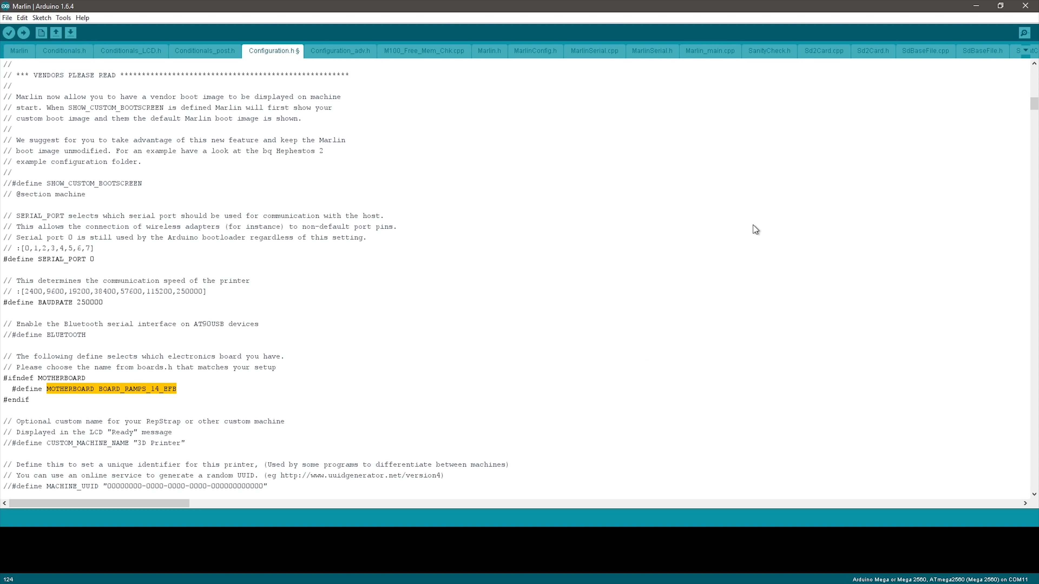
mouse_move(349, 63)
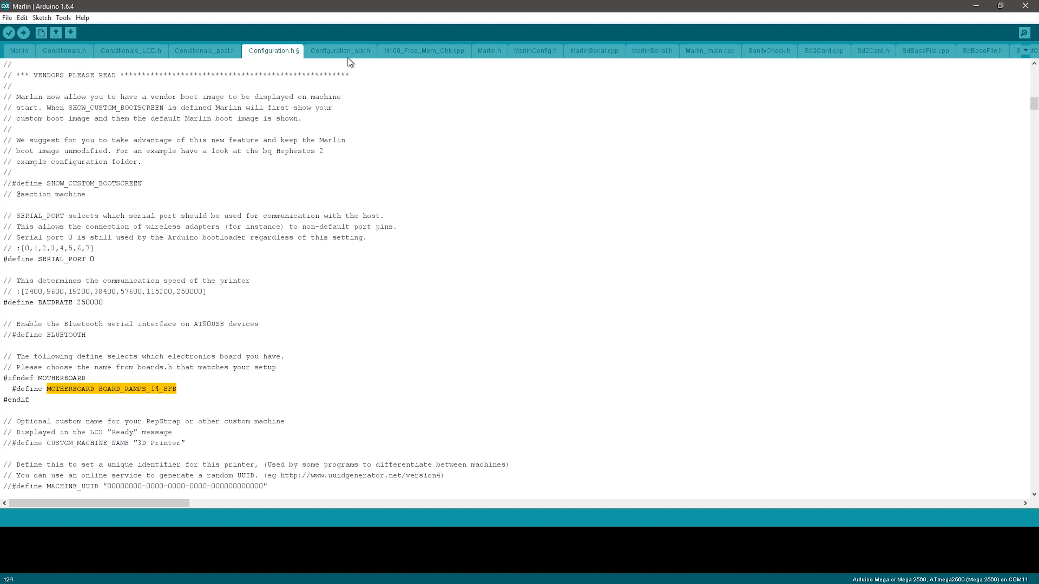
mouse_move(480, 71)
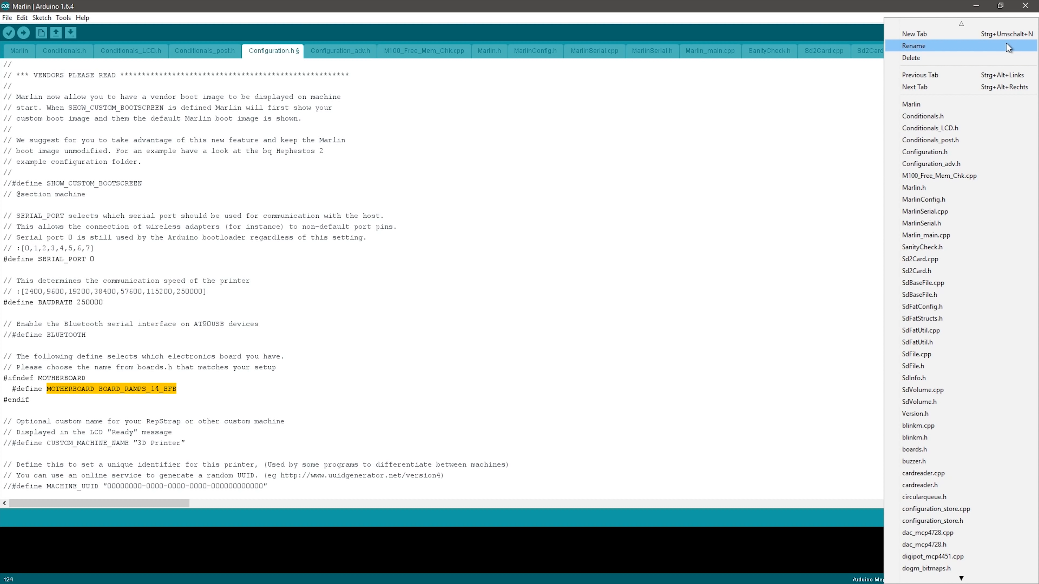
mouse_move(917, 449)
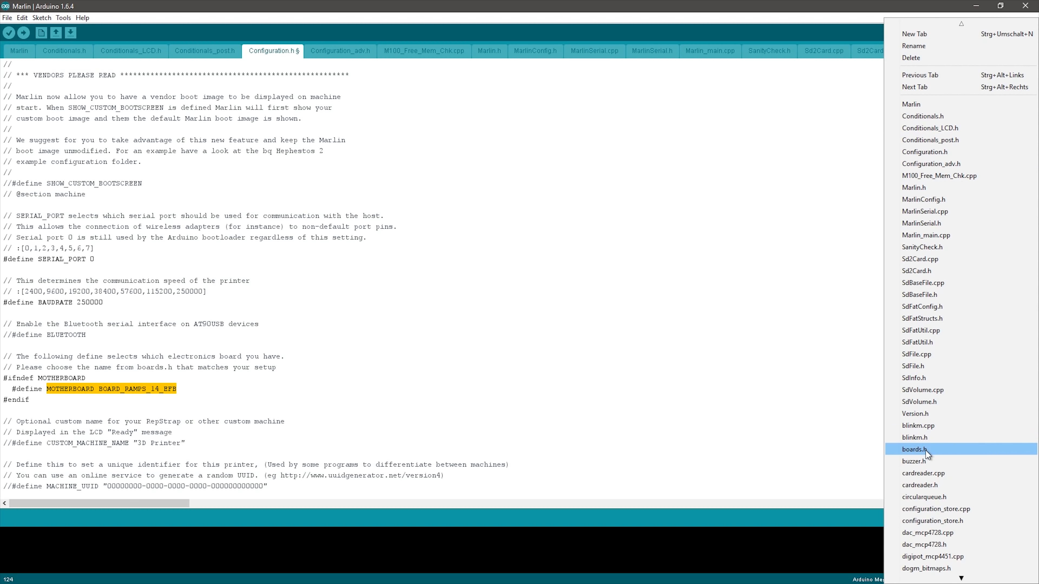
- Browse the boards.h list and mark the BOARD_RAMBO board name
left_click(918, 449)
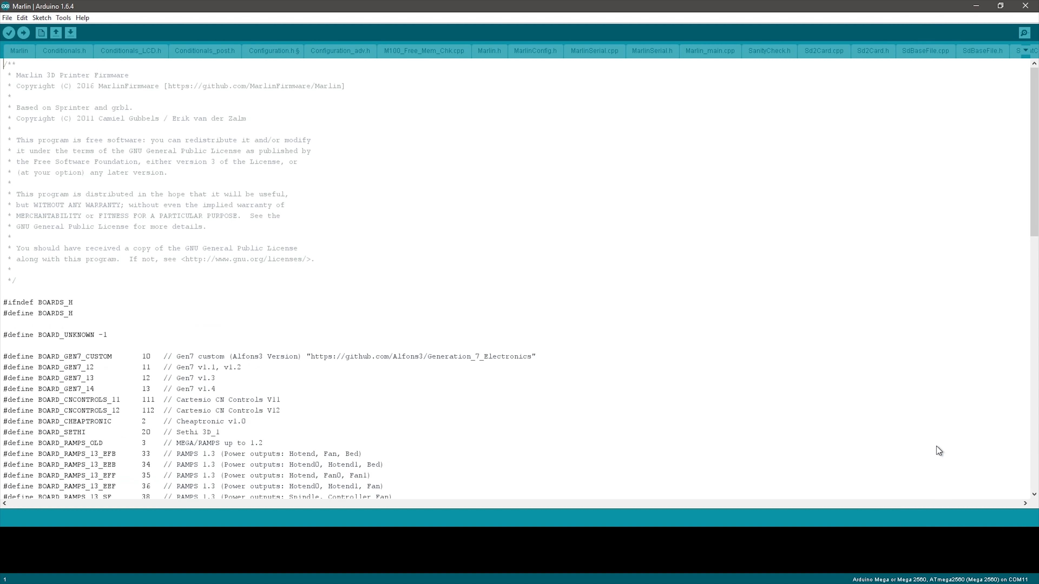
scroll("down", 3)
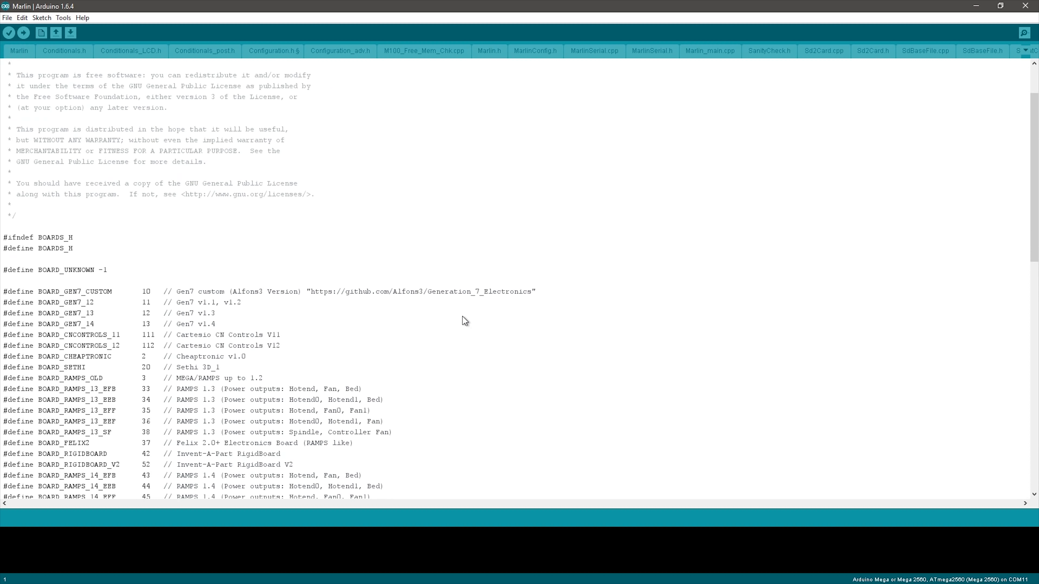
scroll("down", 3)
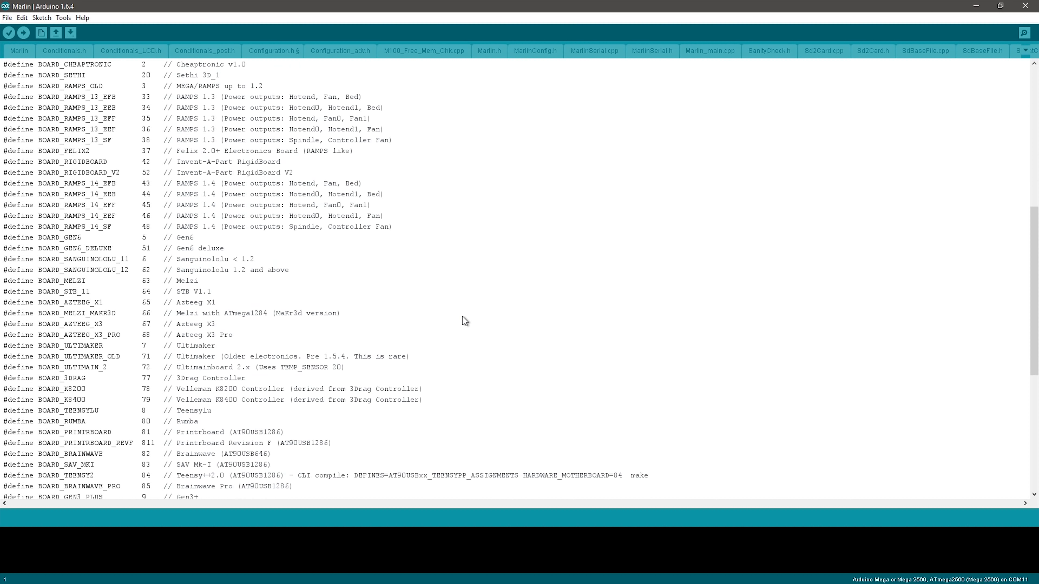
scroll("down", 3)
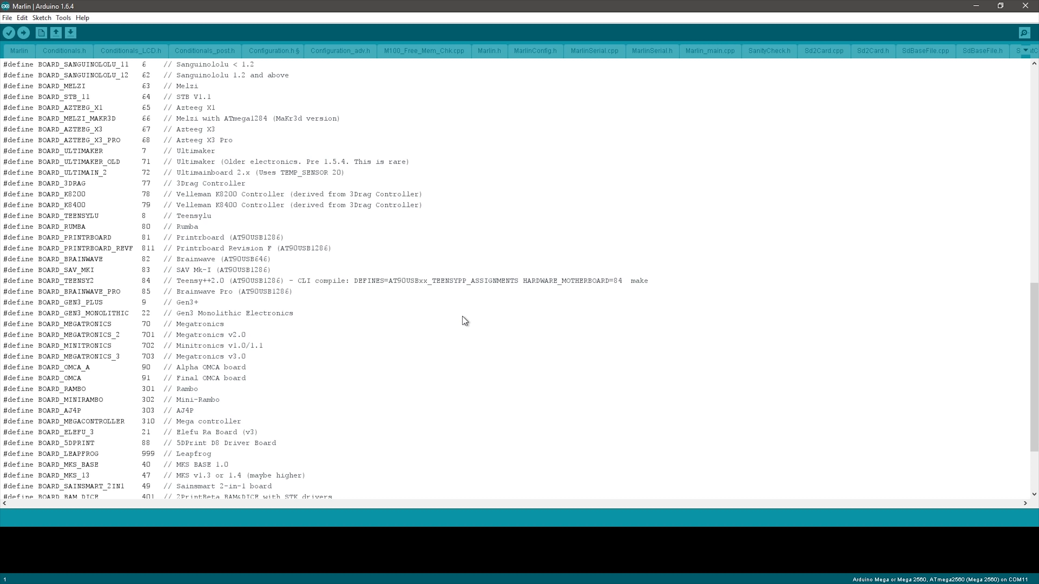
mouse_move(448, 328)
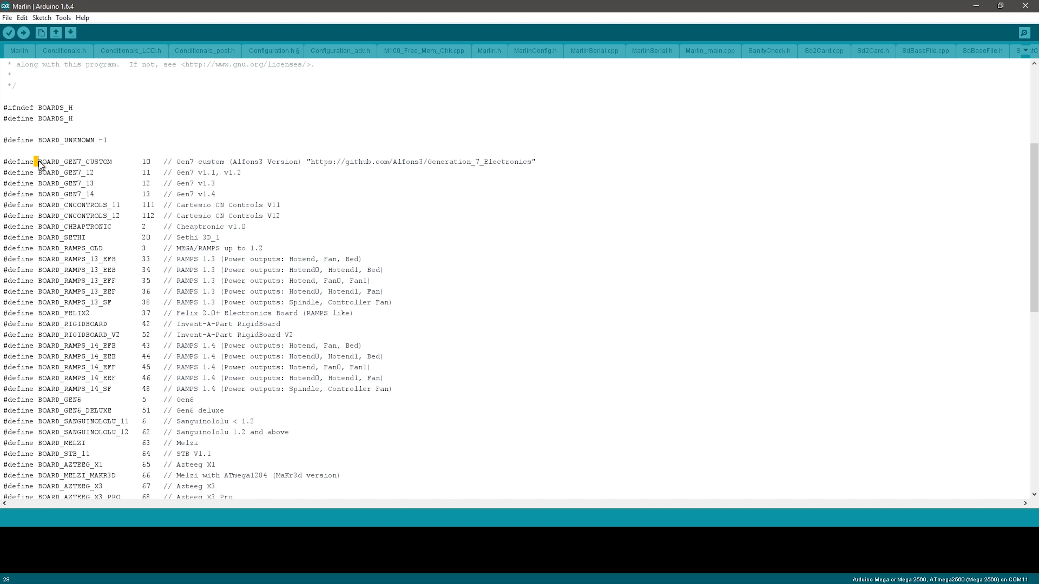
double_click(75, 161)
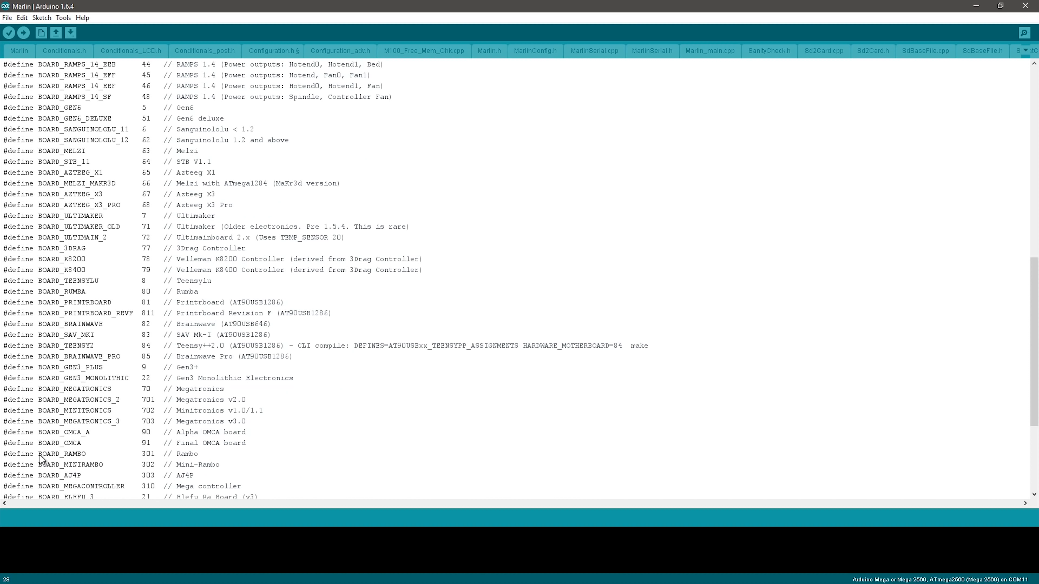
double_click(60, 454)
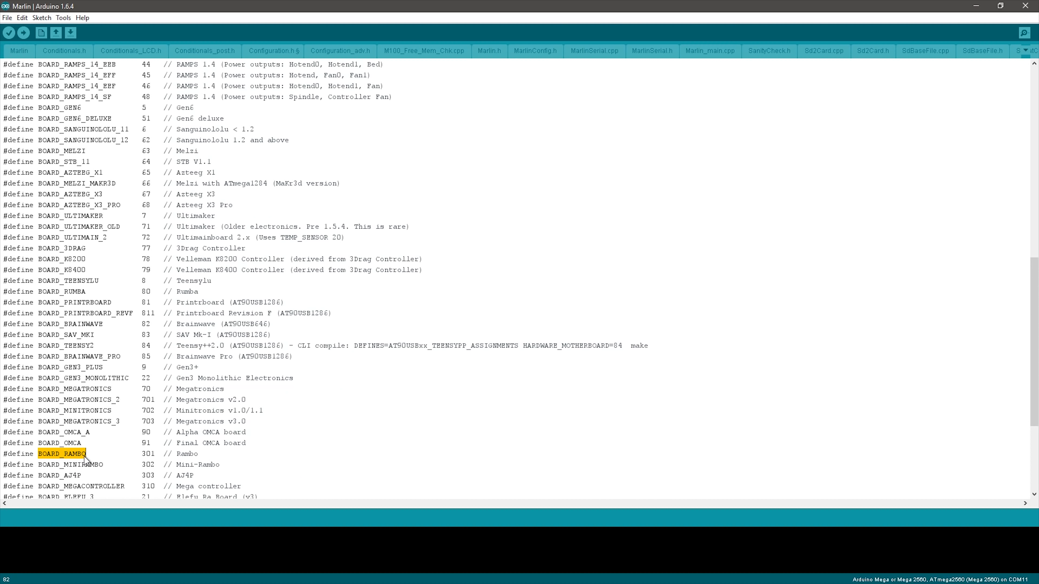
mouse_move(139, 55)
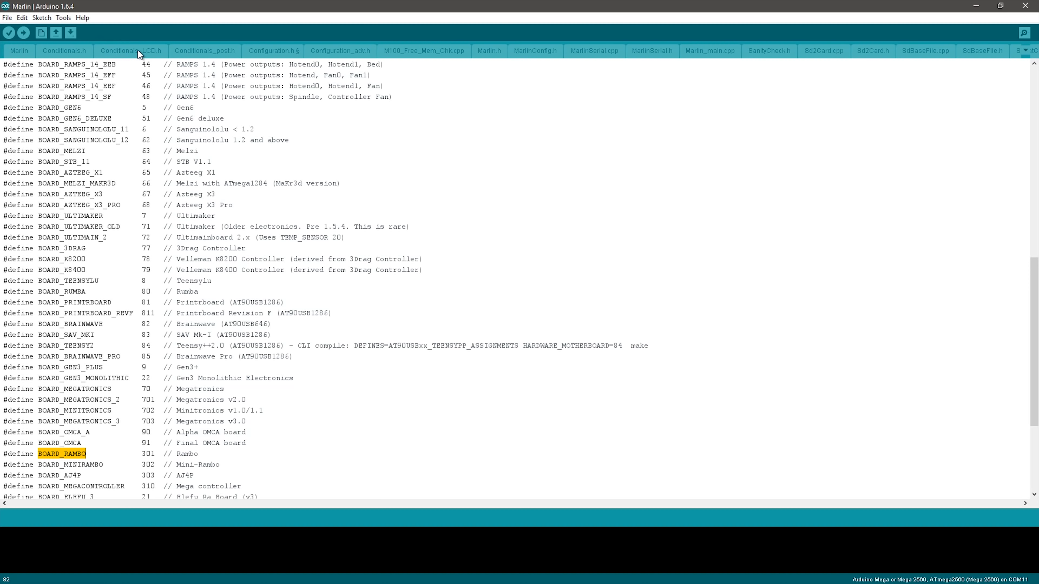
- Mark the RAMPS 1.4 Hotend, Fan, Bed description and return to the Configuration.h motherboard define
left_click(273, 50)
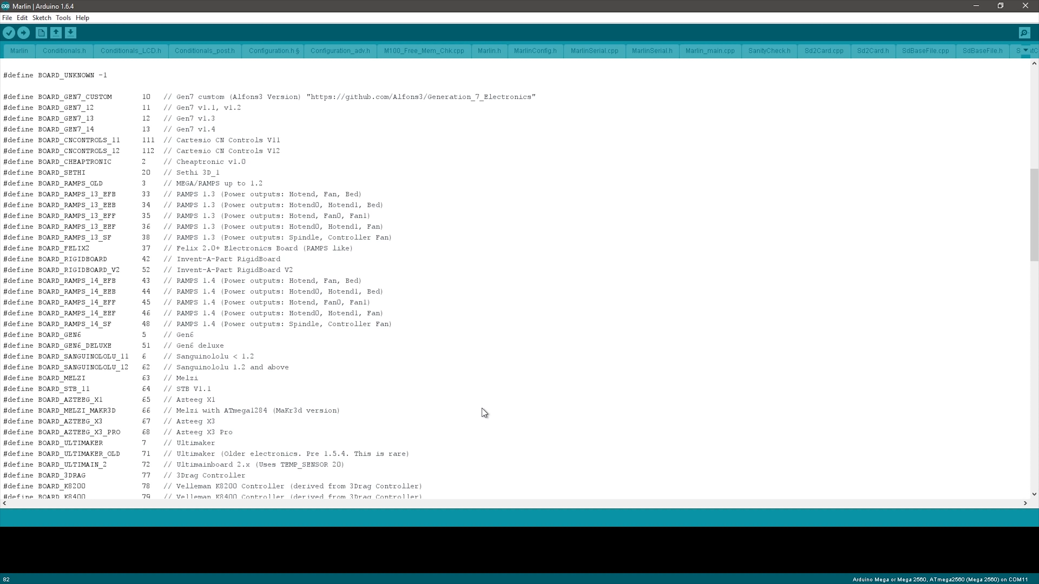
mouse_move(299, 287)
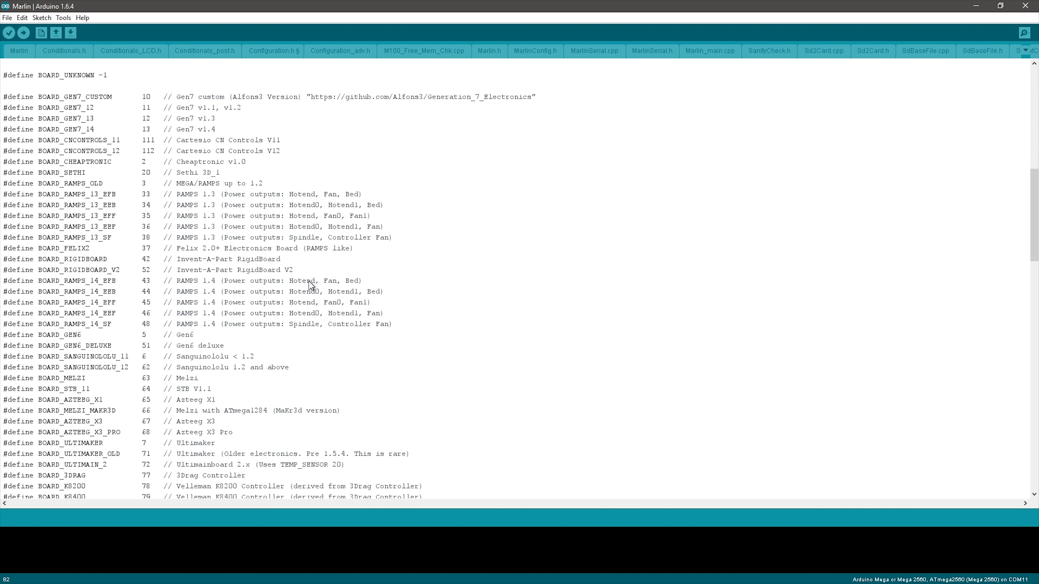
mouse_move(292, 297)
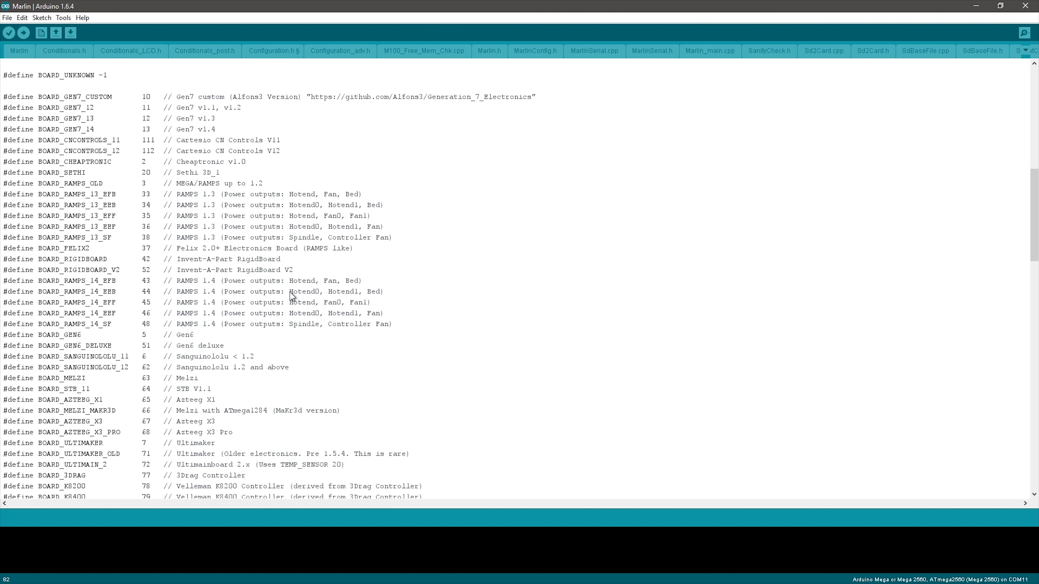
mouse_move(366, 293)
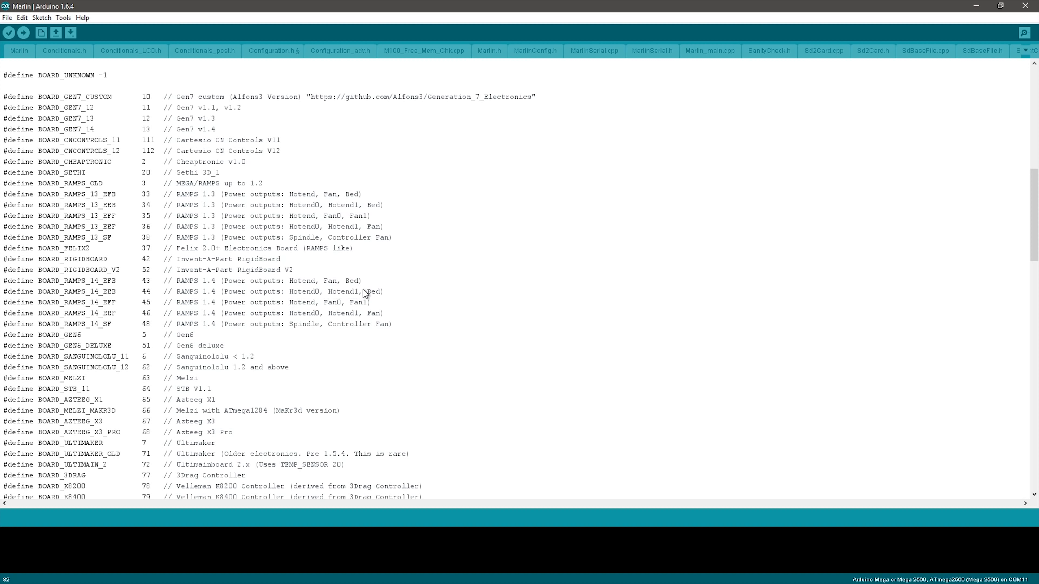
mouse_move(386, 293)
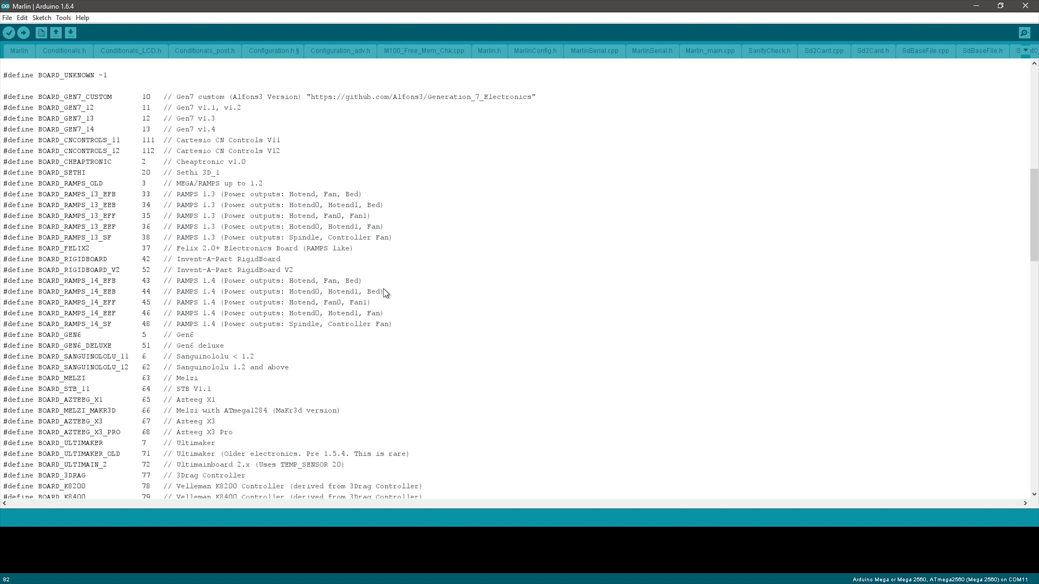
mouse_move(293, 287)
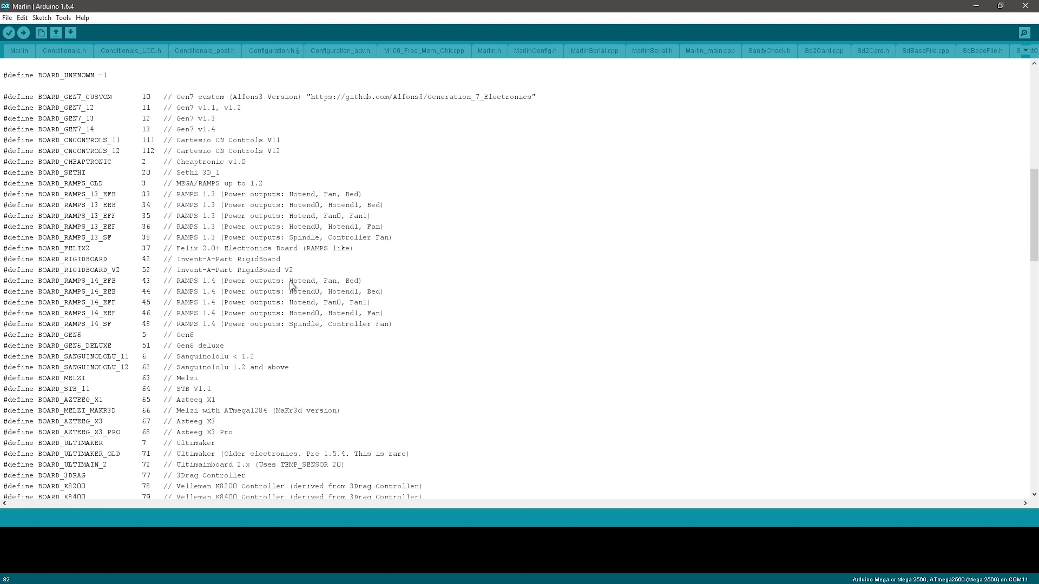
double_click(324, 280)
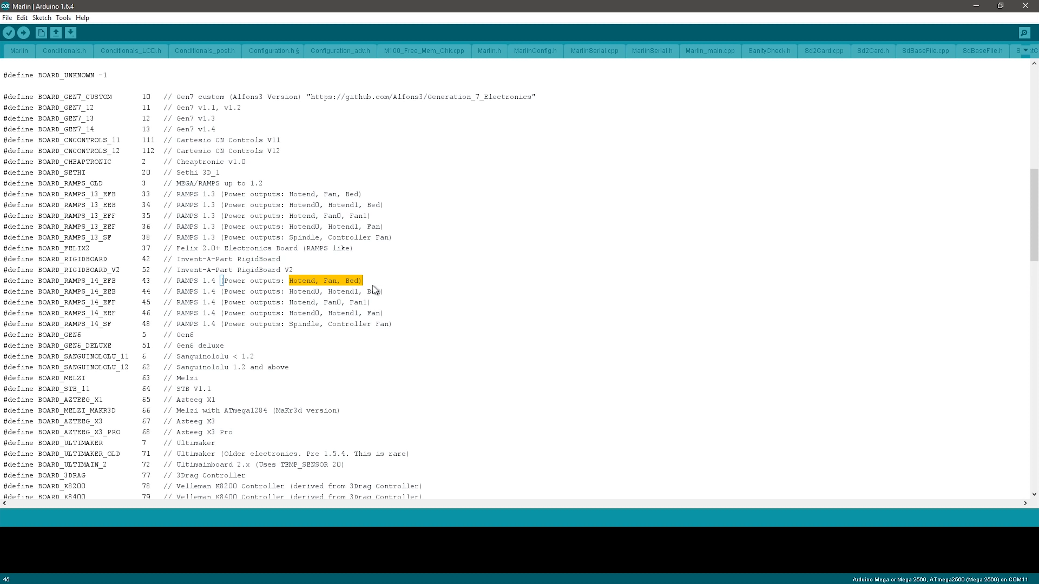
left_click(272, 51)
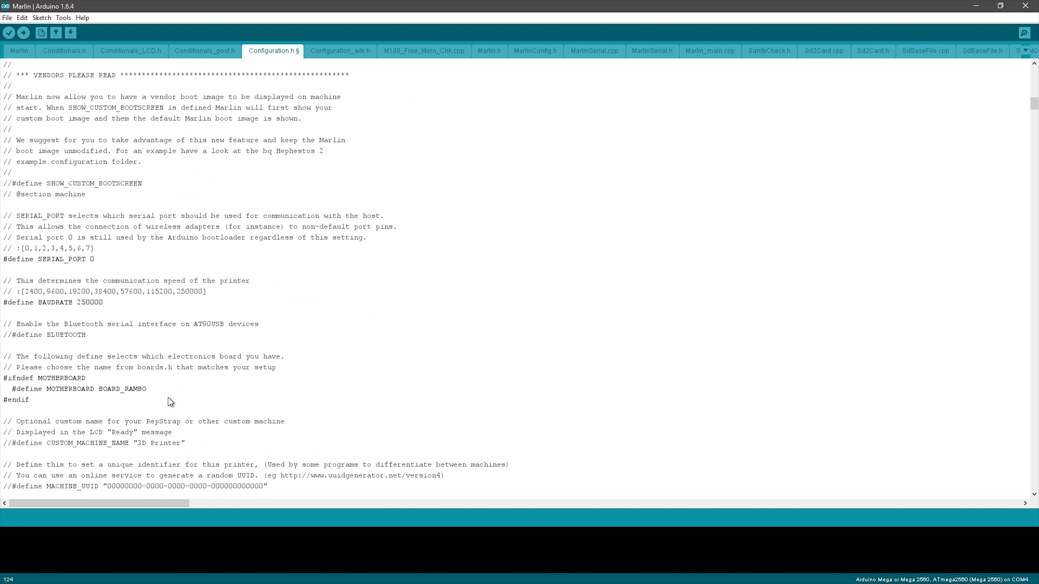
- Locate the thermistor list and mark the ATC Semitec 104GT-2 entry (type 5) for the hotend
scroll("down", 3)
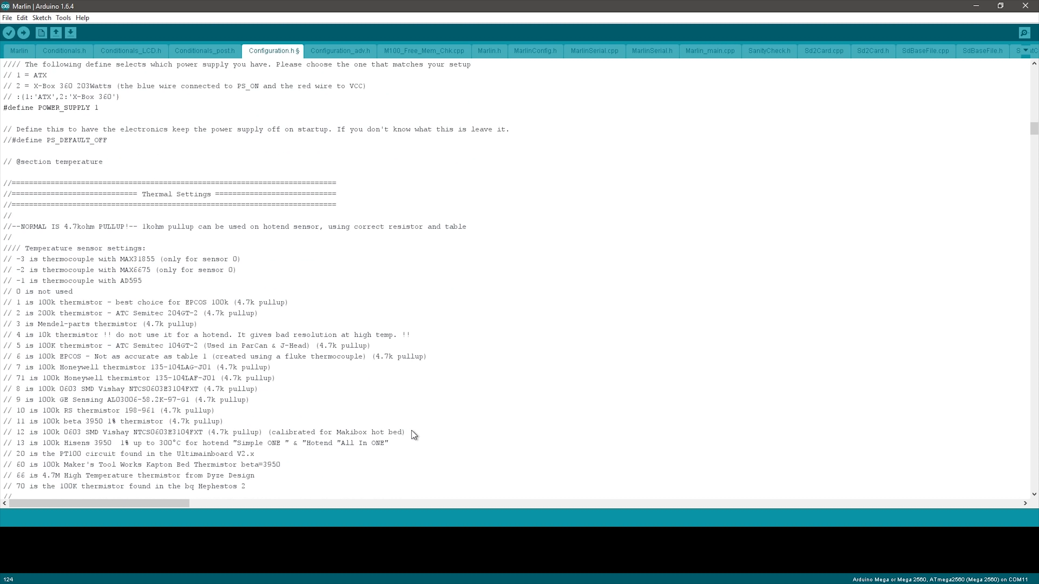
scroll("down", 3)
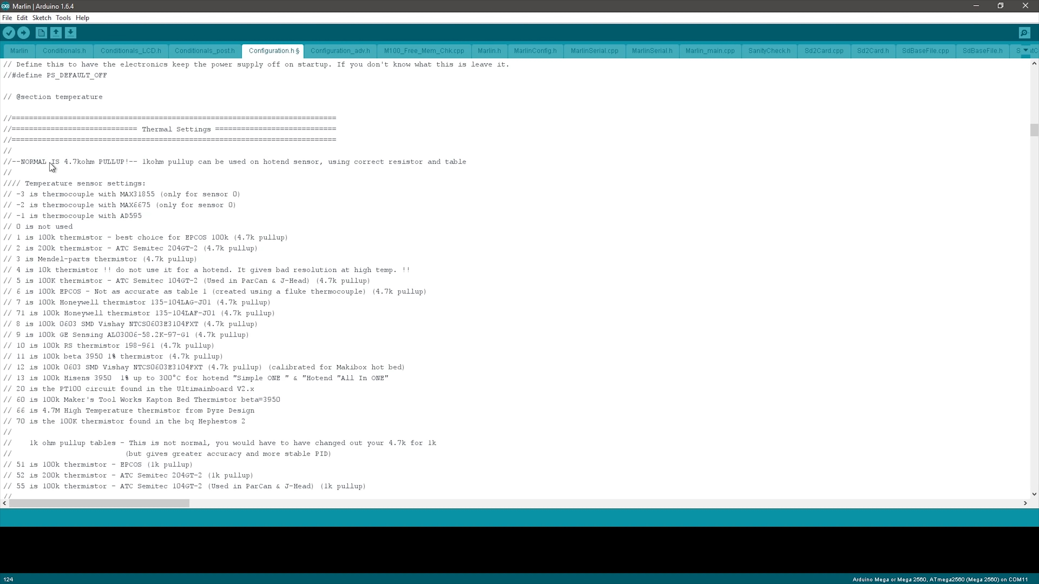
mouse_move(163, 171)
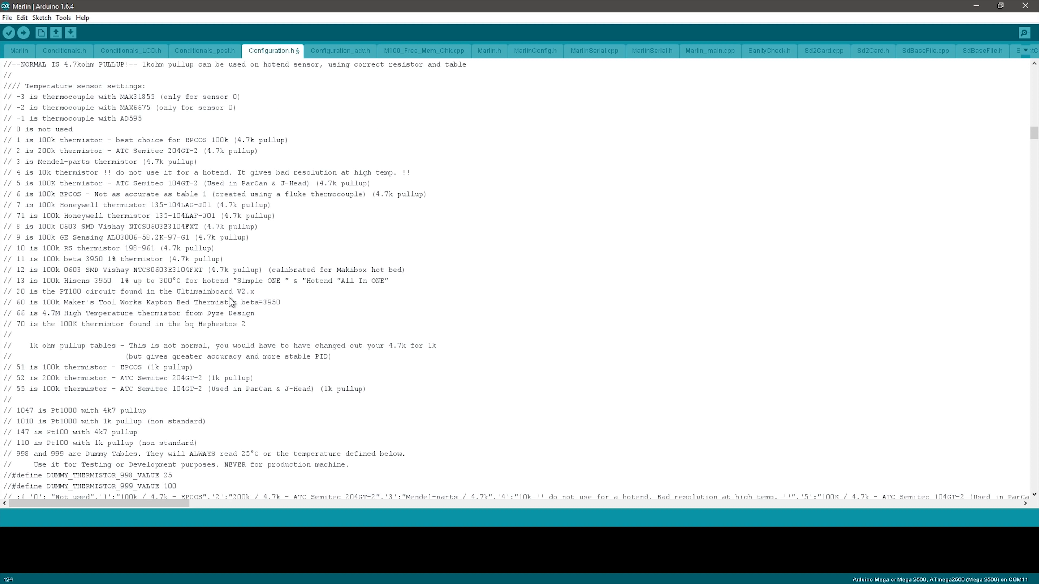
mouse_move(245, 331)
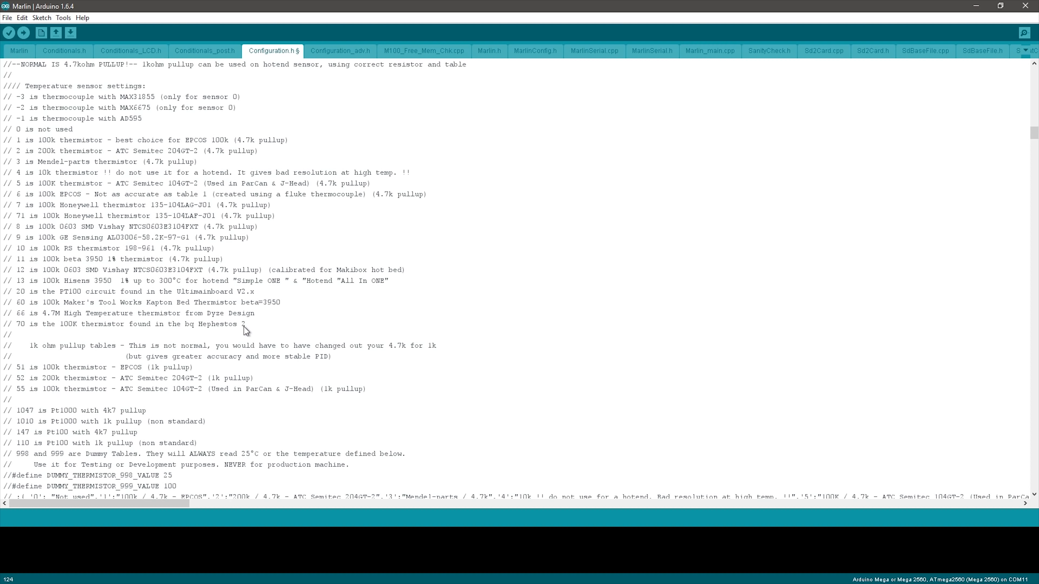
mouse_move(236, 326)
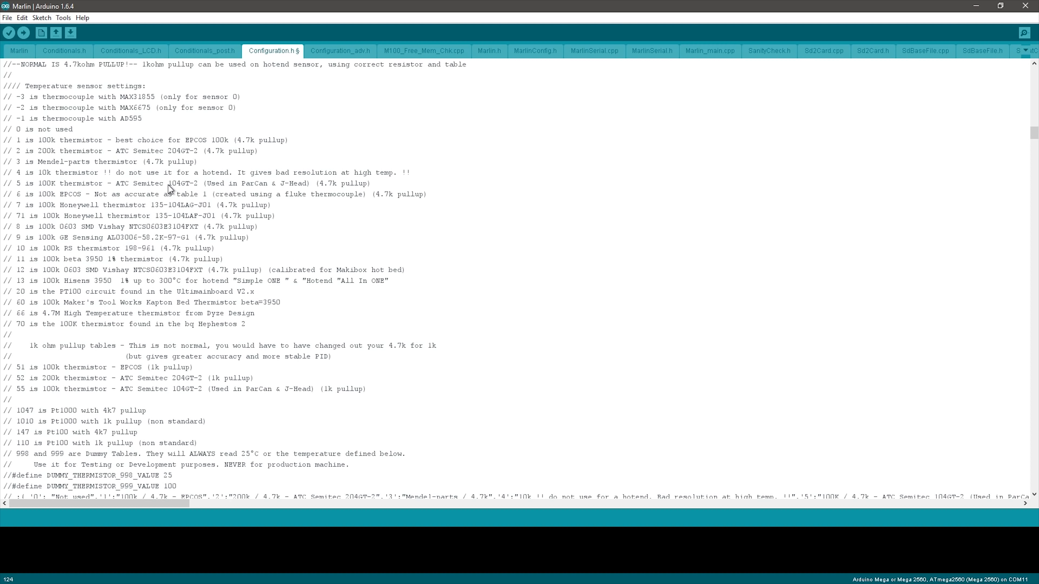
double_click(183, 184)
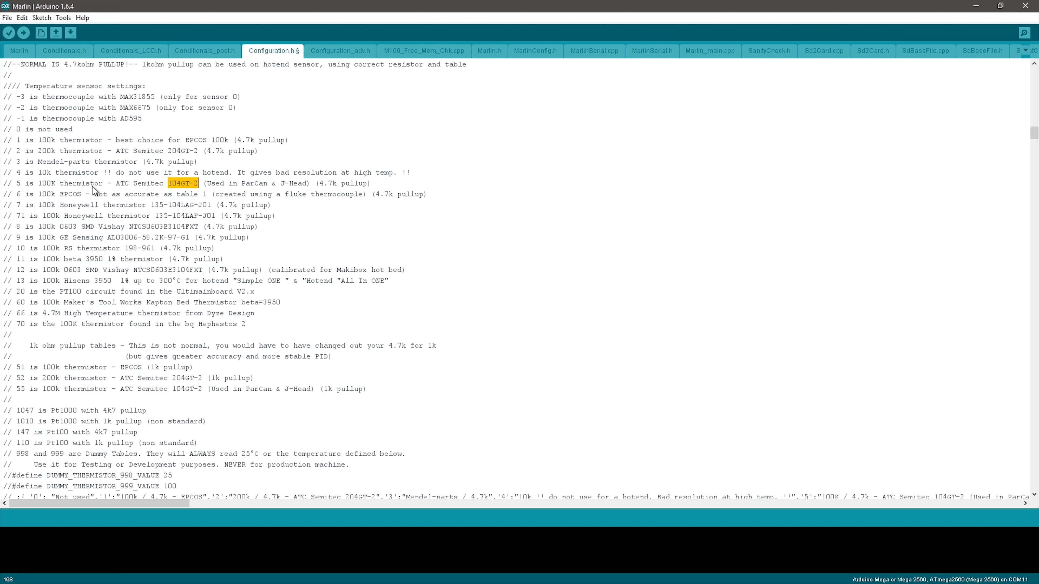
scroll("down", 3)
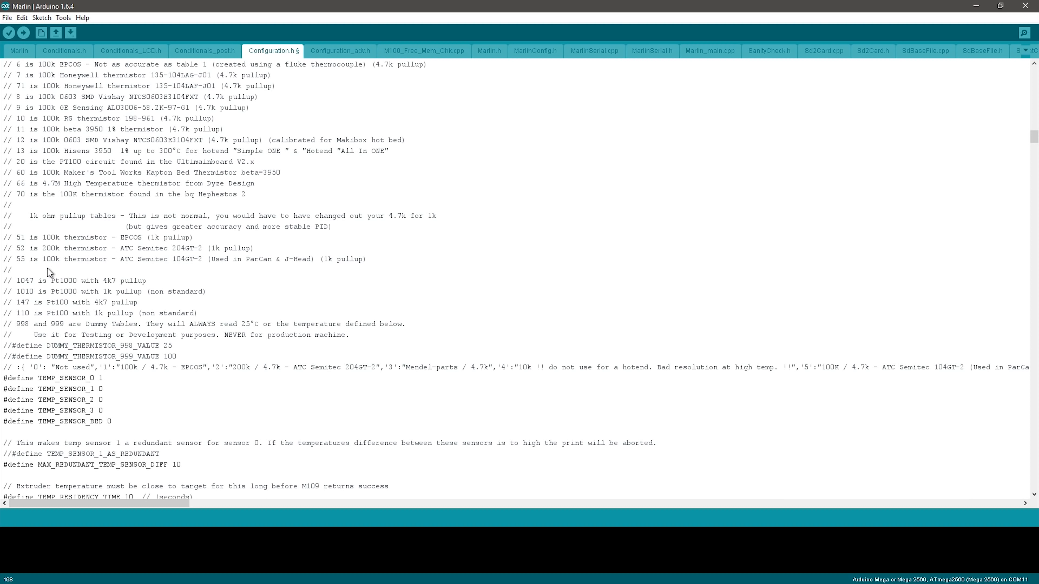
mouse_move(76, 387)
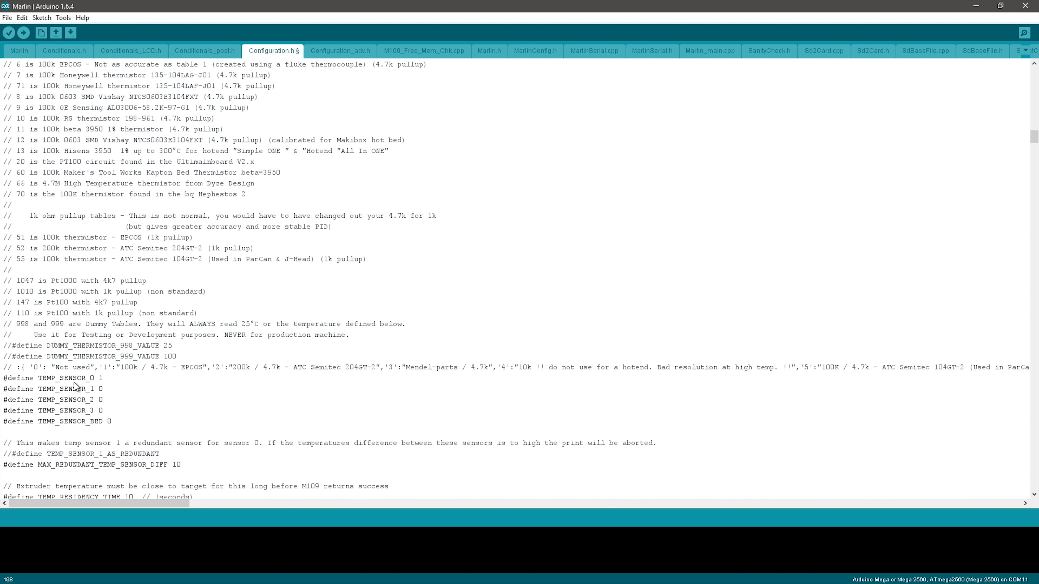
mouse_move(101, 385)
type("5")
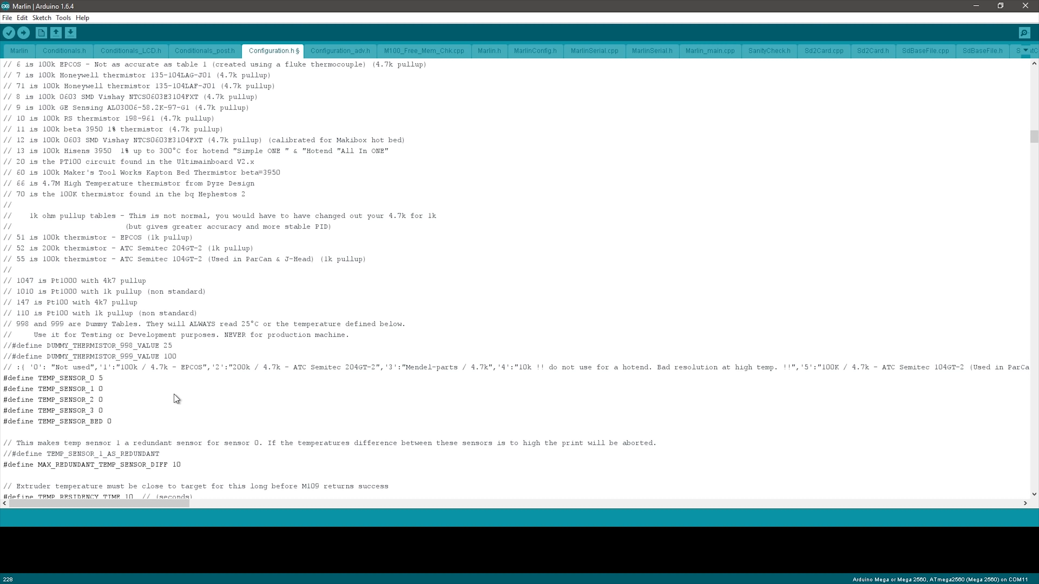
mouse_move(29, 392)
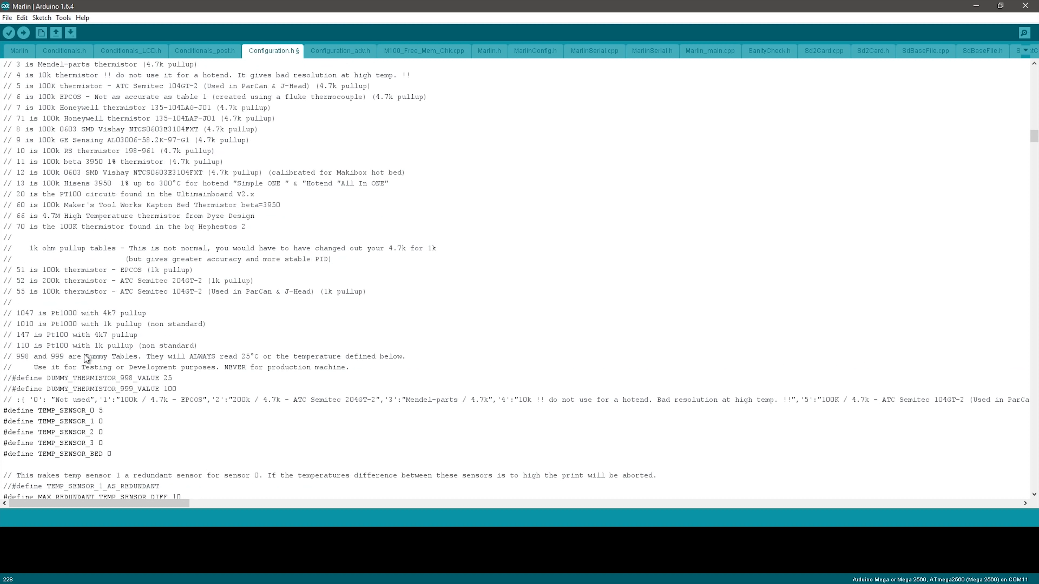
- Note the 100k EPCOS thermistor entry and set TEMP_SENSOR_BED to 1
scroll("up", 3)
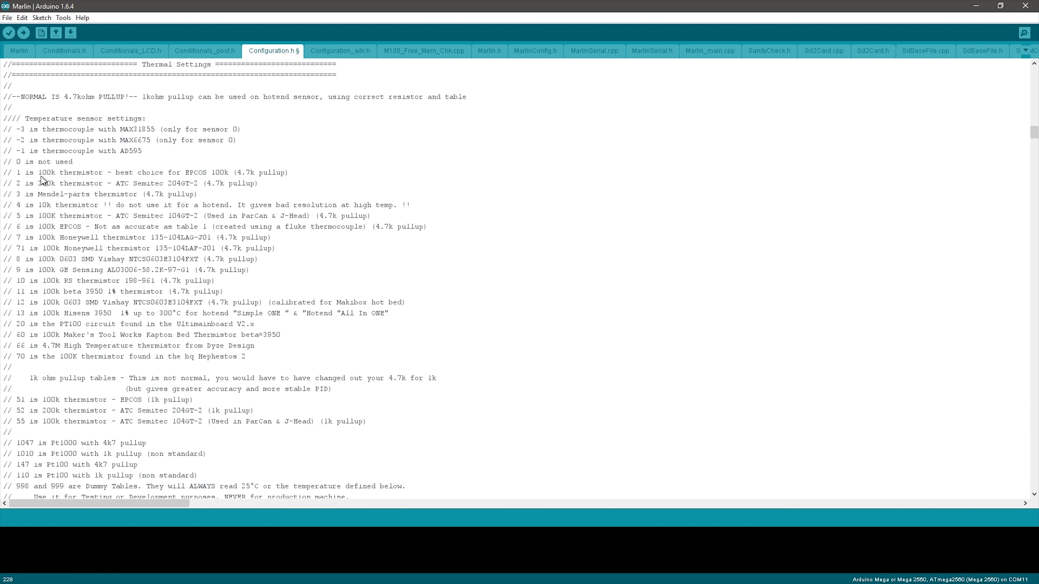
double_click(45, 172)
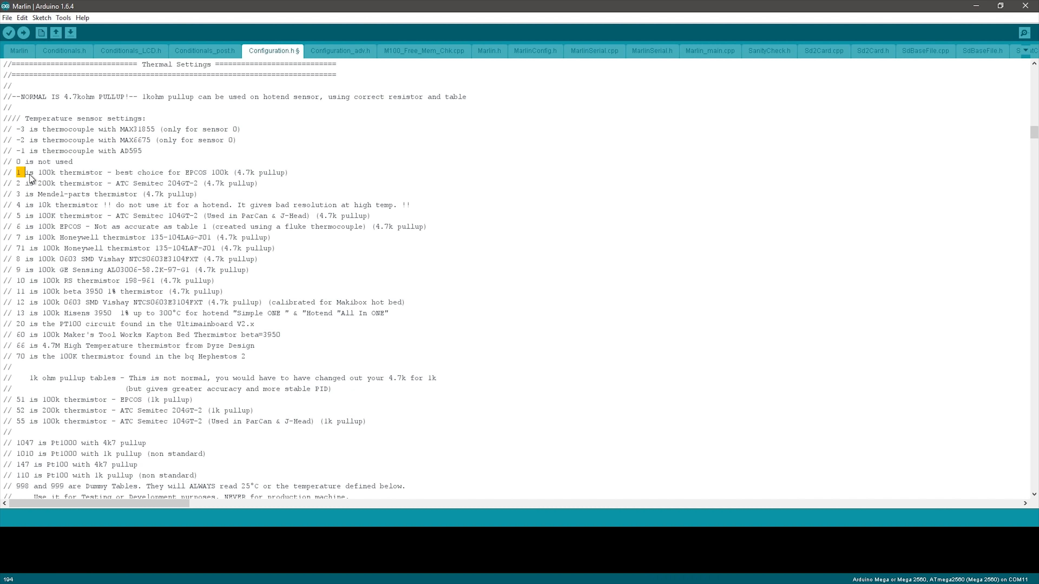
triple_click(133, 172)
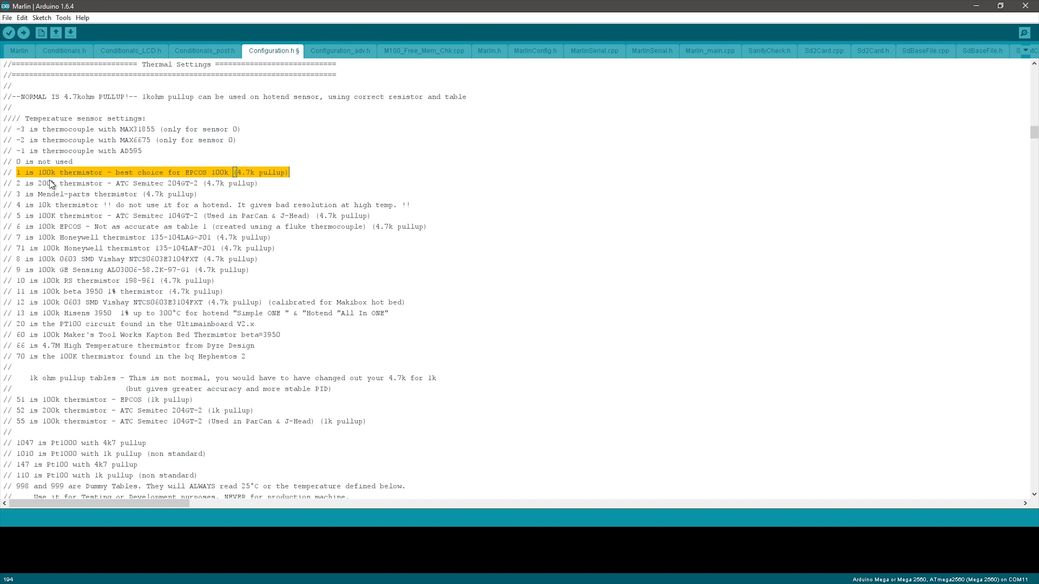
scroll("down", 3)
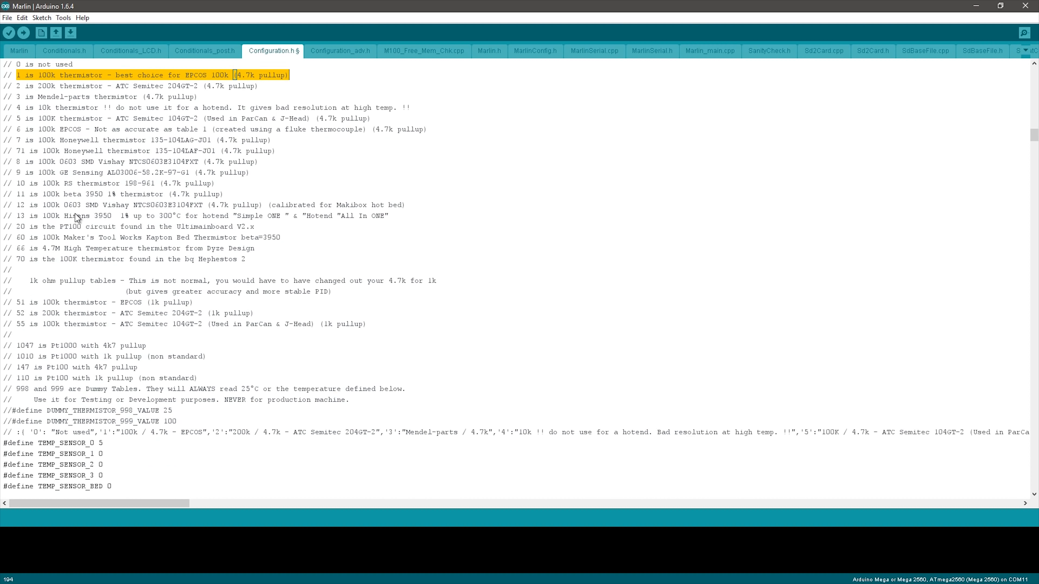
scroll("down", 3)
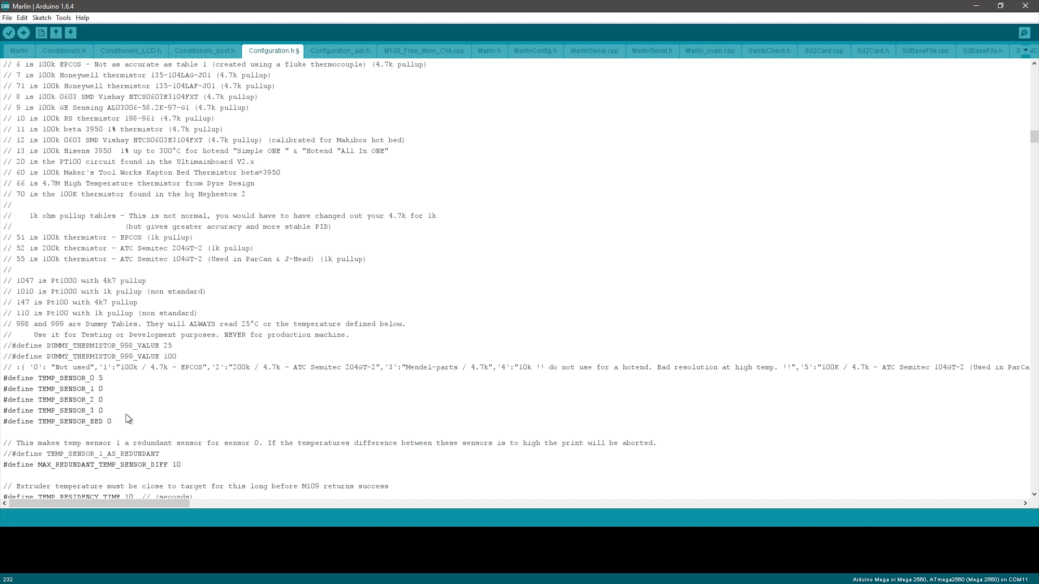
type("1")
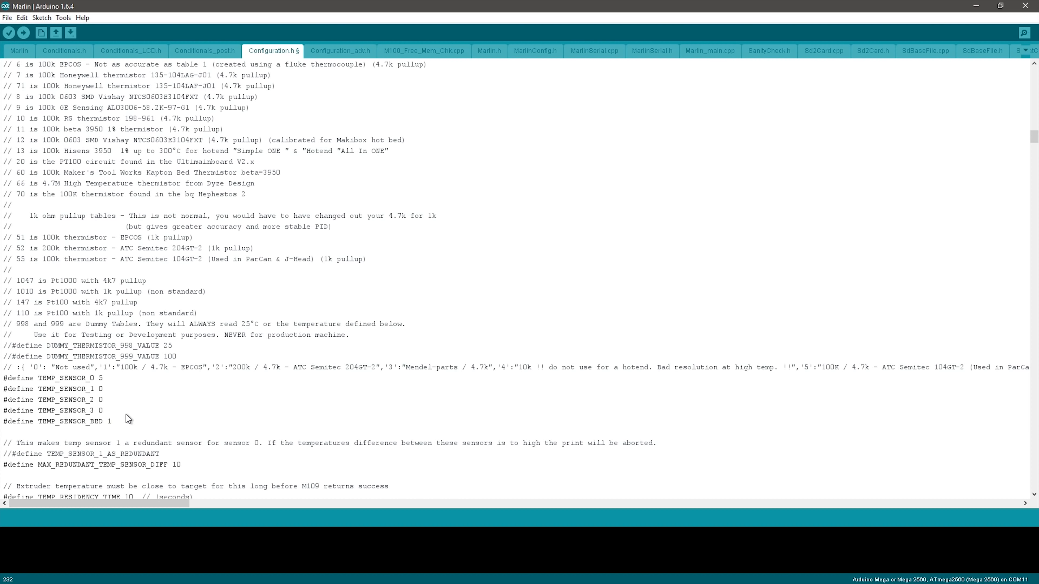
scroll("down", 3)
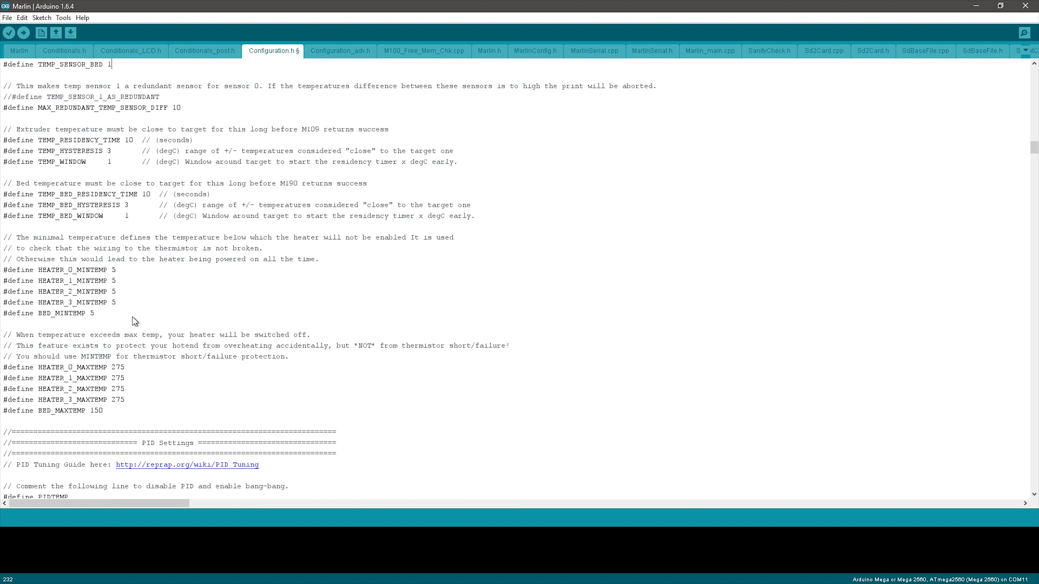
mouse_move(144, 293)
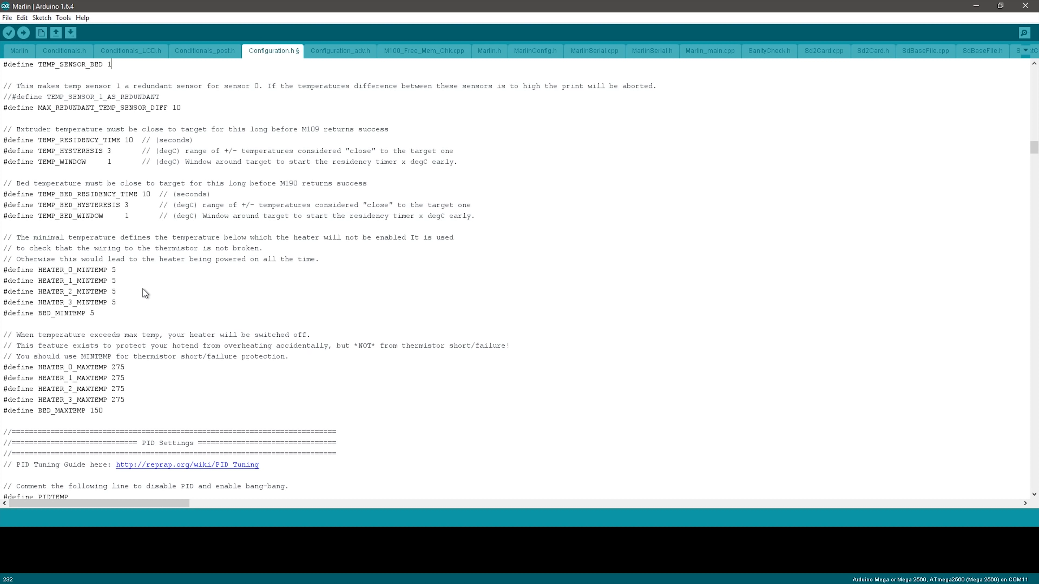
mouse_move(127, 275)
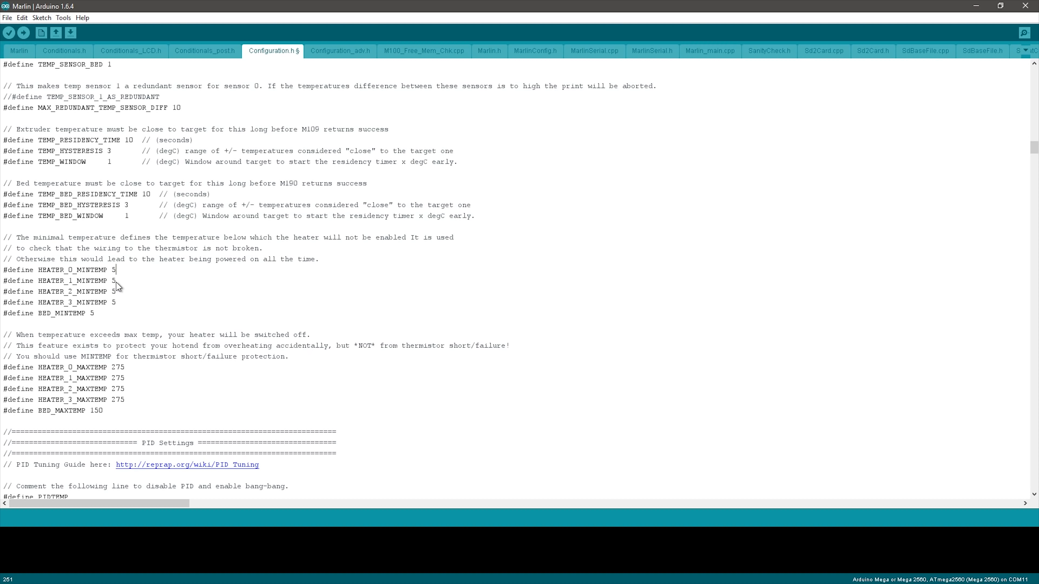
mouse_move(110, 375)
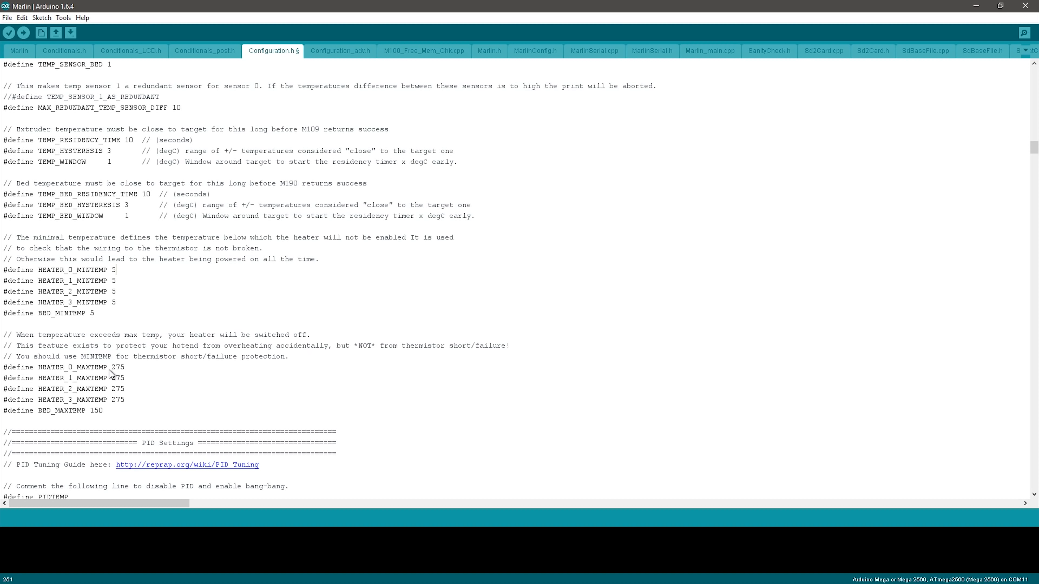
mouse_move(133, 372)
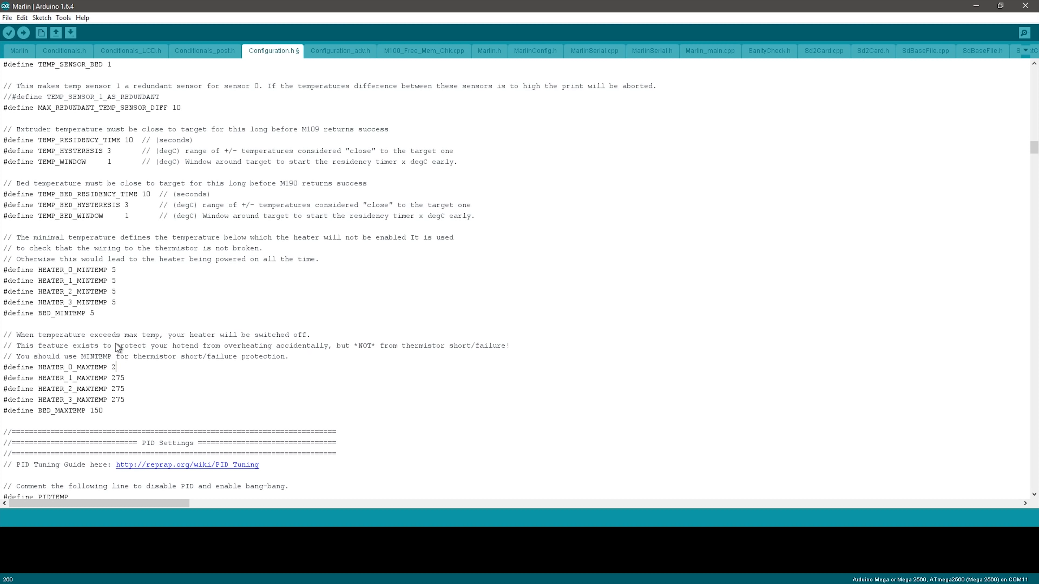
- Change HEATER_0_MAXTEMP to 260 and BED_MAXTEMP to 120
type("60")
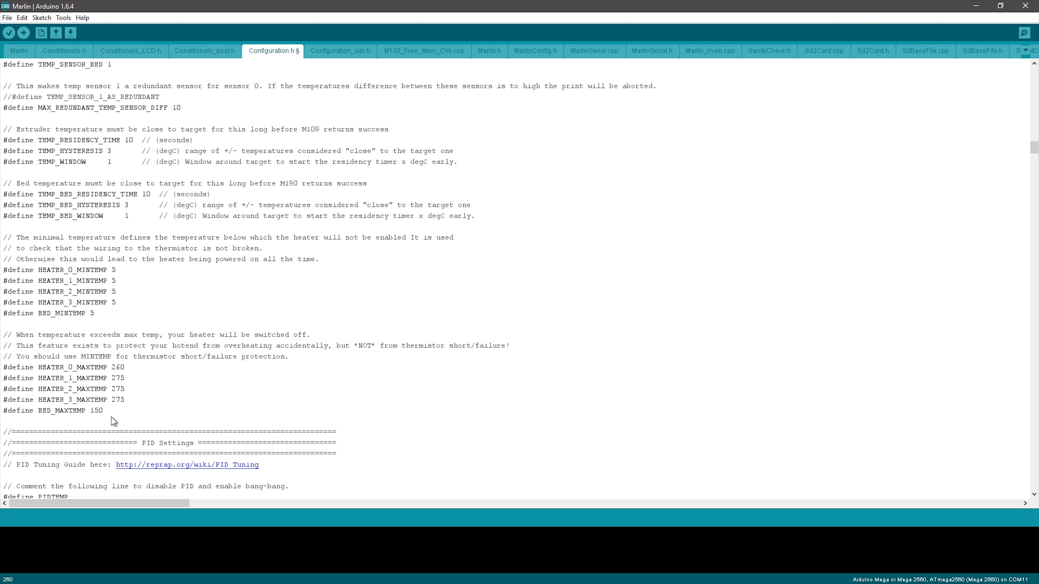
double_click(97, 410)
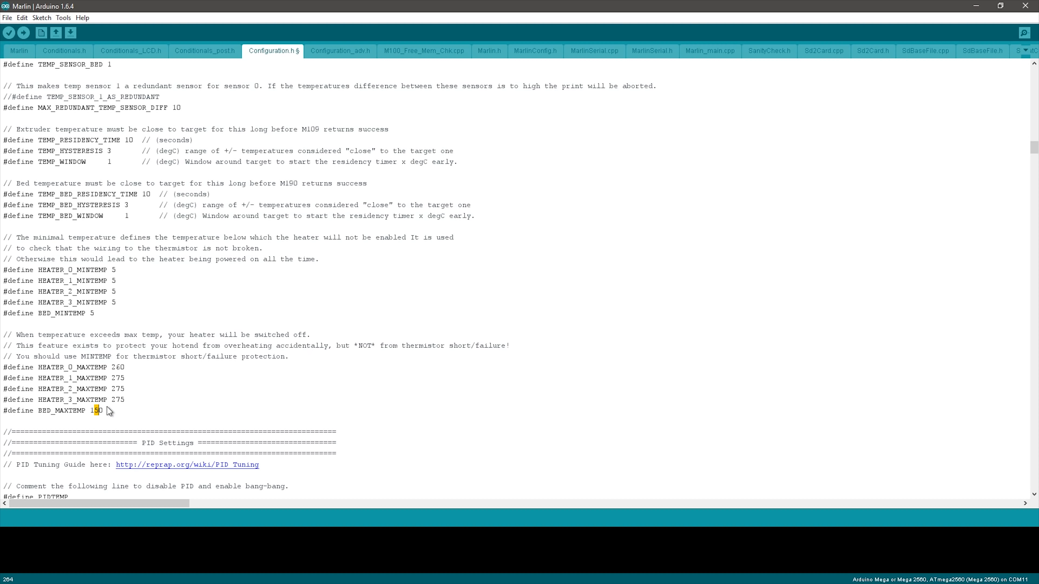
type("20")
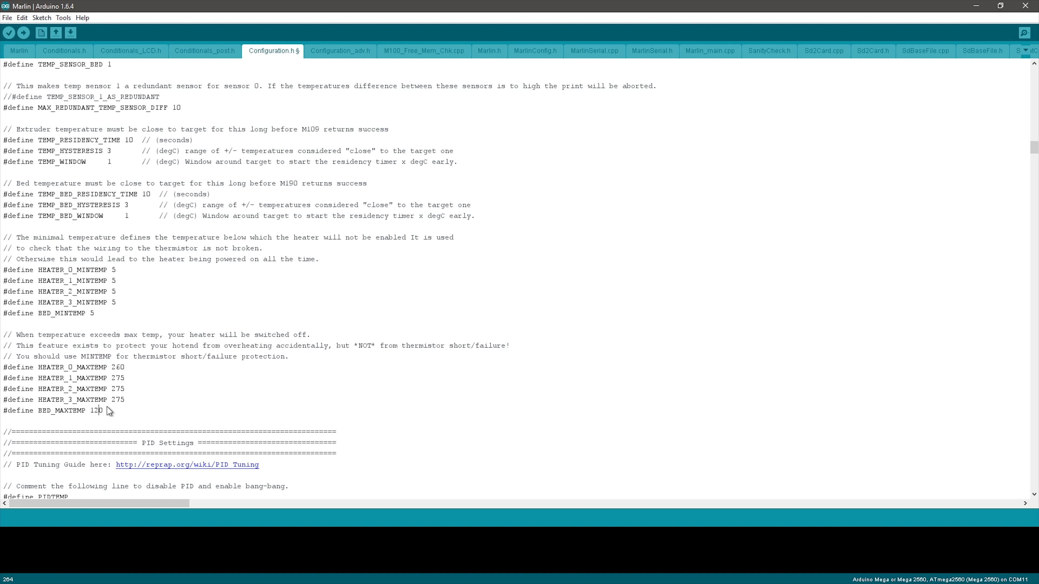
scroll("down", 3)
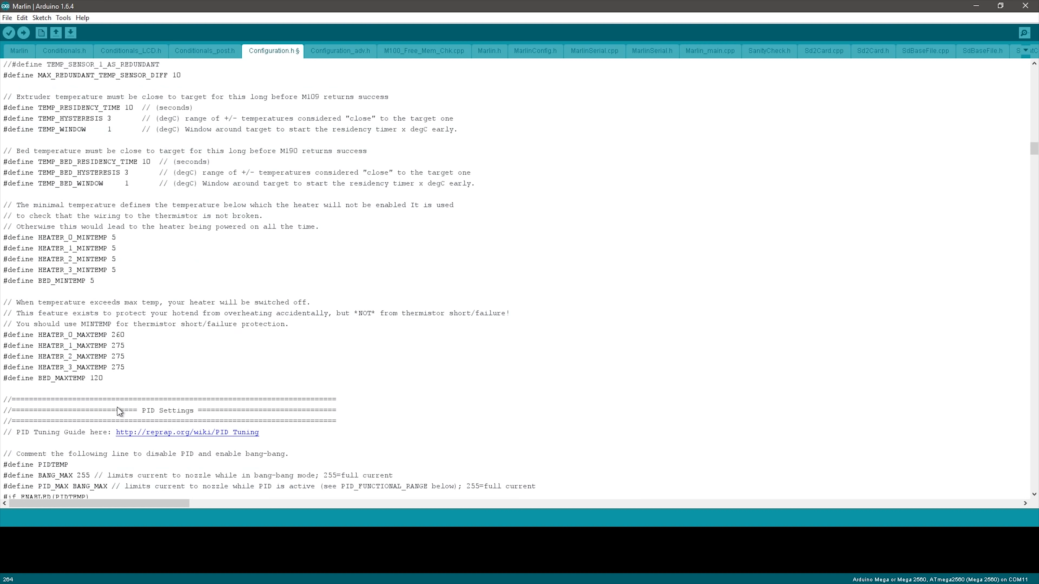
scroll("down", 3)
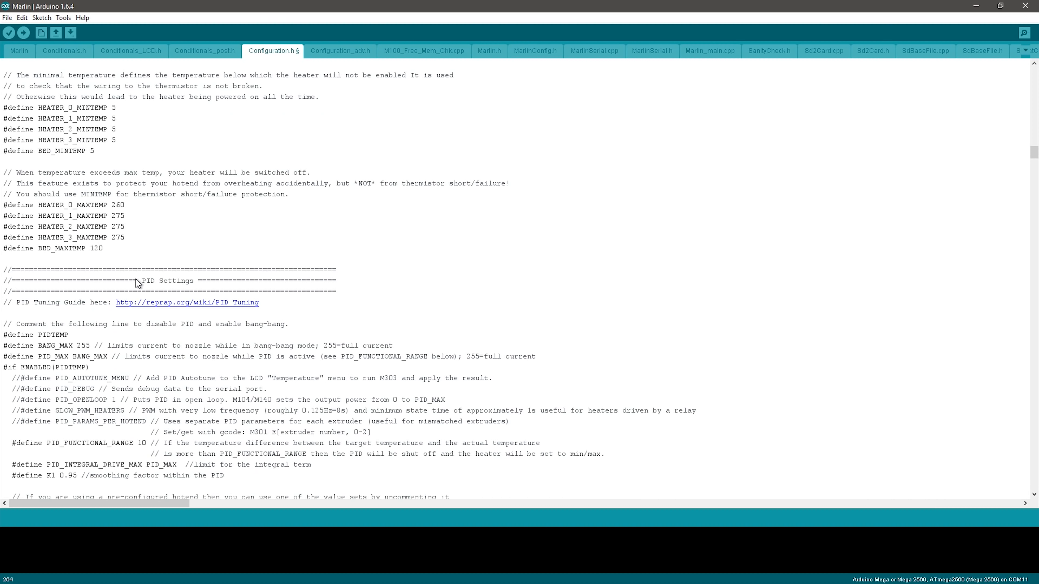
double_click(168, 280)
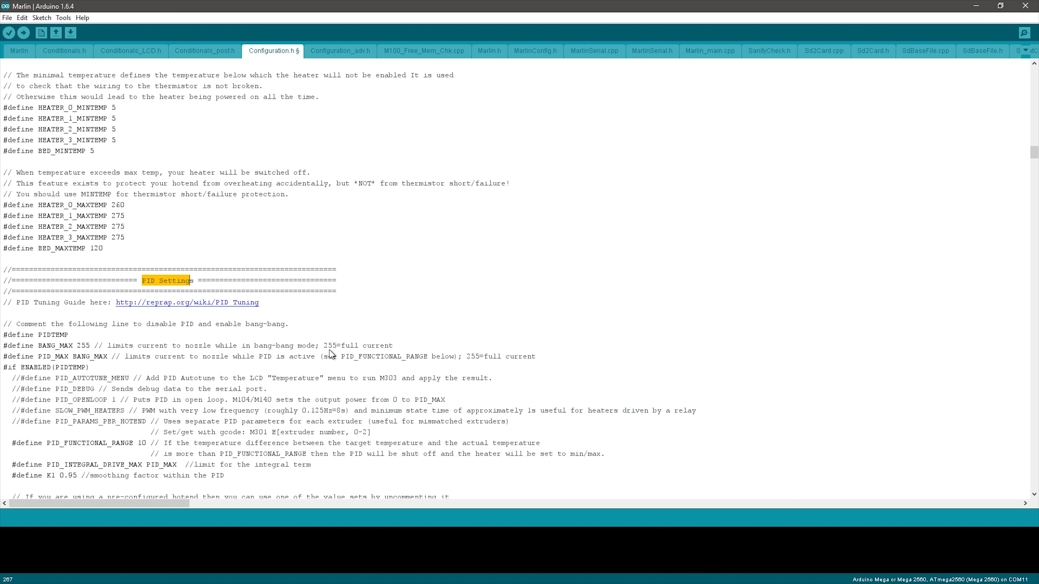
scroll("down", 3)
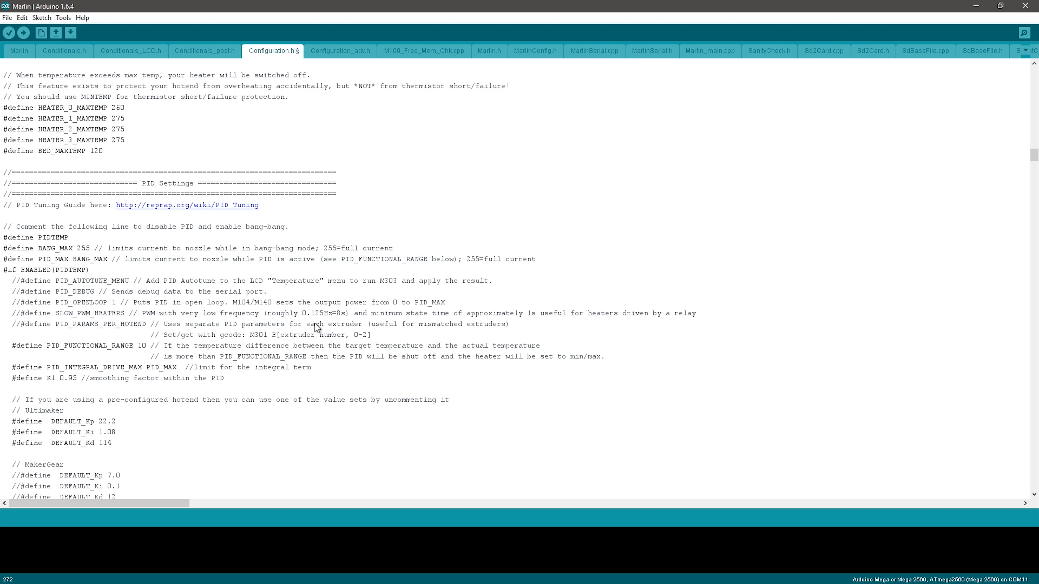
mouse_move(126, 445)
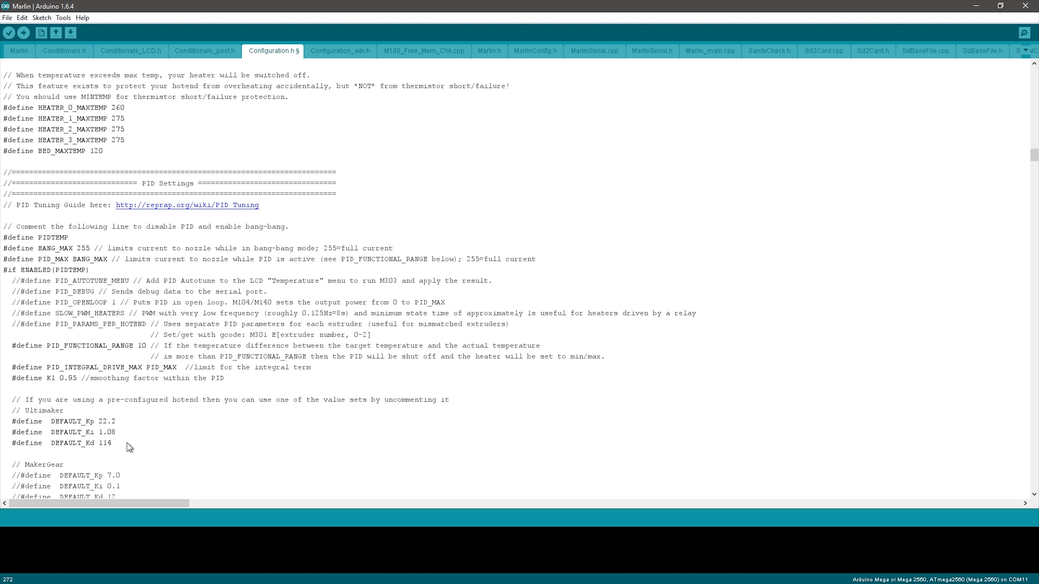
left_click(64, 410)
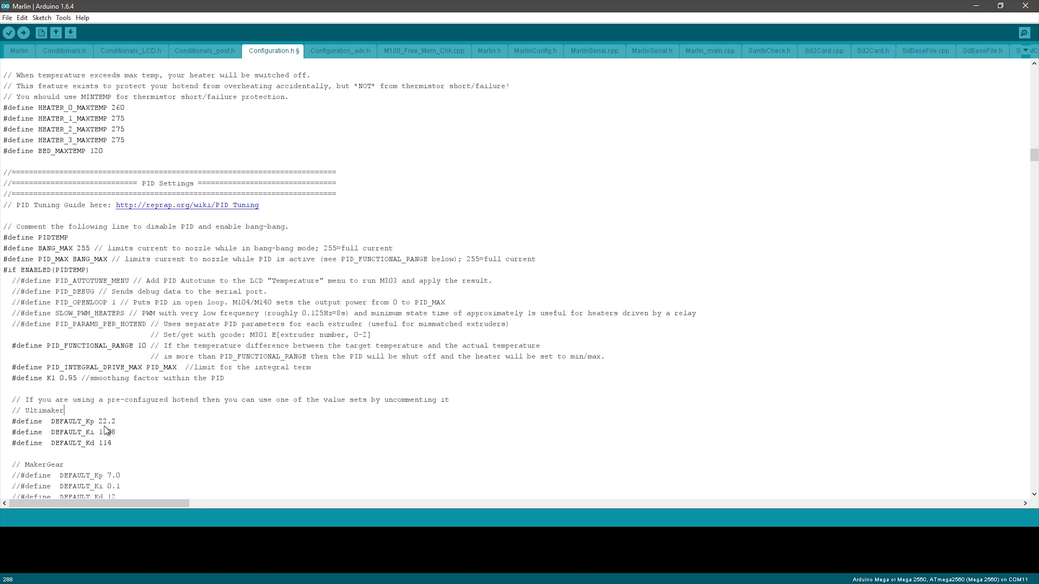
double_click(44, 410)
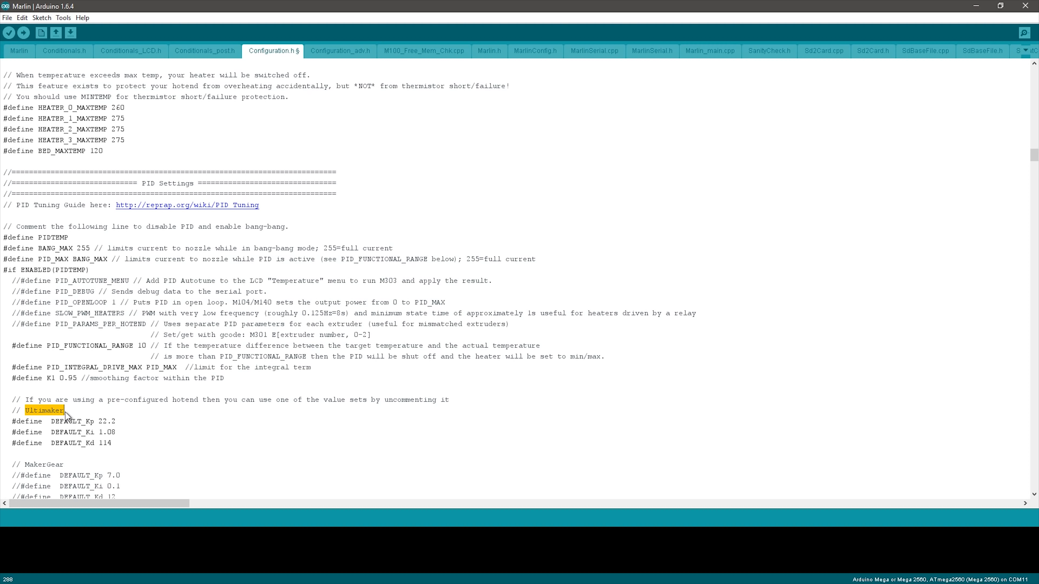
scroll("down", 3)
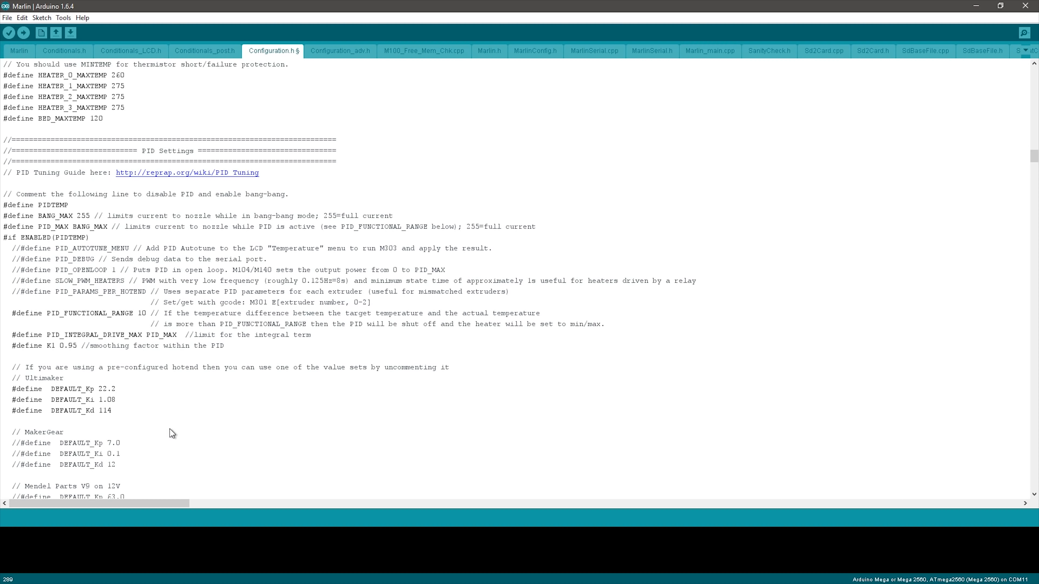
scroll("down", 3)
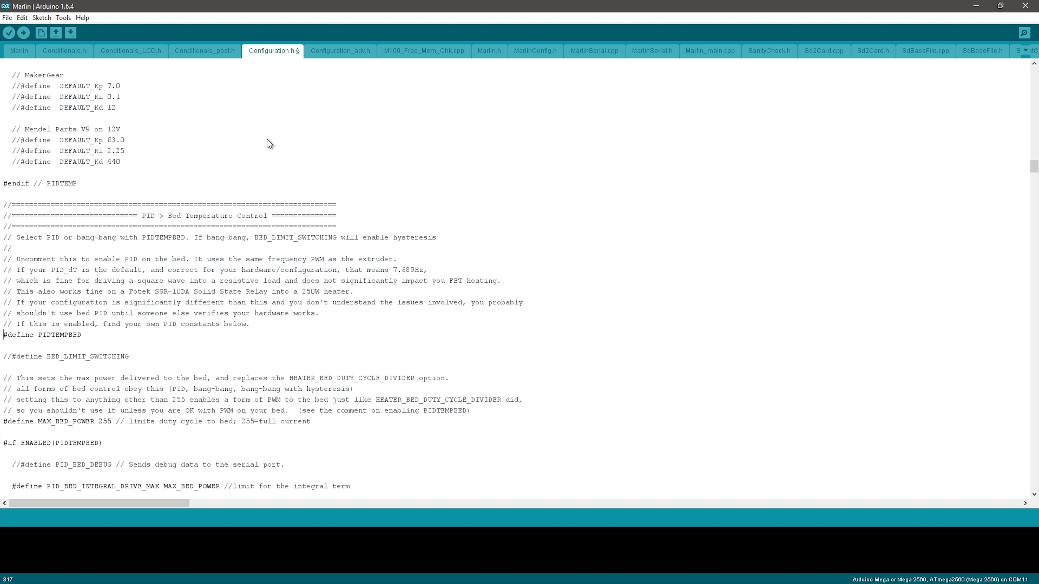
mouse_move(286, 144)
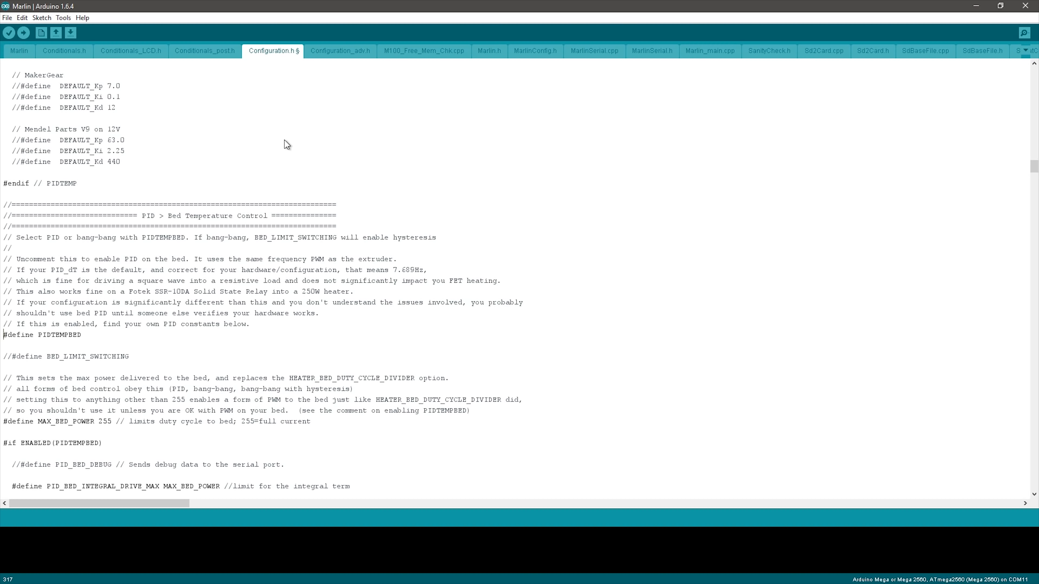
scroll("down", 3)
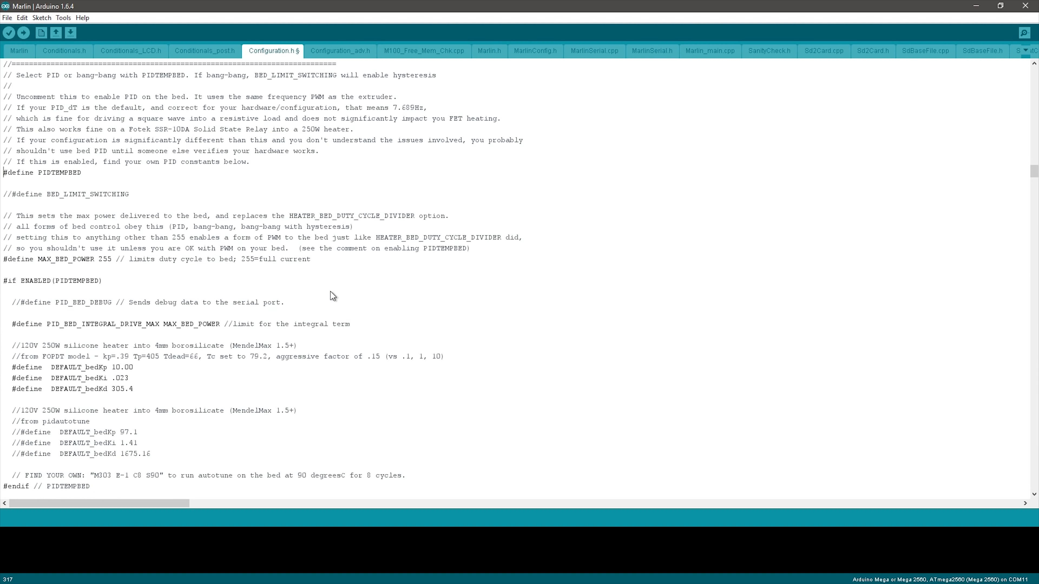
left_click_drag(21, 357, 132, 389)
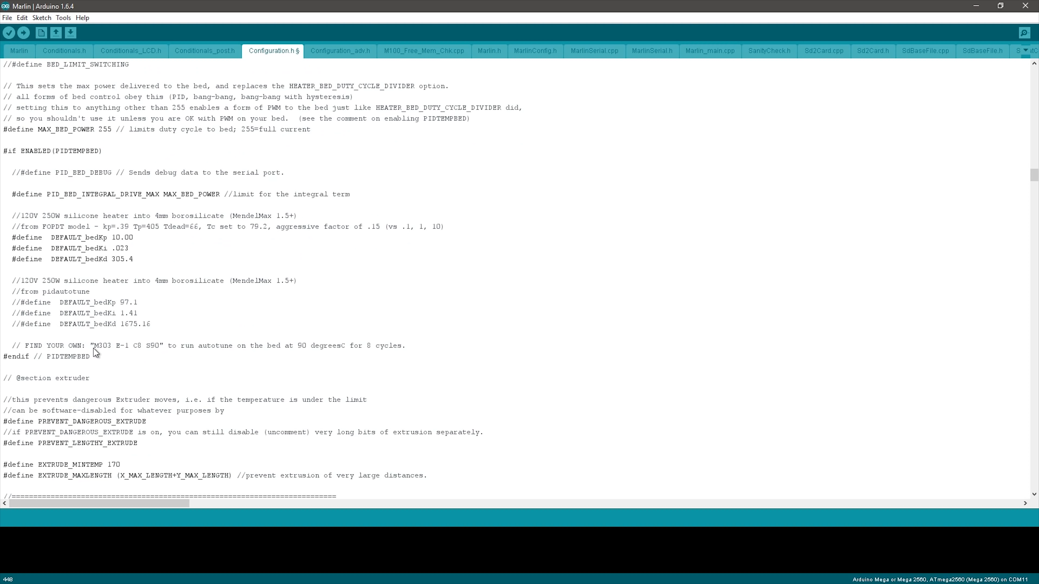
left_click_drag(91, 345, 132, 345)
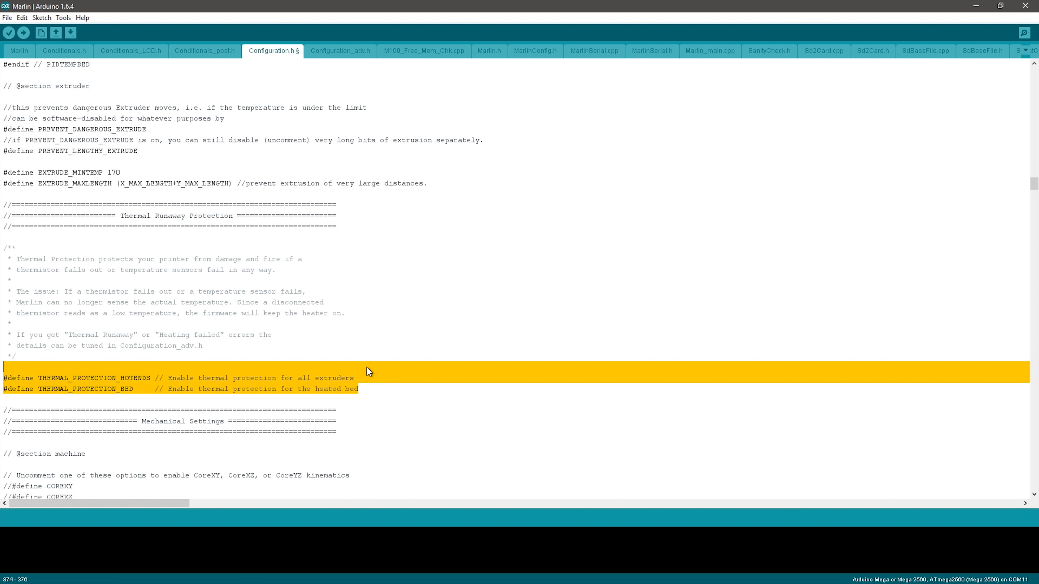
left_click(293, 389)
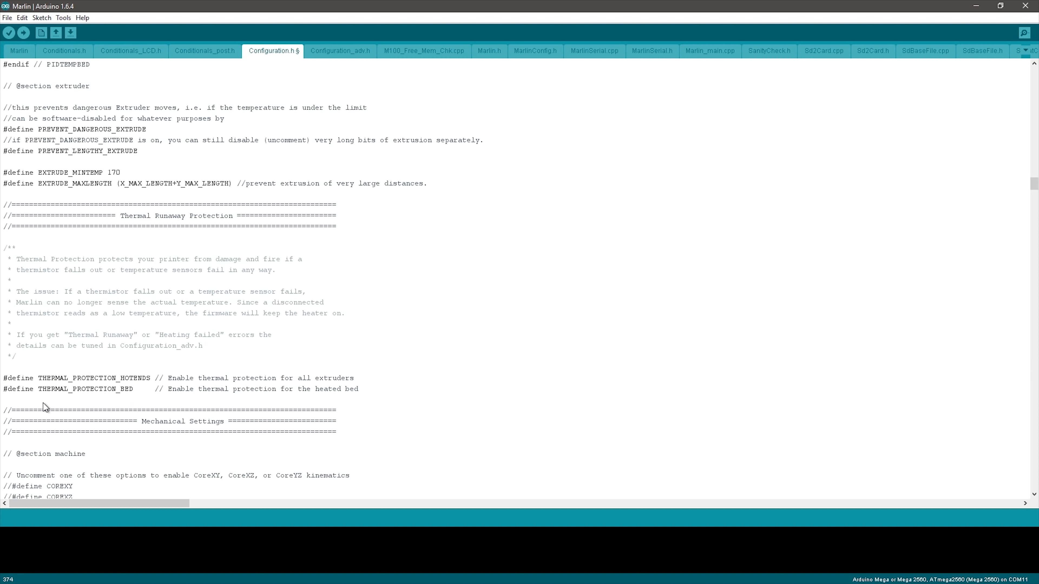
scroll("down", 3)
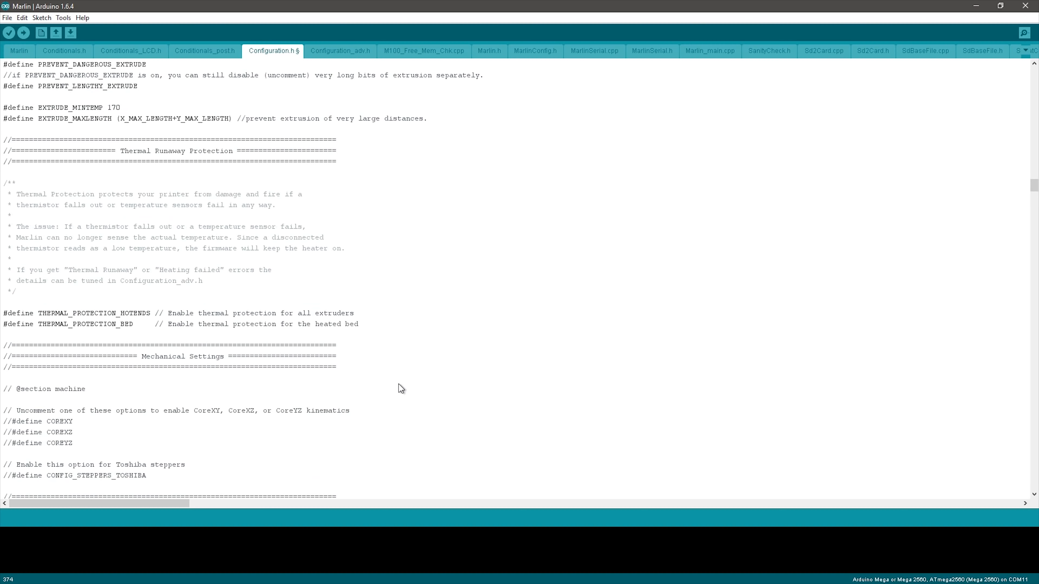
mouse_move(402, 375)
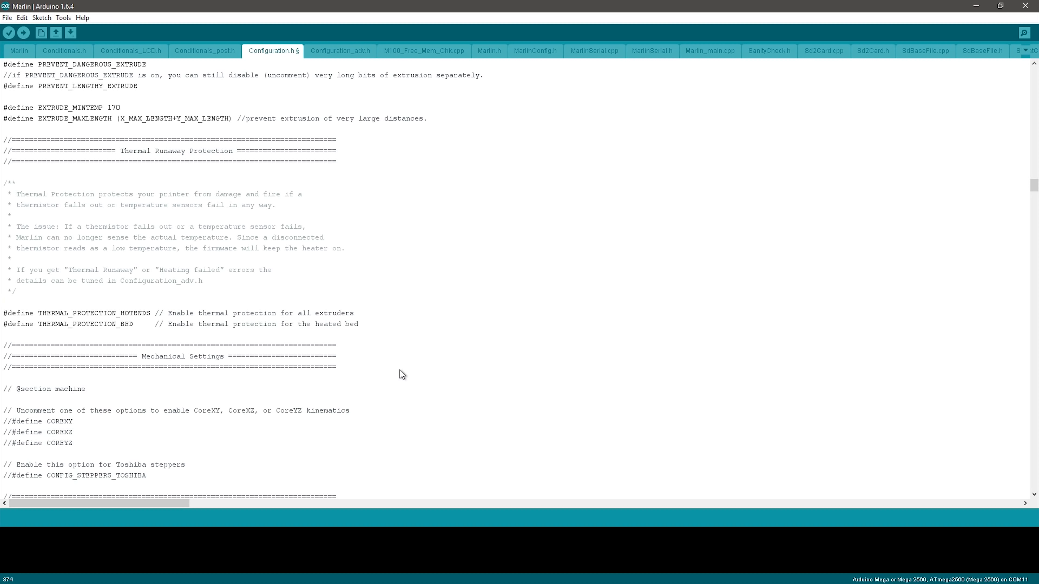
scroll("down", 3)
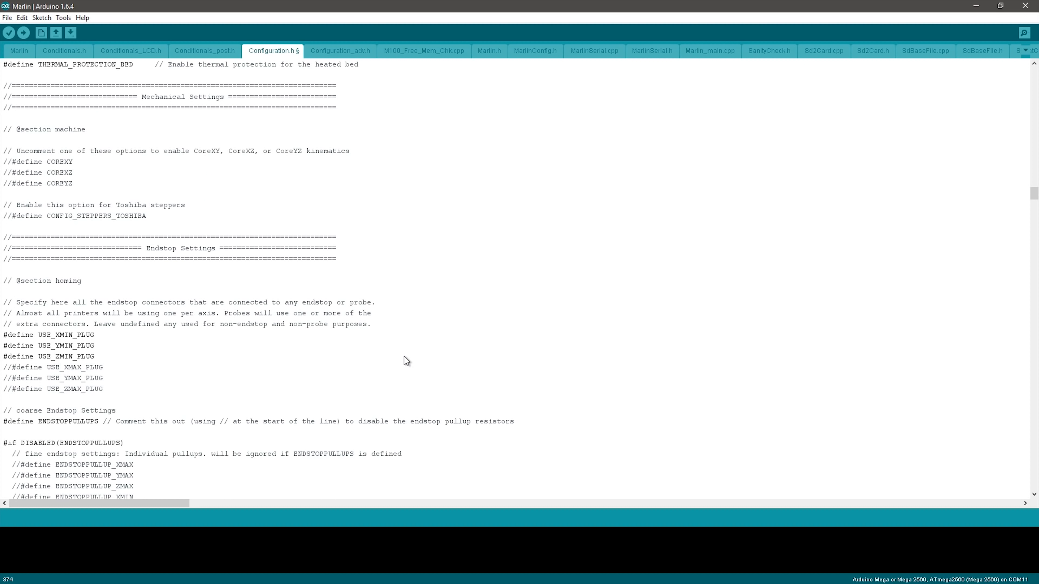
scroll("down", 3)
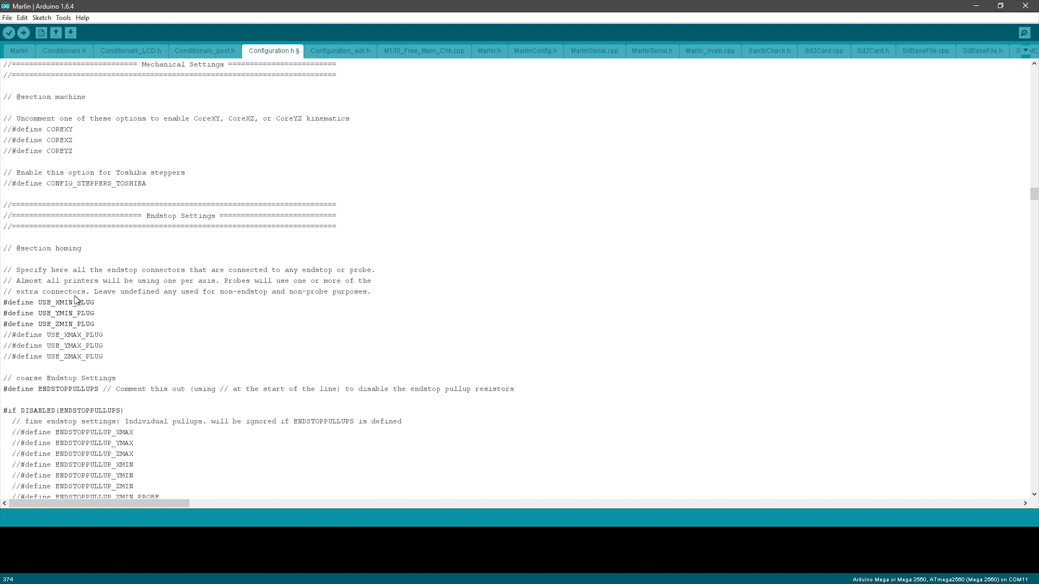
mouse_move(83, 316)
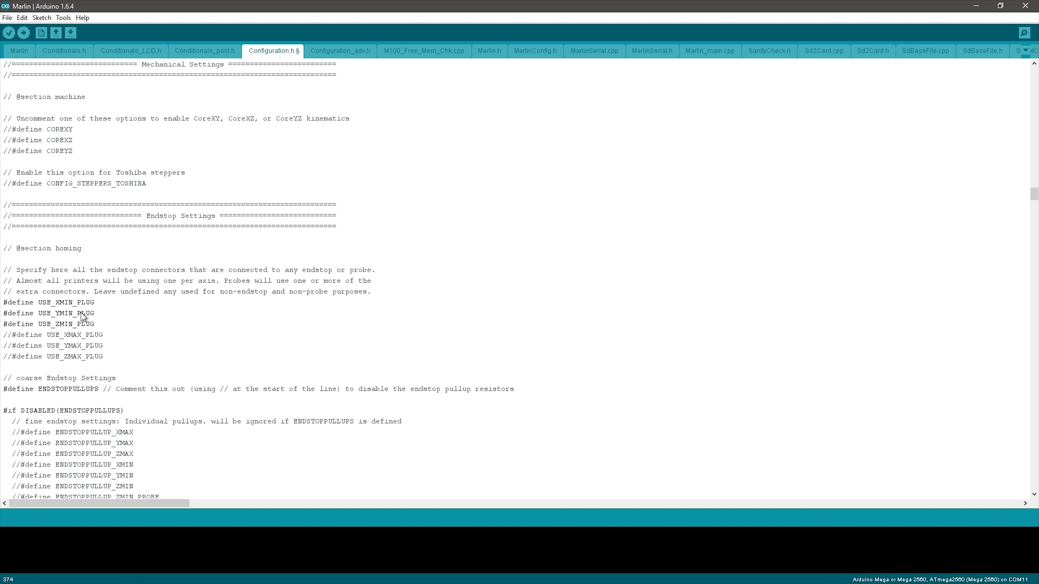
mouse_move(59, 309)
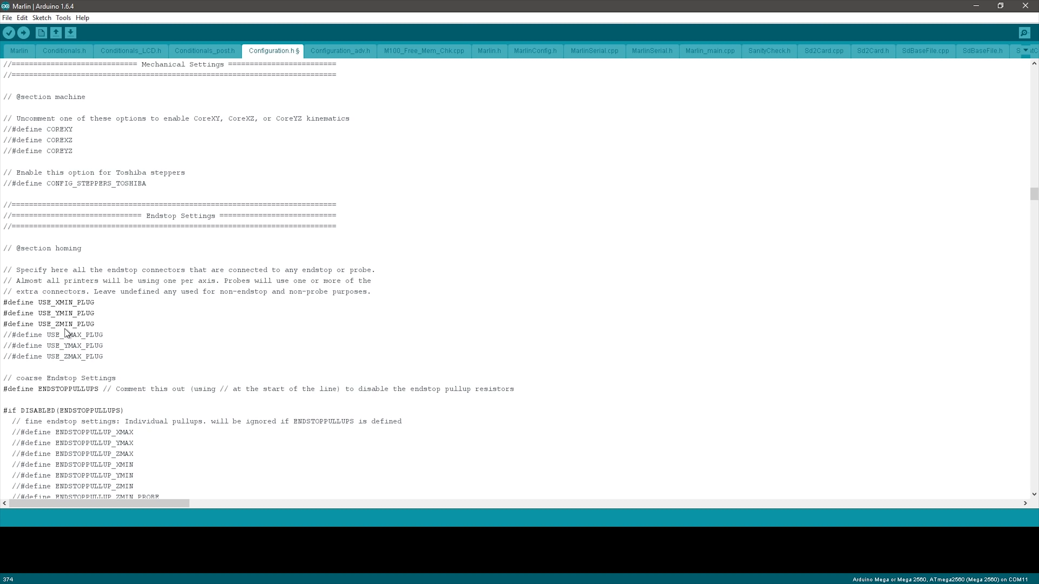
mouse_move(73, 363)
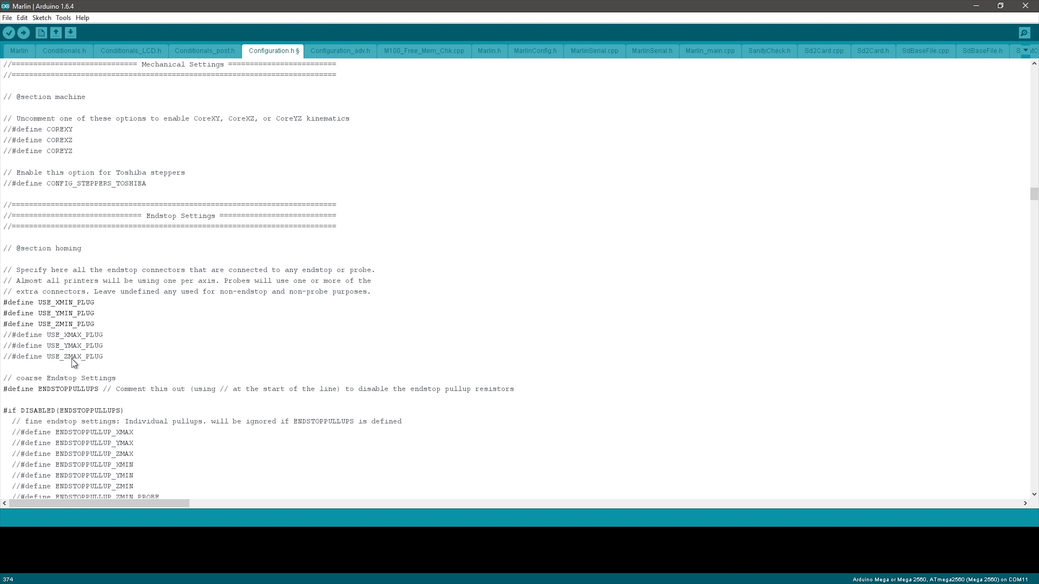
mouse_move(56, 352)
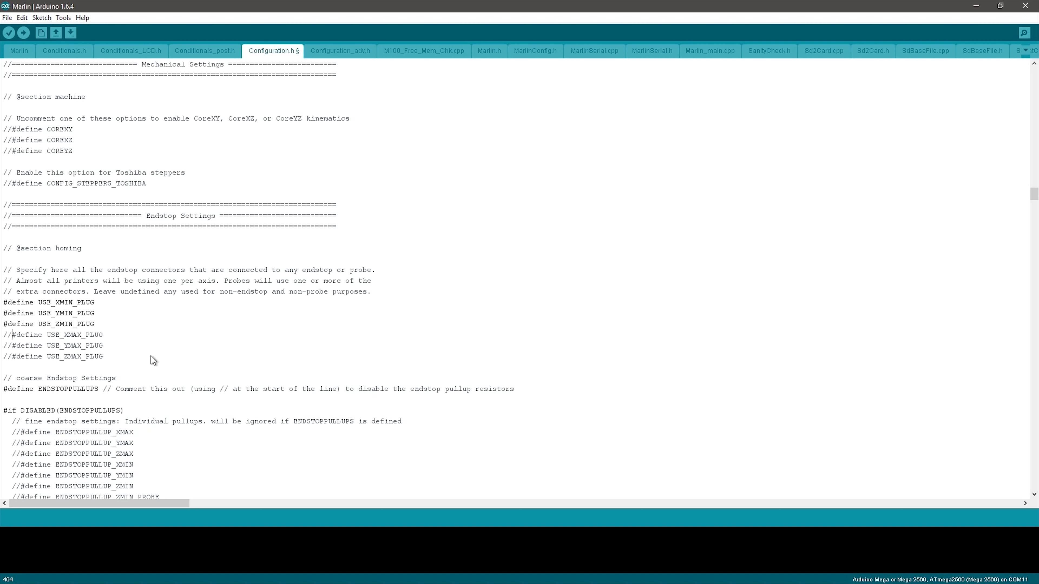
mouse_move(94, 342)
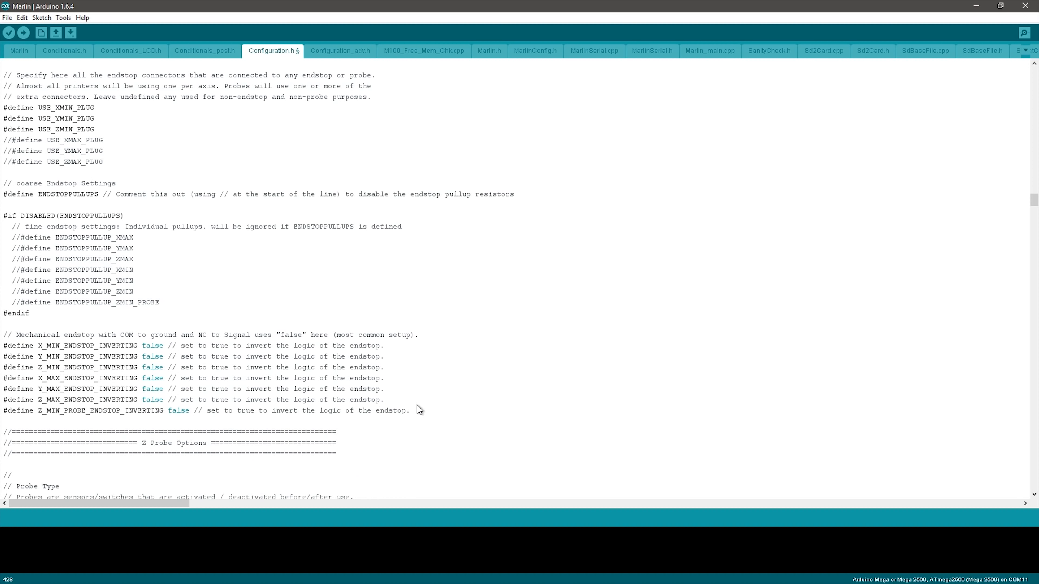
mouse_move(133, 378)
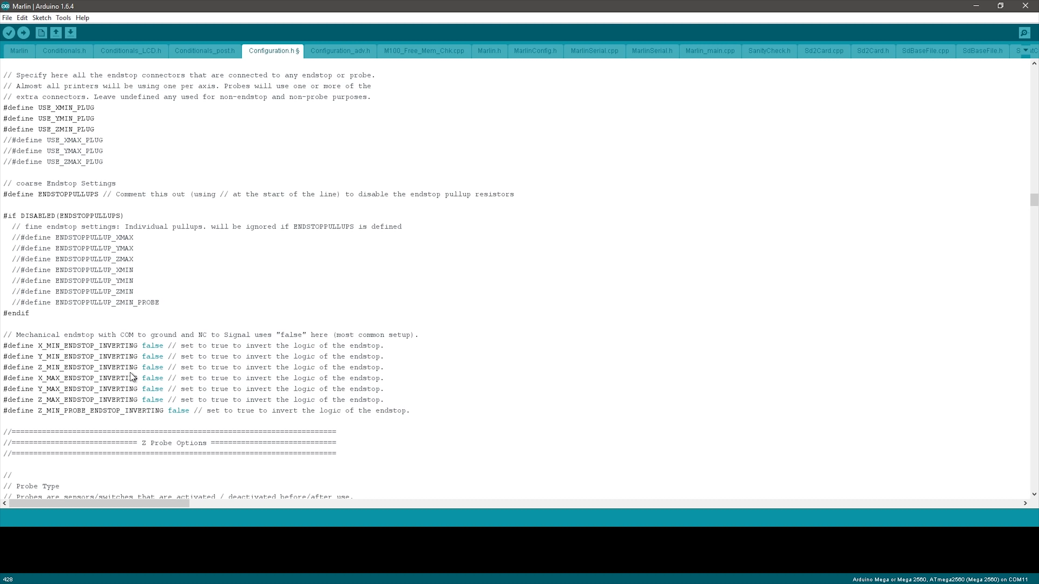
mouse_move(63, 351)
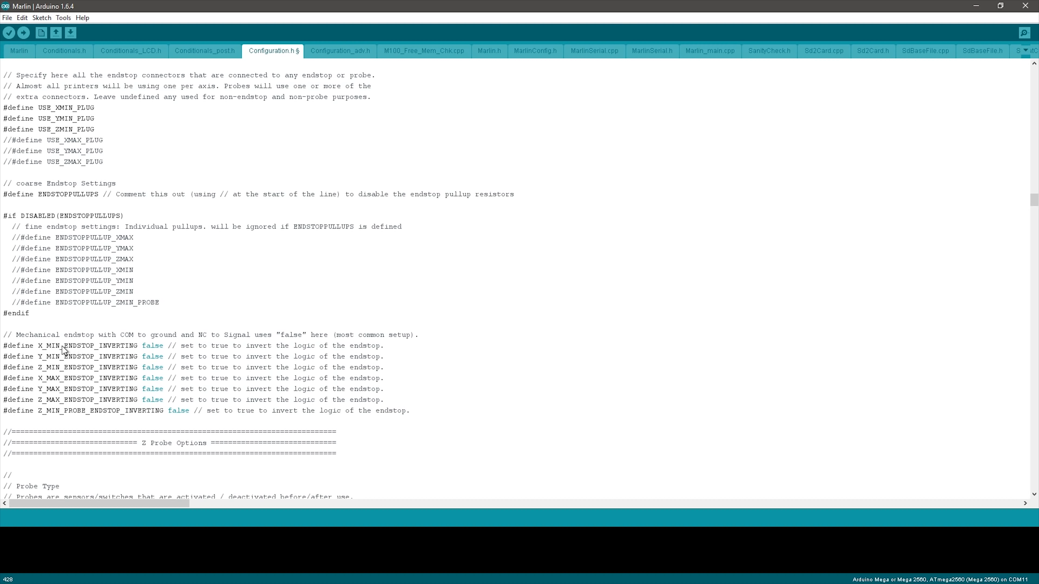
left_click(383, 399)
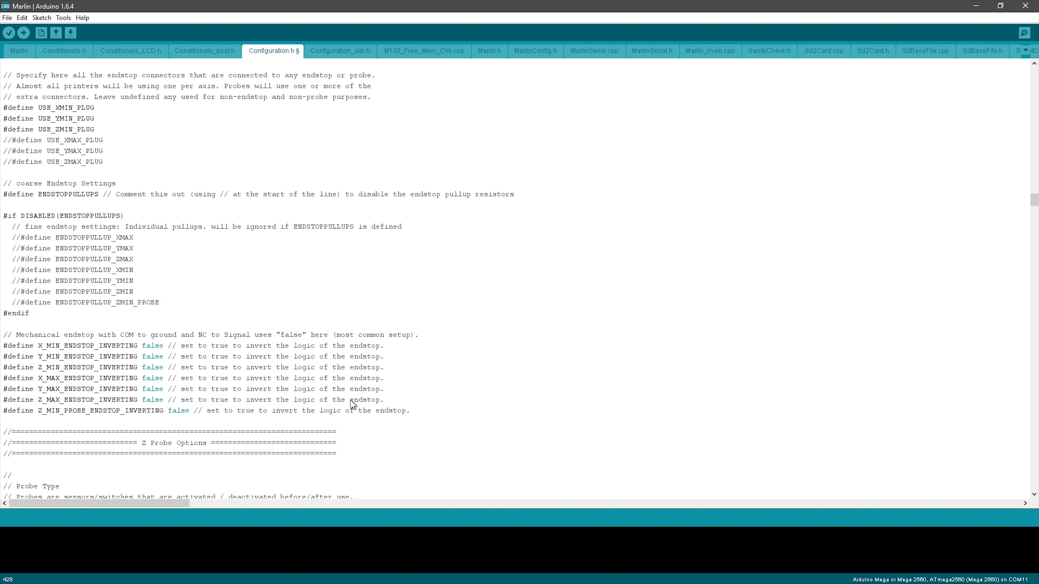
double_click(152, 367)
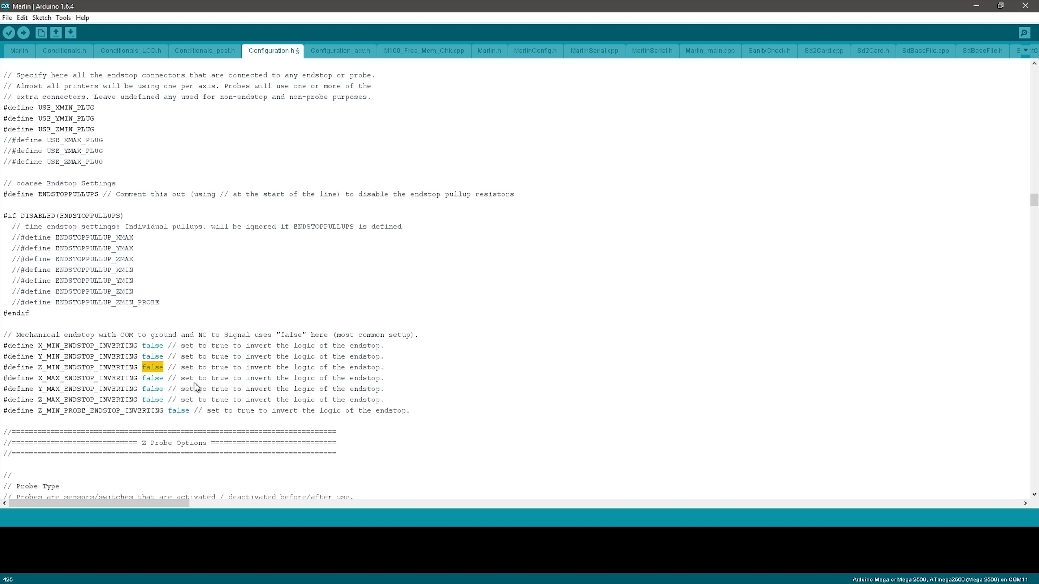
type("true")
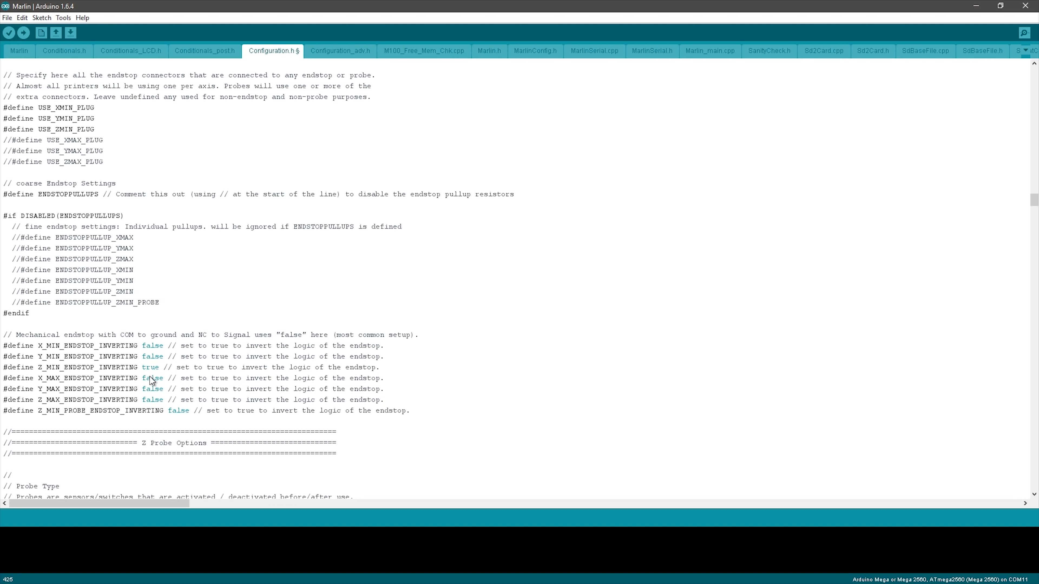
double_click(47, 366)
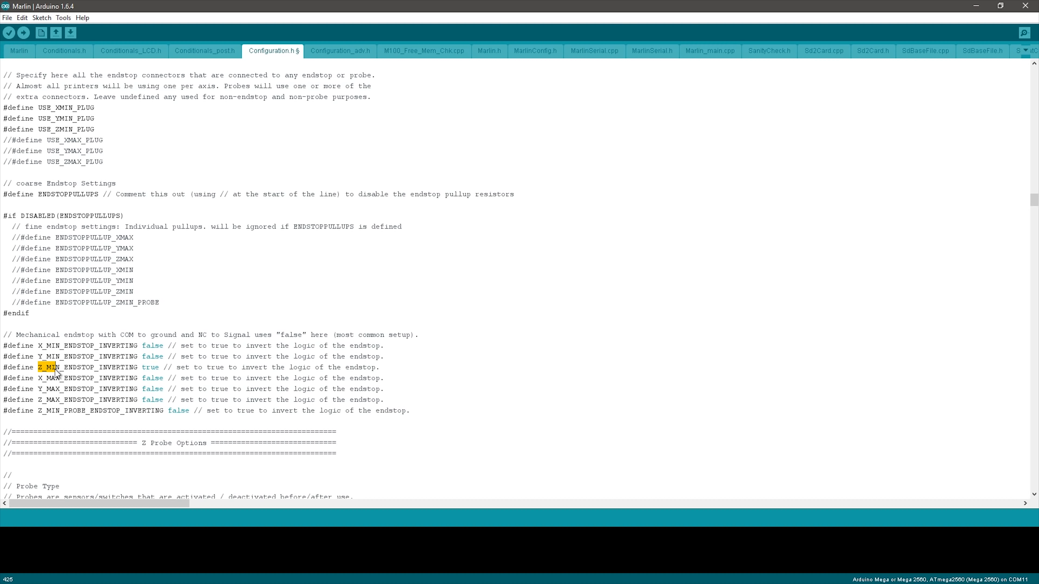
mouse_move(63, 353)
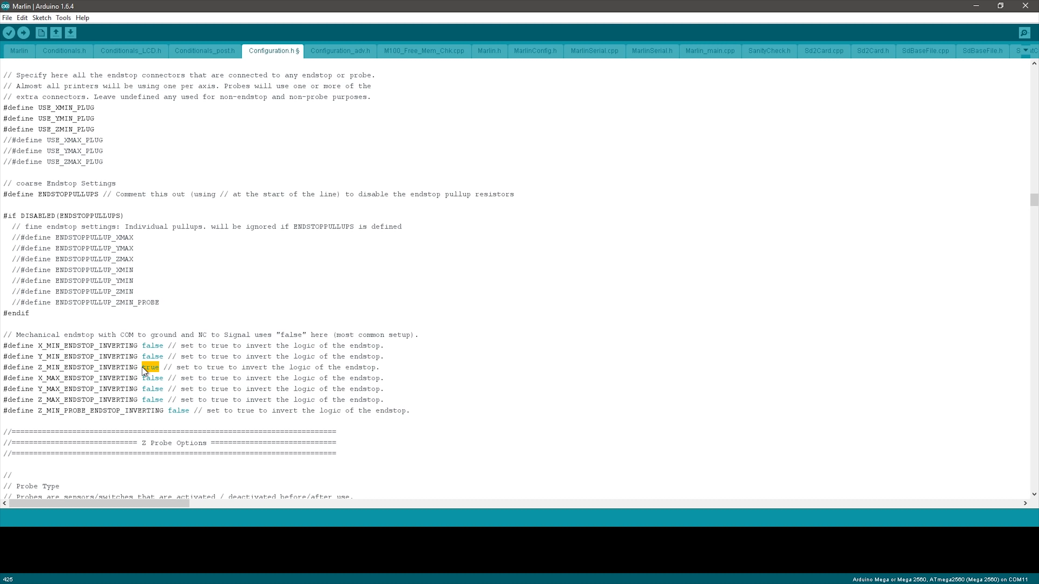
type("fals")
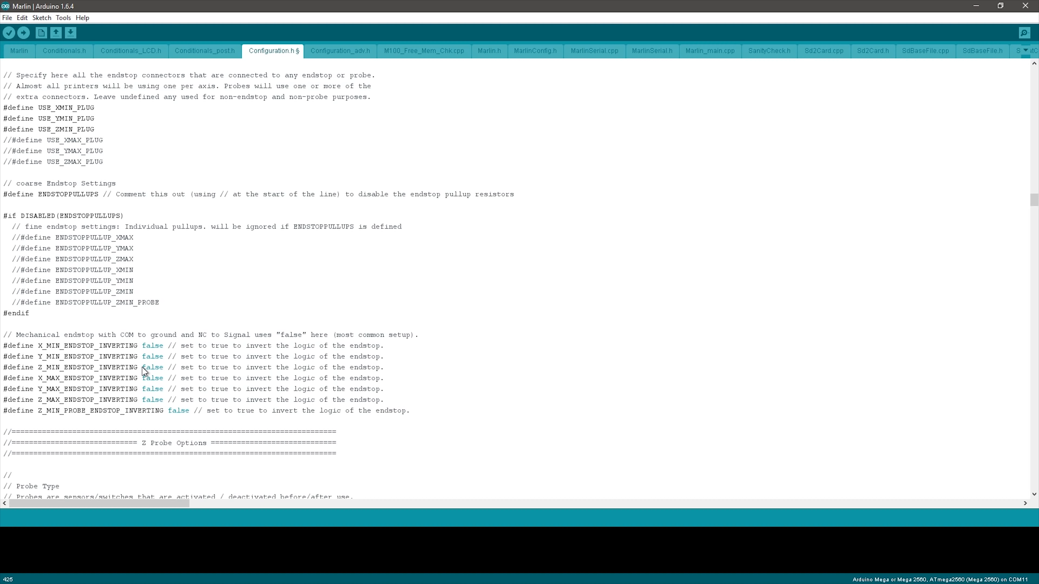
mouse_move(201, 317)
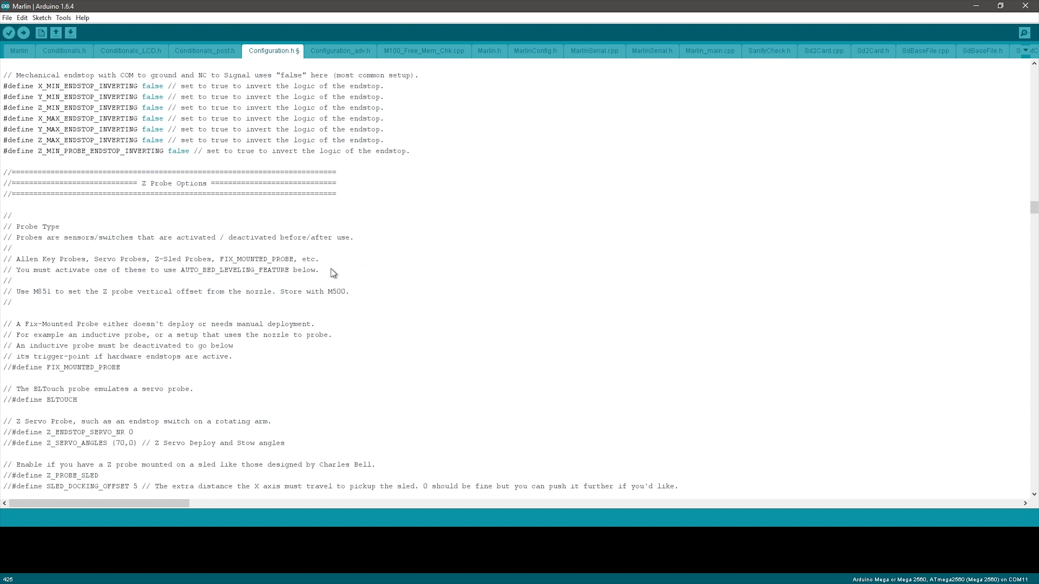
double_click(175, 183)
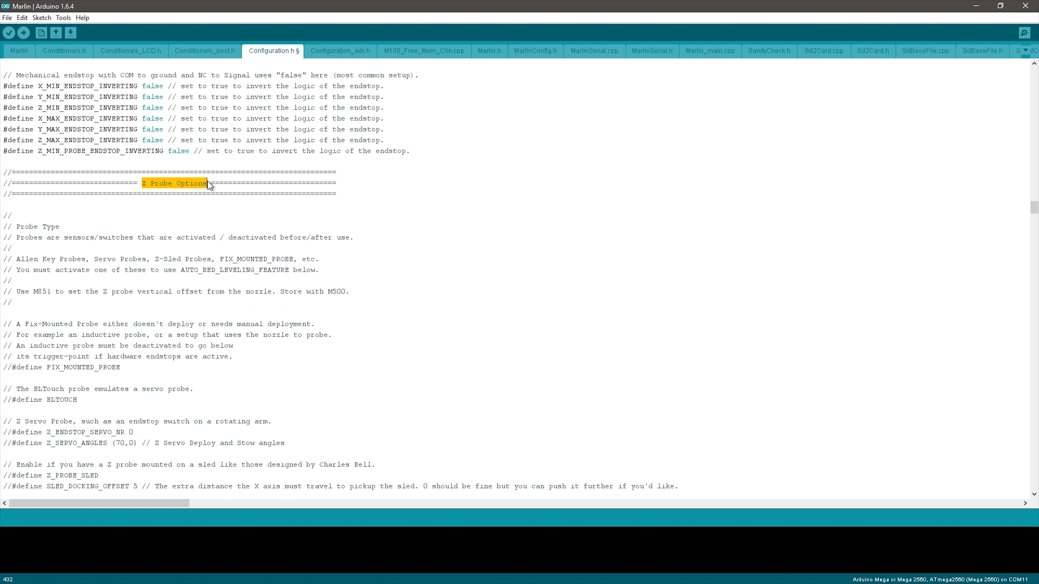
left_click(60, 227)
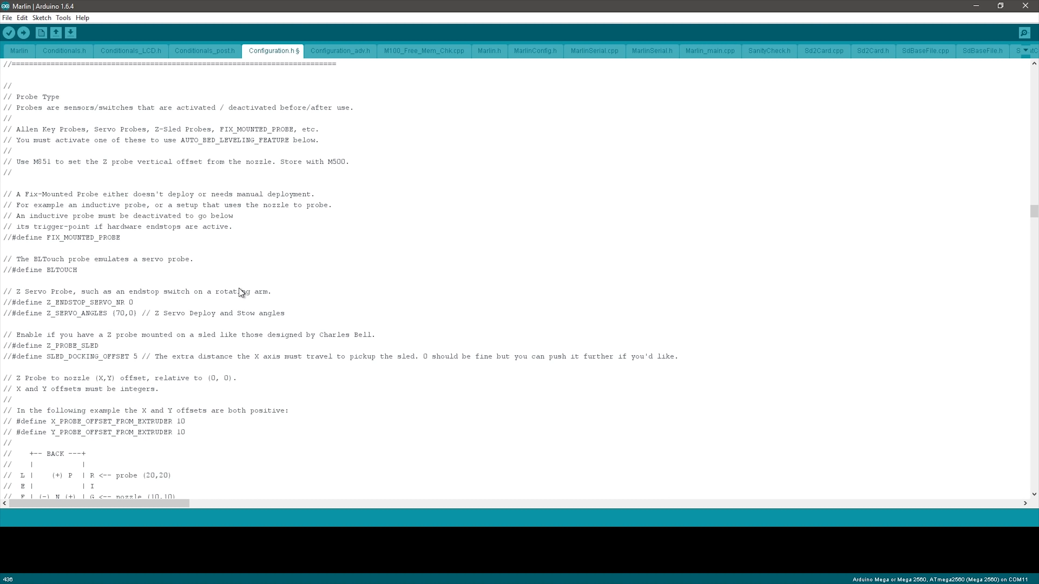
mouse_move(243, 286)
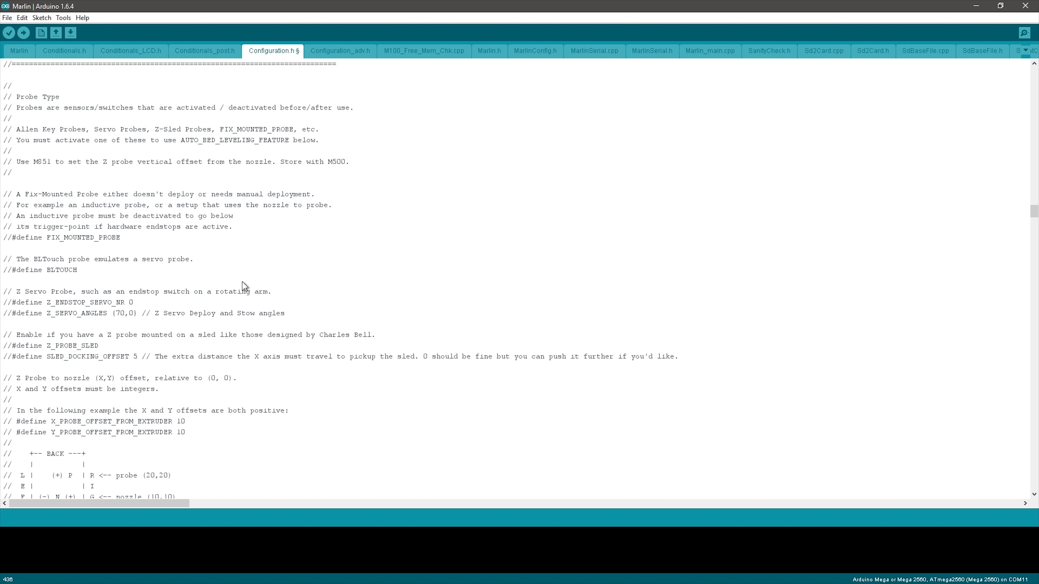
scroll("down", 3)
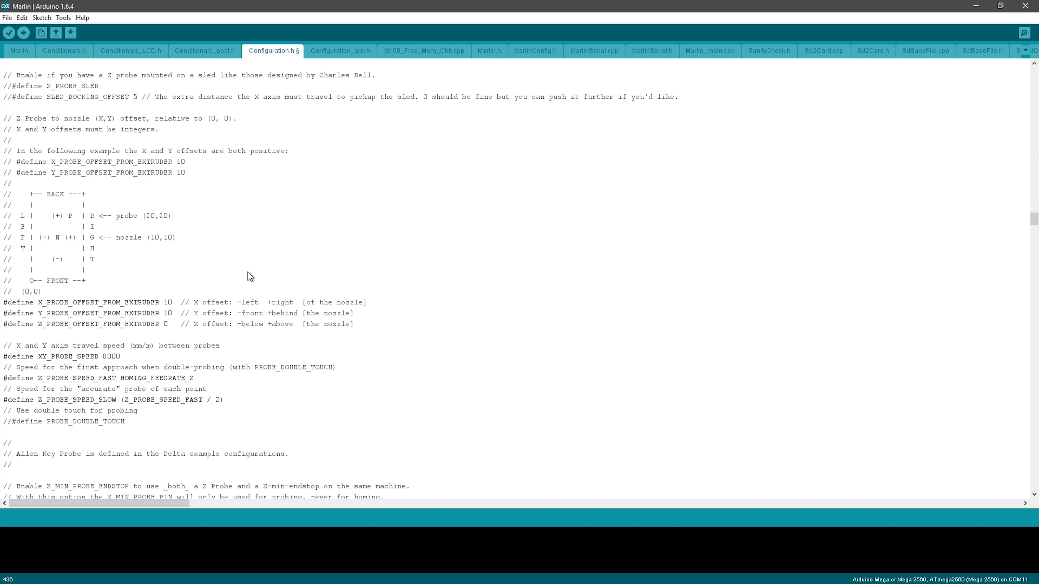
mouse_move(137, 298)
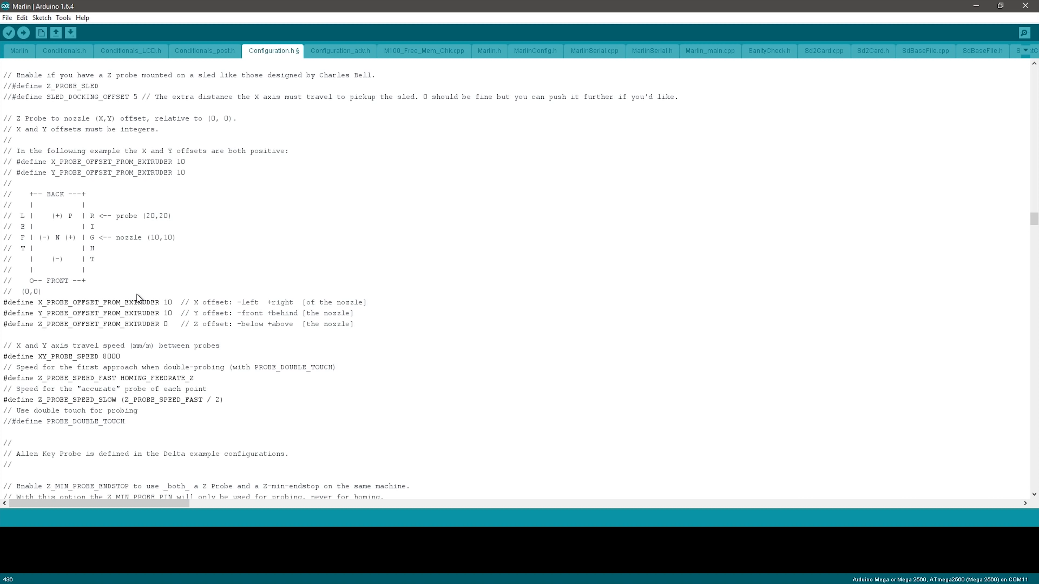
mouse_move(206, 232)
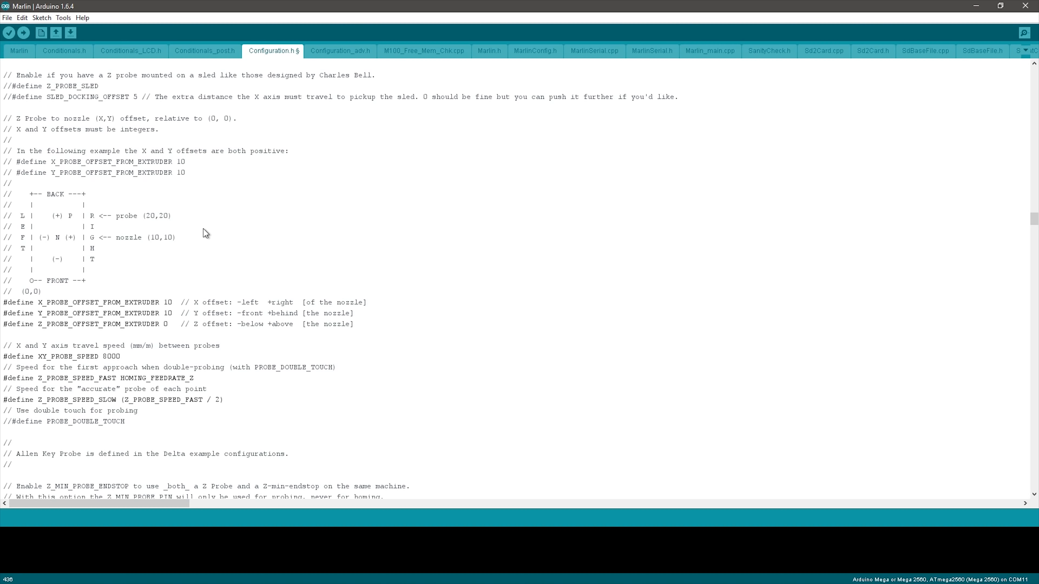
scroll("down", 3)
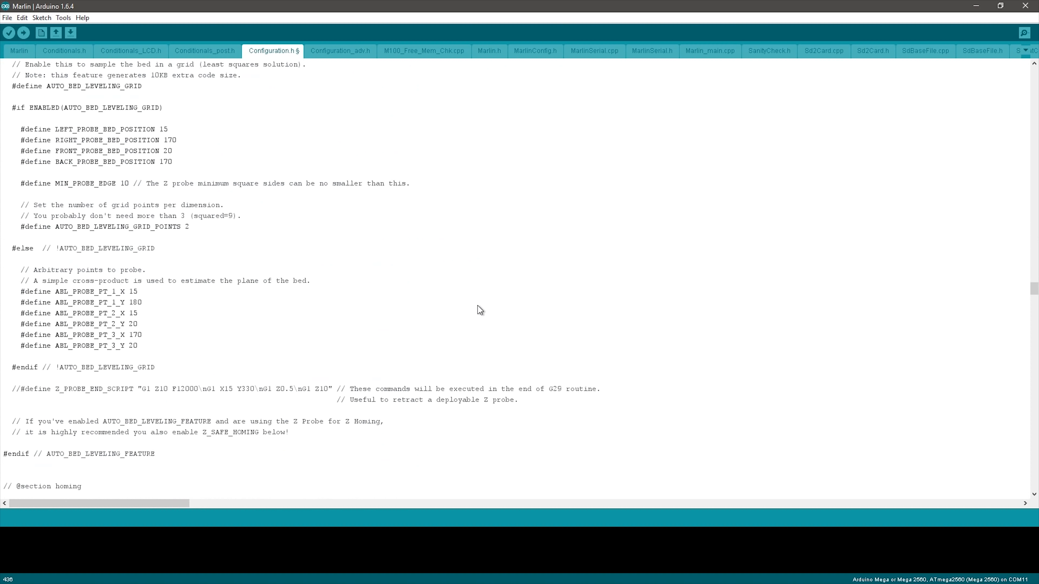
scroll("down", 3)
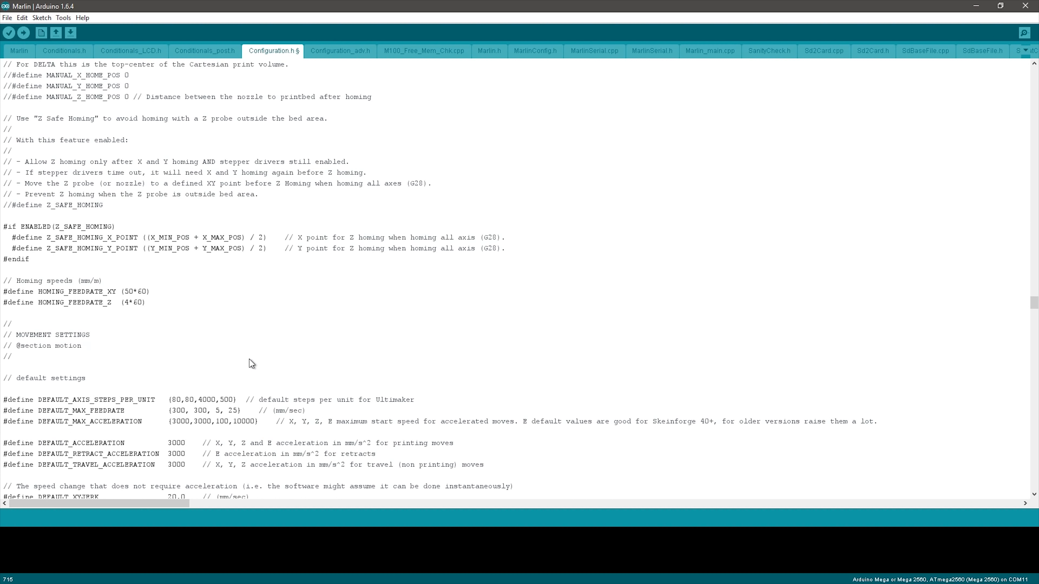
- Set DEFAULT_MAX_FEEDRATE to 200, 200, 5, 25 by lowering X and Y from 300
scroll("down", 3)
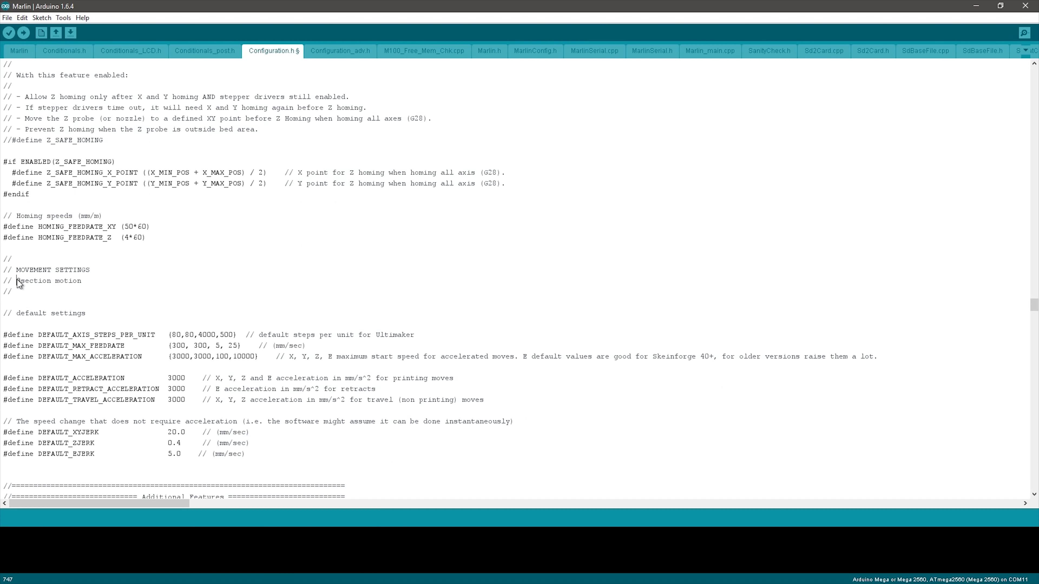
scroll("down", 3)
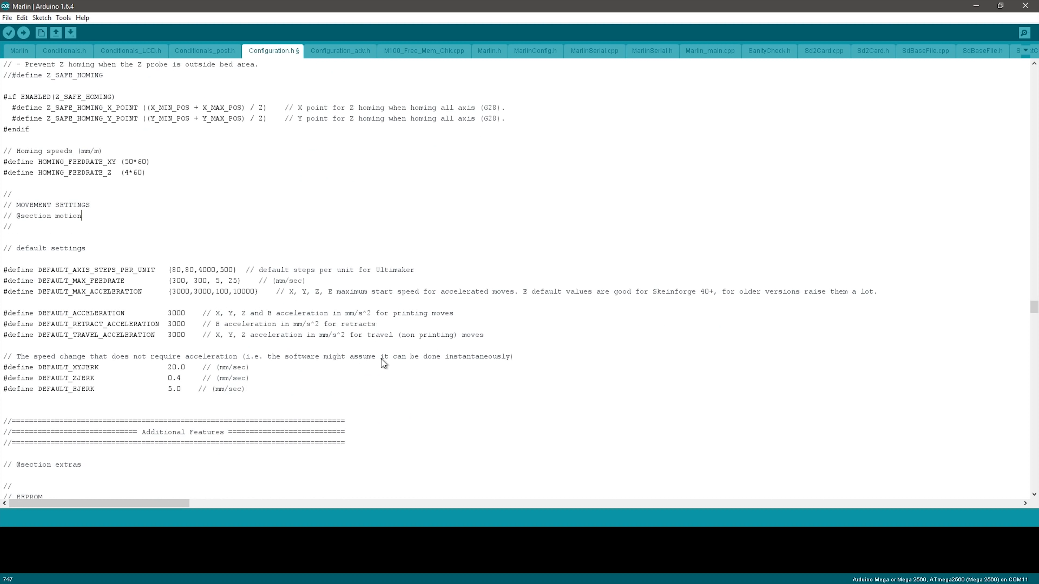
mouse_move(38, 272)
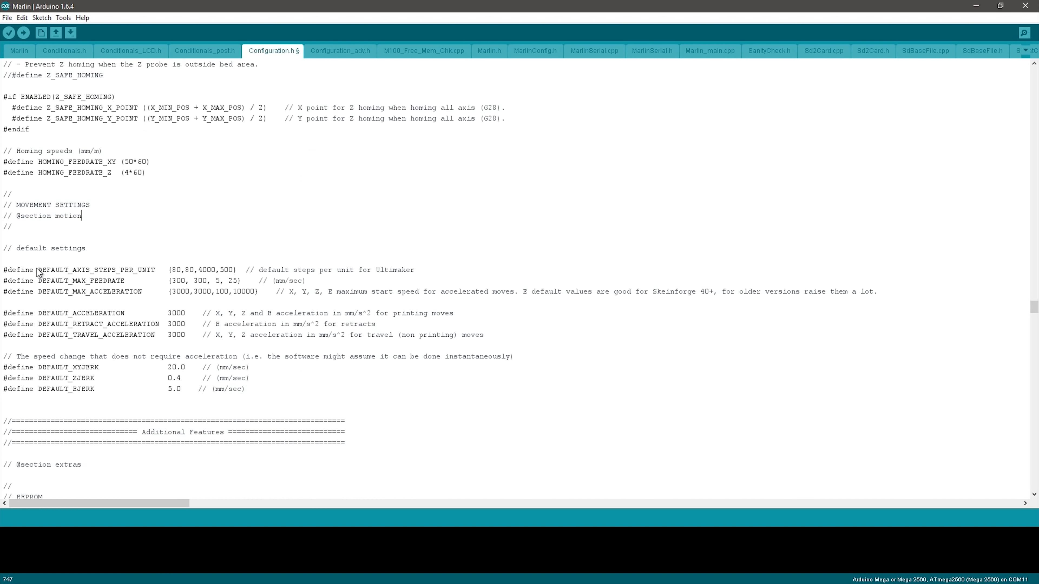
mouse_move(53, 293)
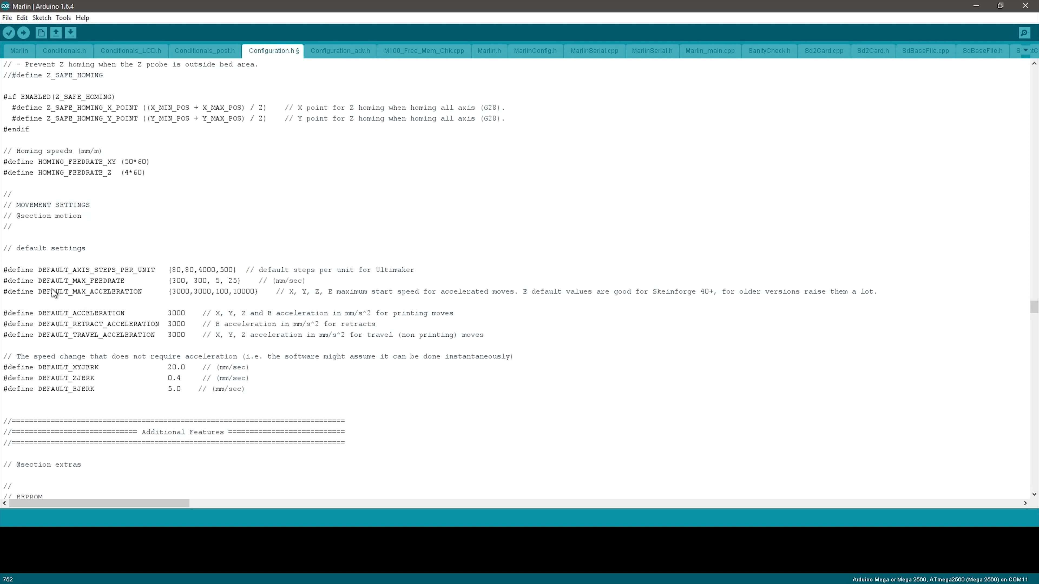
mouse_move(127, 373)
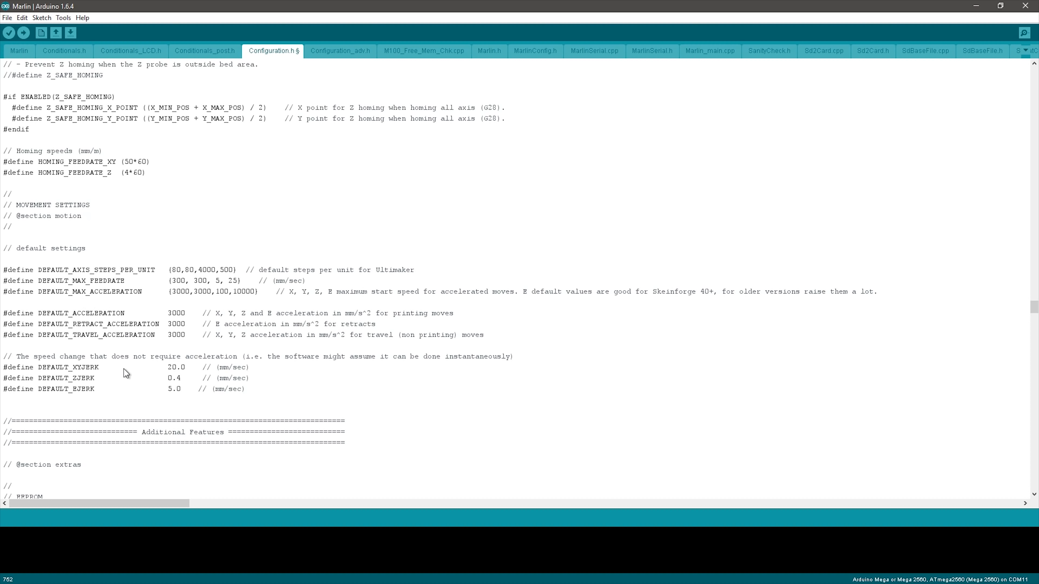
mouse_move(181, 279)
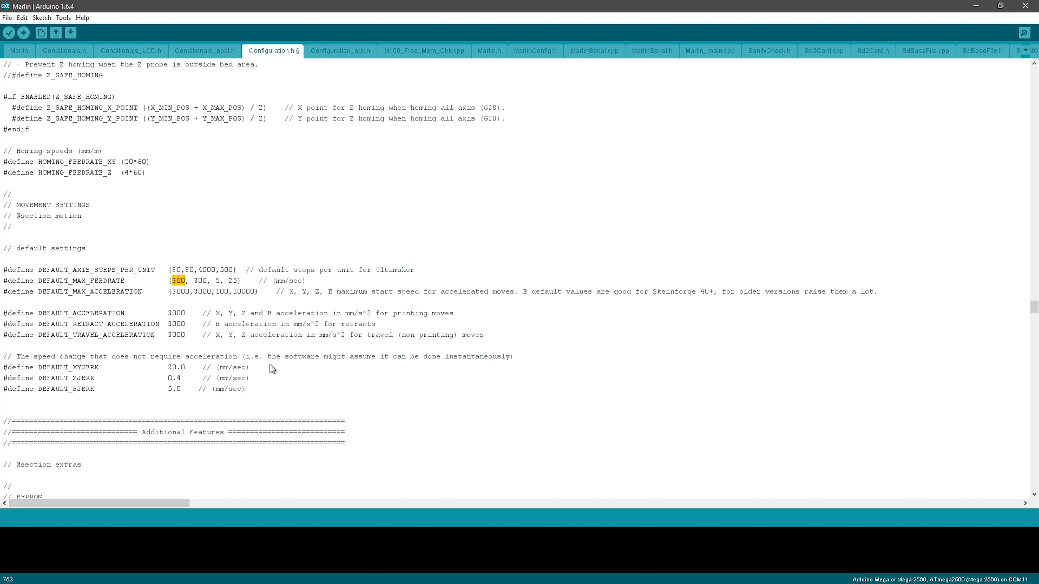
type("200")
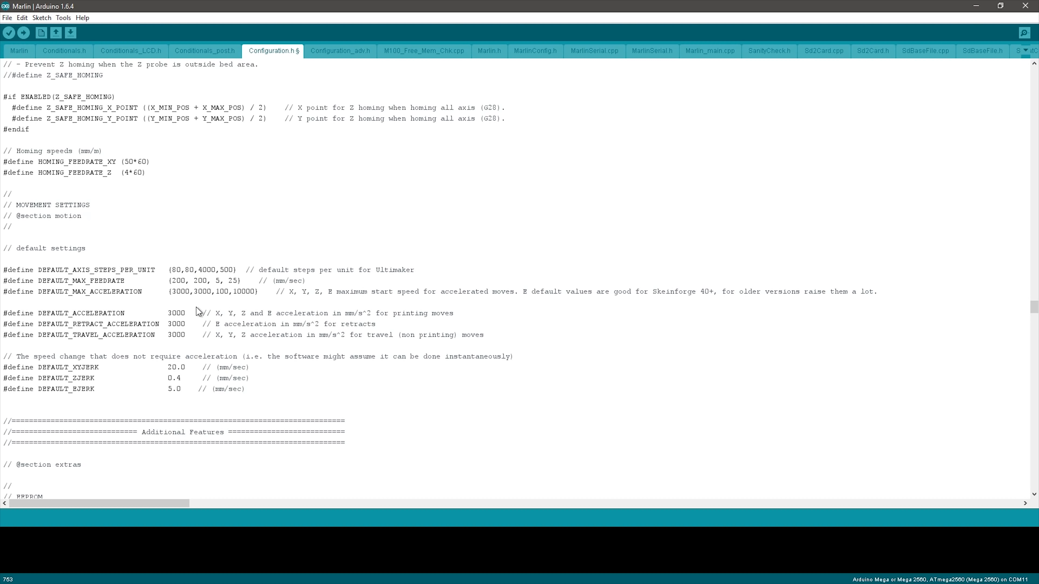
mouse_move(195, 312)
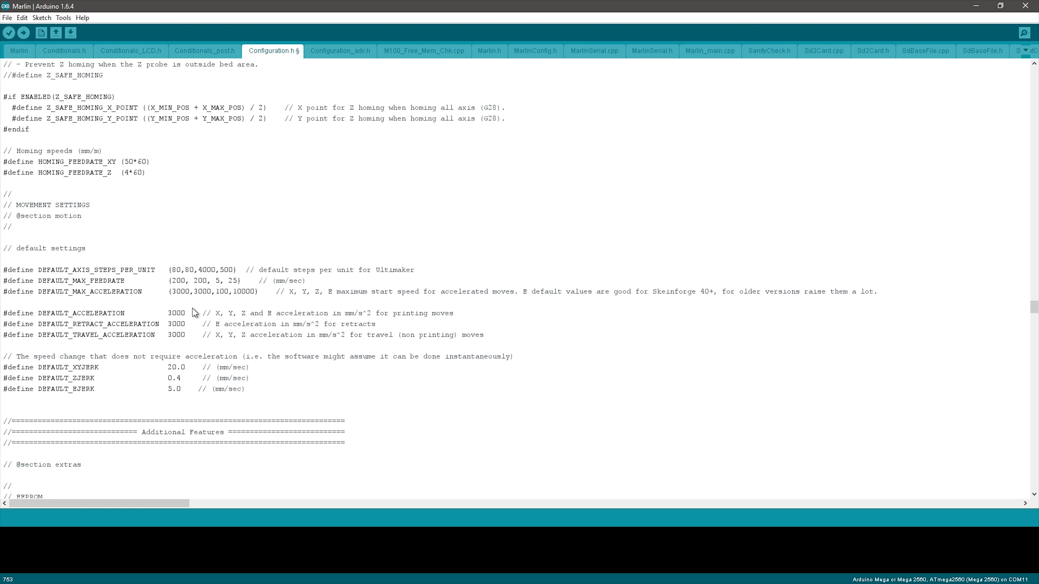
left_click(197, 280)
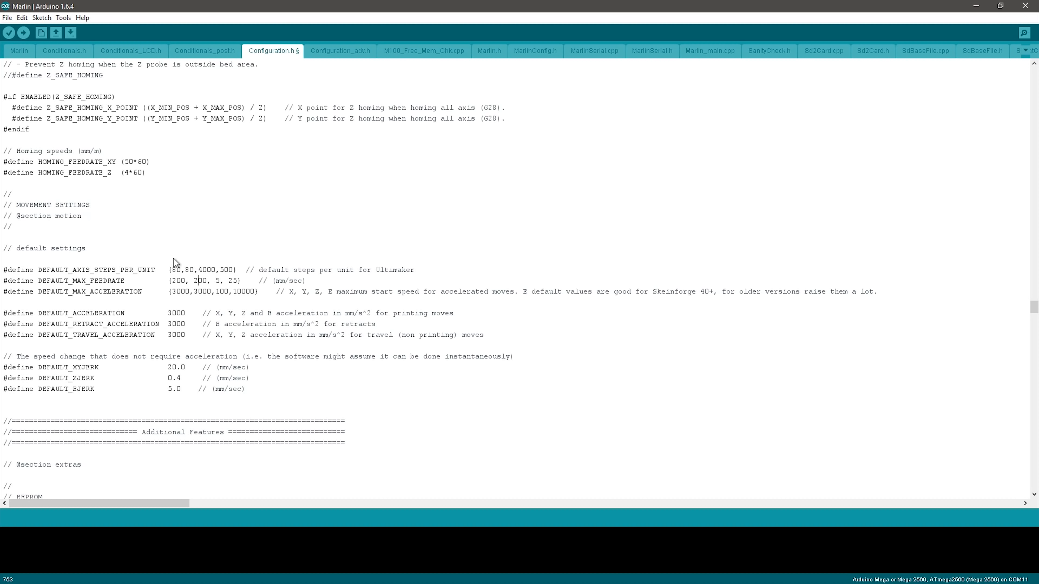
mouse_move(260, 380)
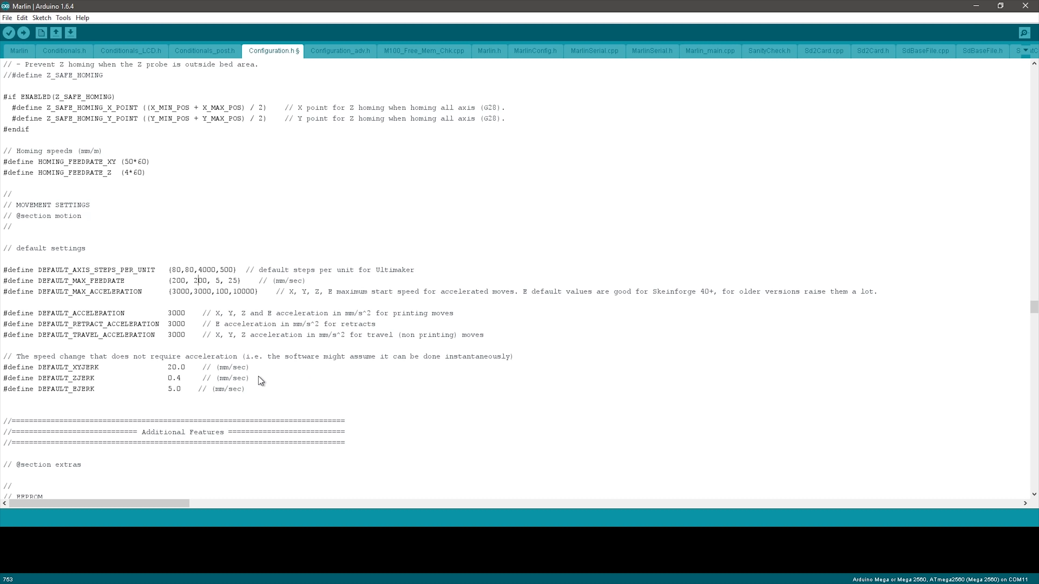
scroll("down", 3)
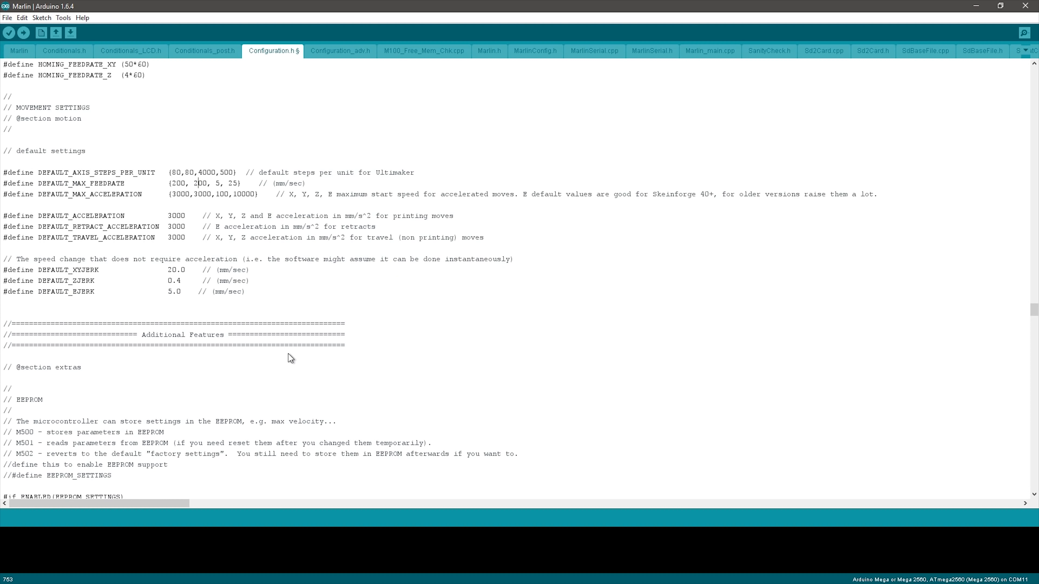
scroll("down", 3)
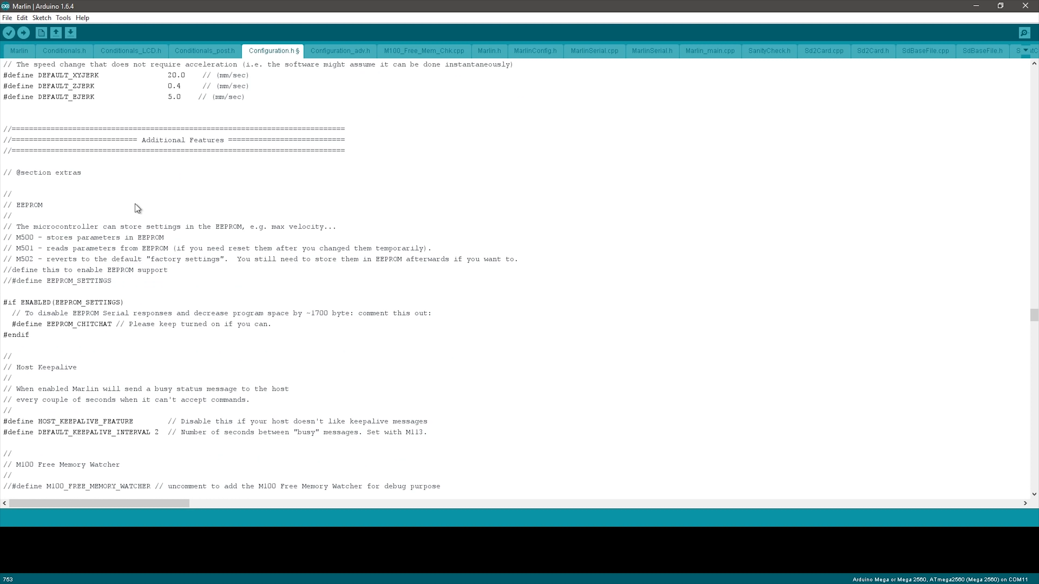
mouse_move(11, 286)
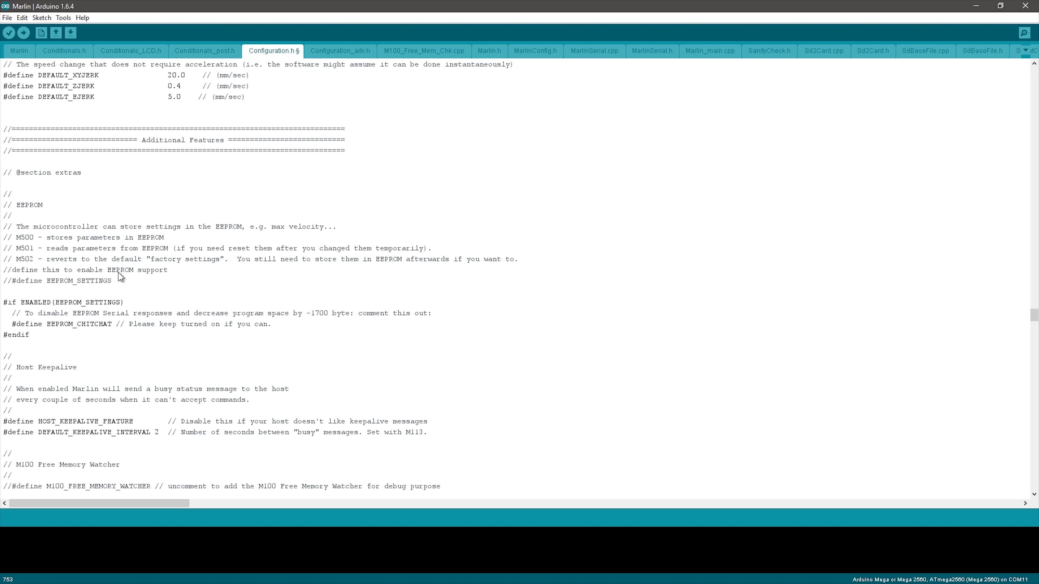
mouse_move(121, 279)
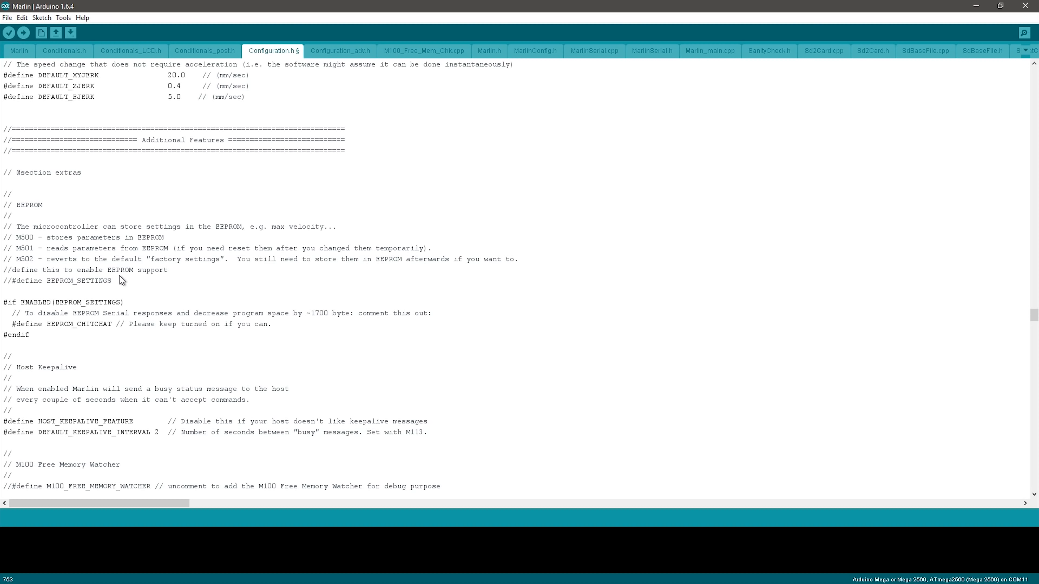
mouse_move(8, 290)
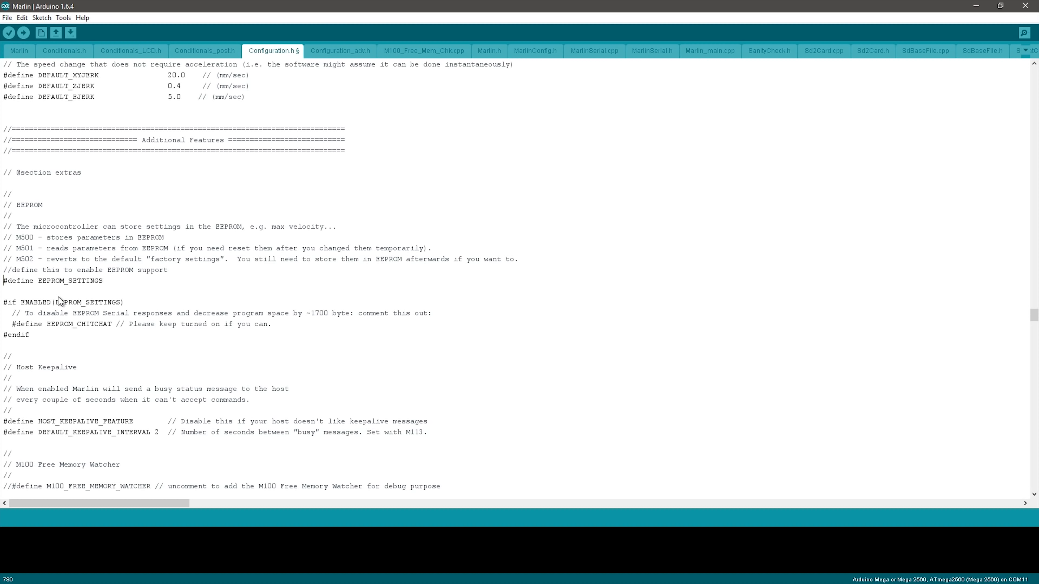
type("//")
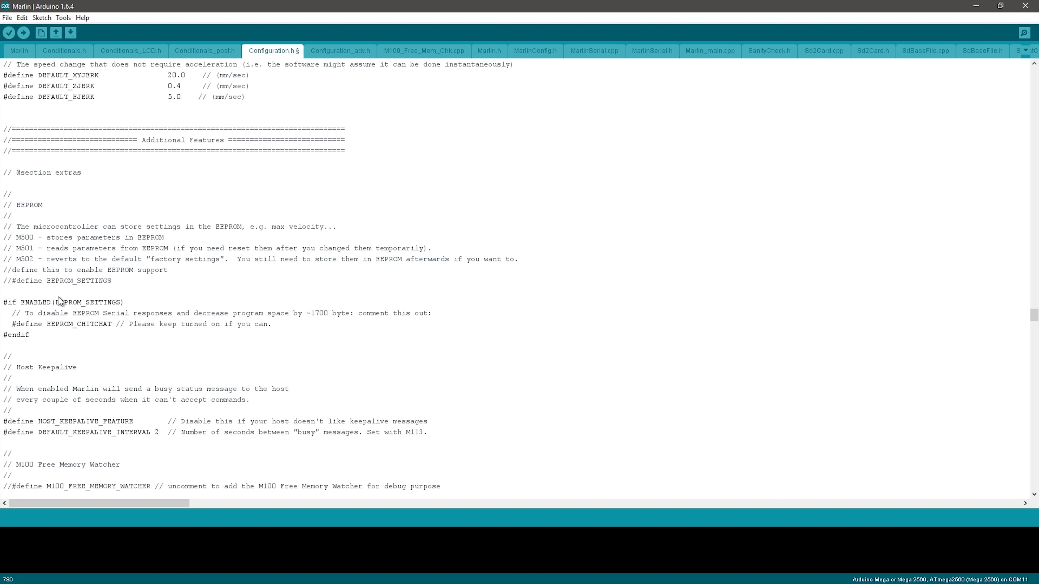
scroll("down", 3)
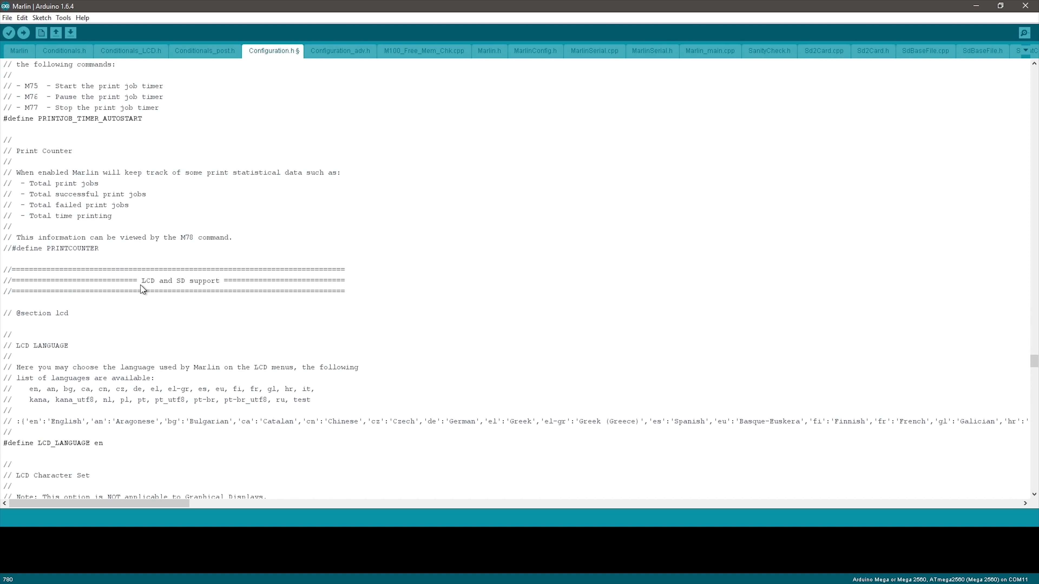
scroll("down", 3)
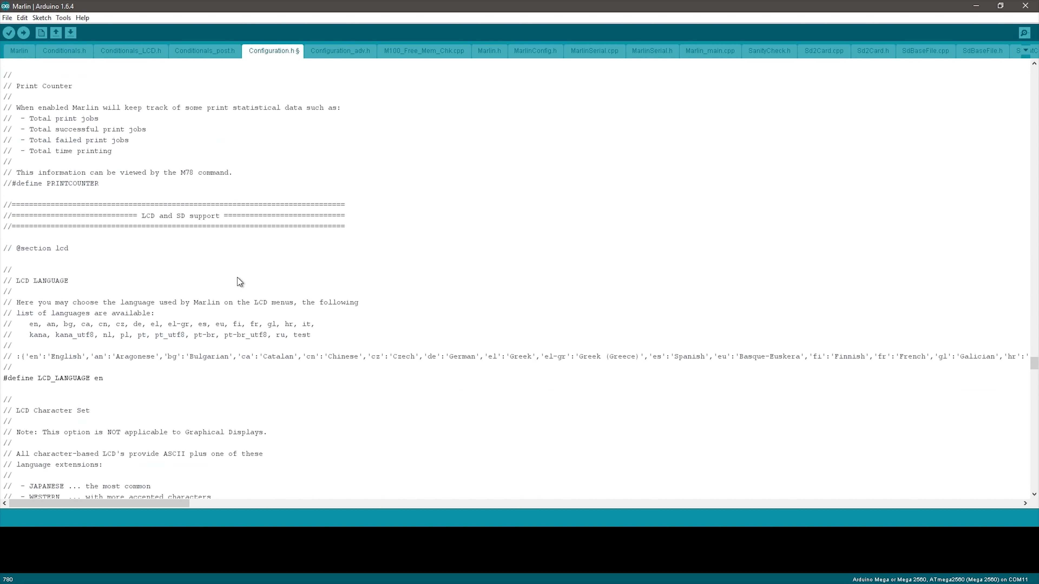
scroll("down", 3)
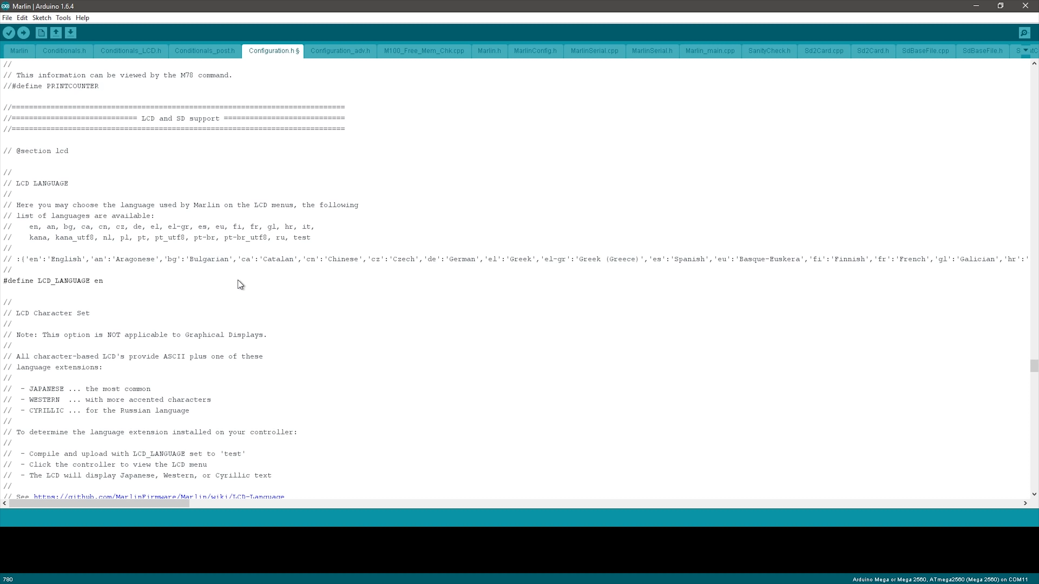
scroll("down", 3)
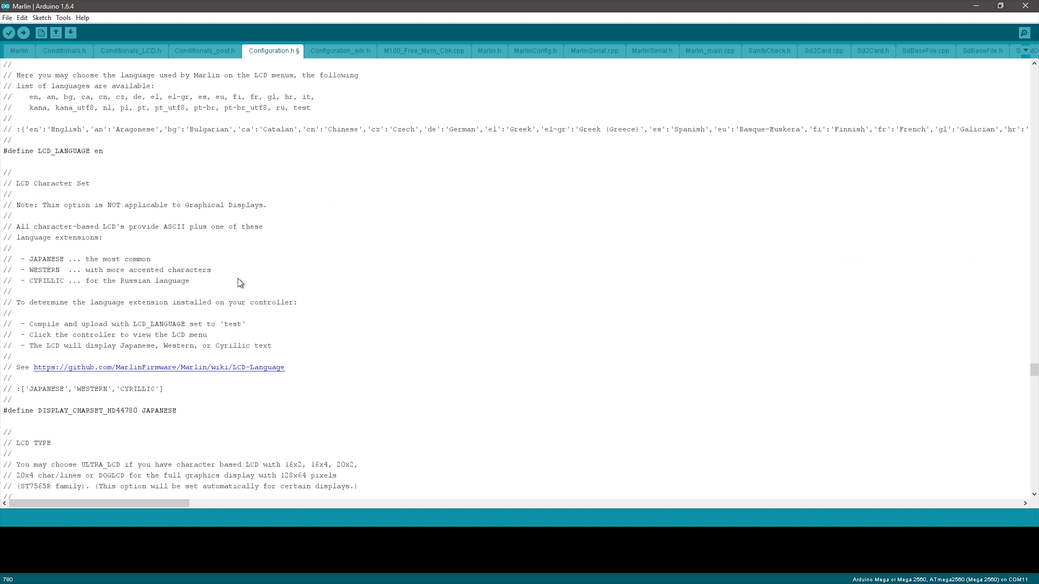
mouse_move(237, 279)
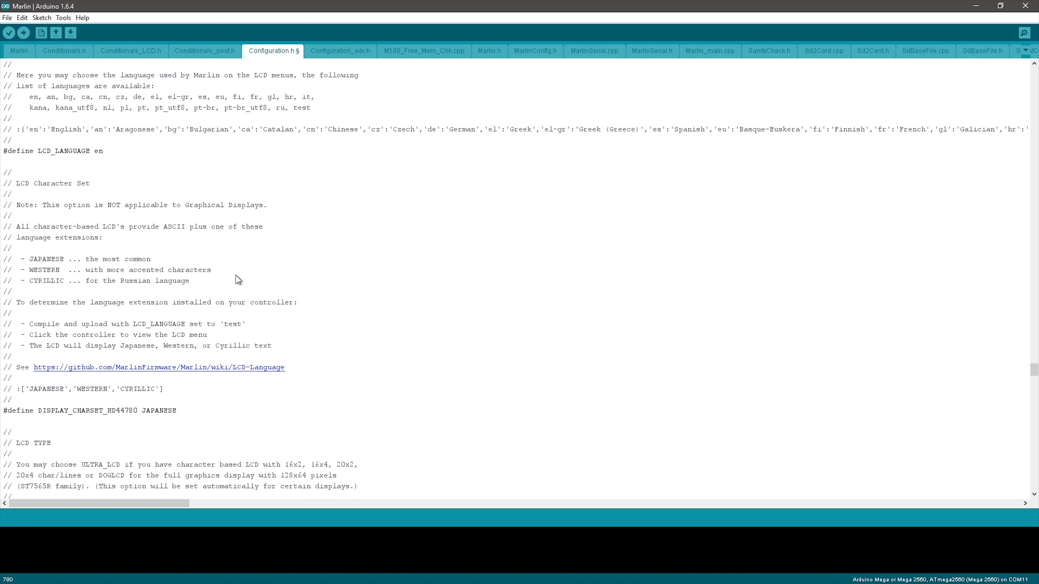
scroll("down", 3)
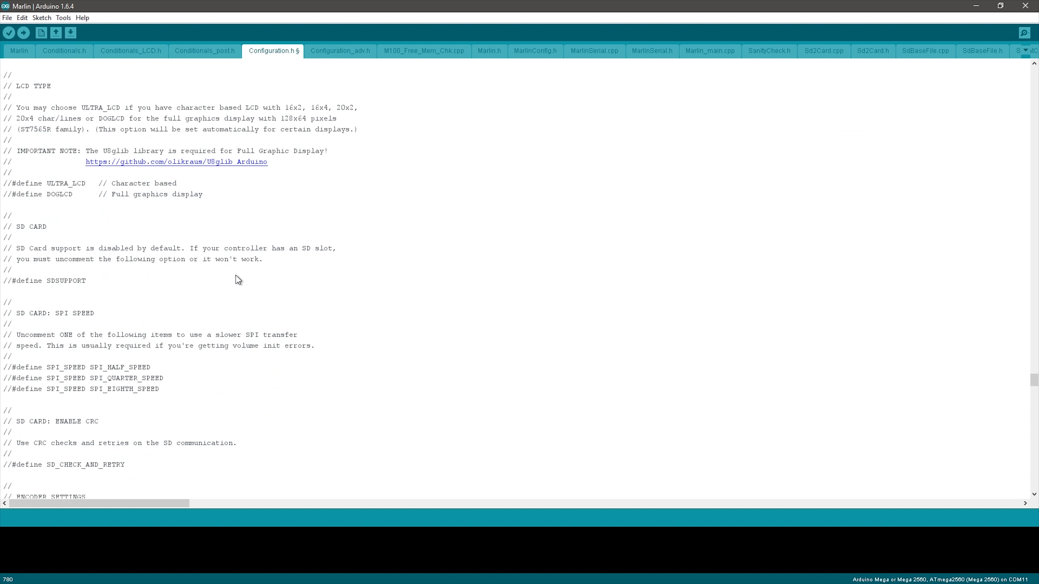
scroll("down", 3)
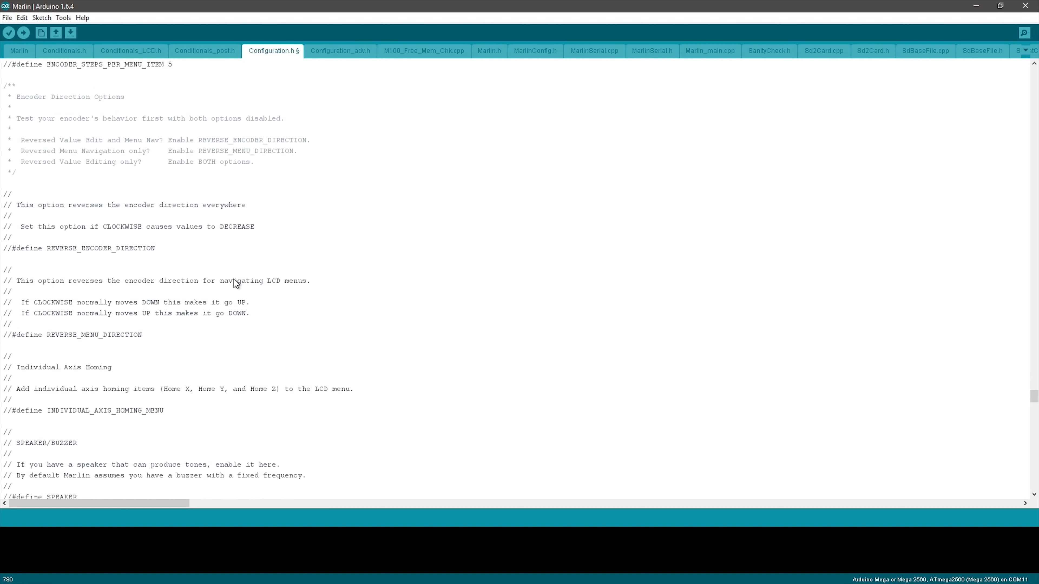
scroll("down", 3)
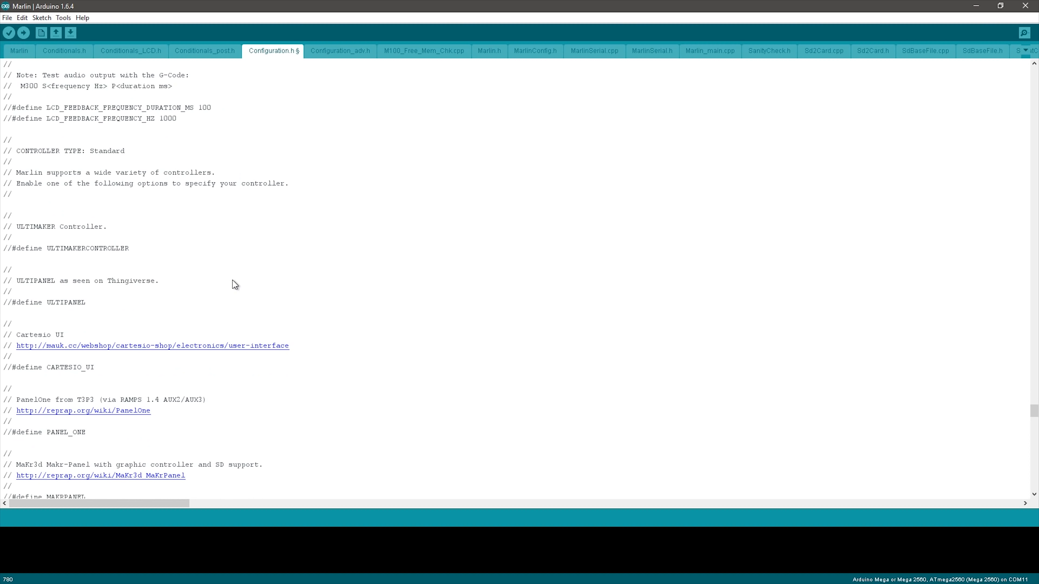
scroll("down", 3)
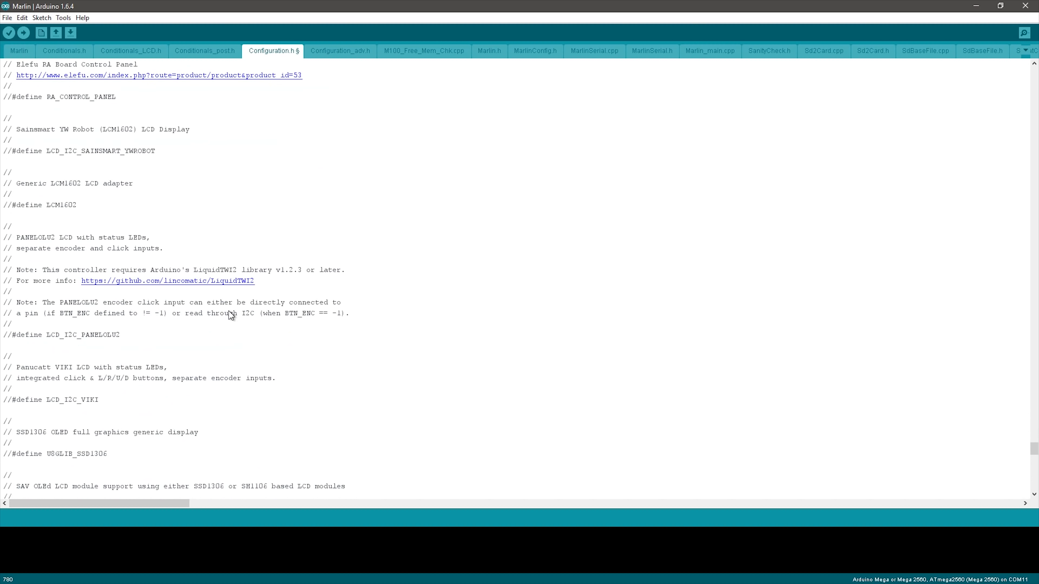
scroll("down", 3)
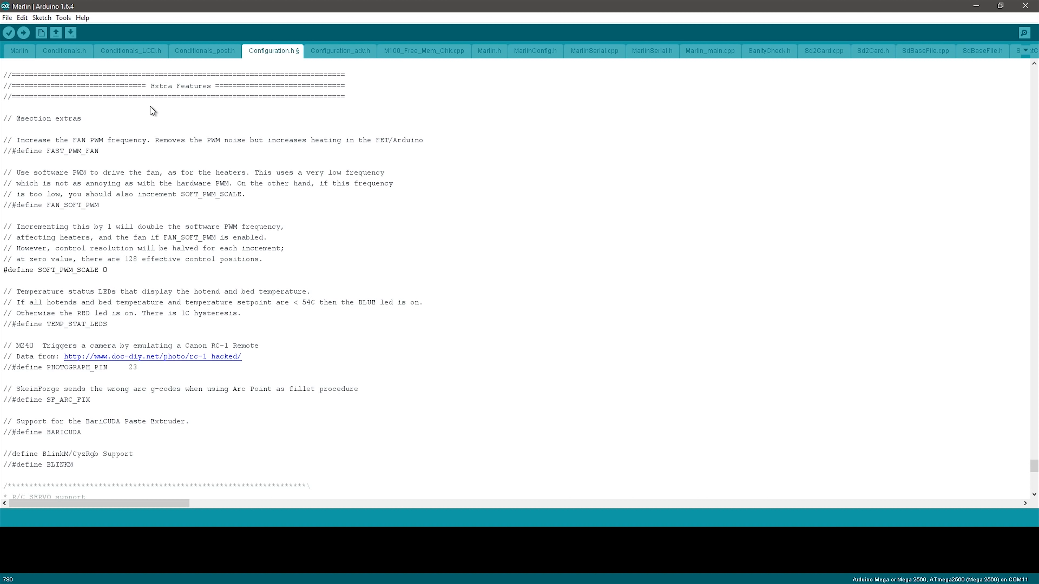
mouse_move(292, 199)
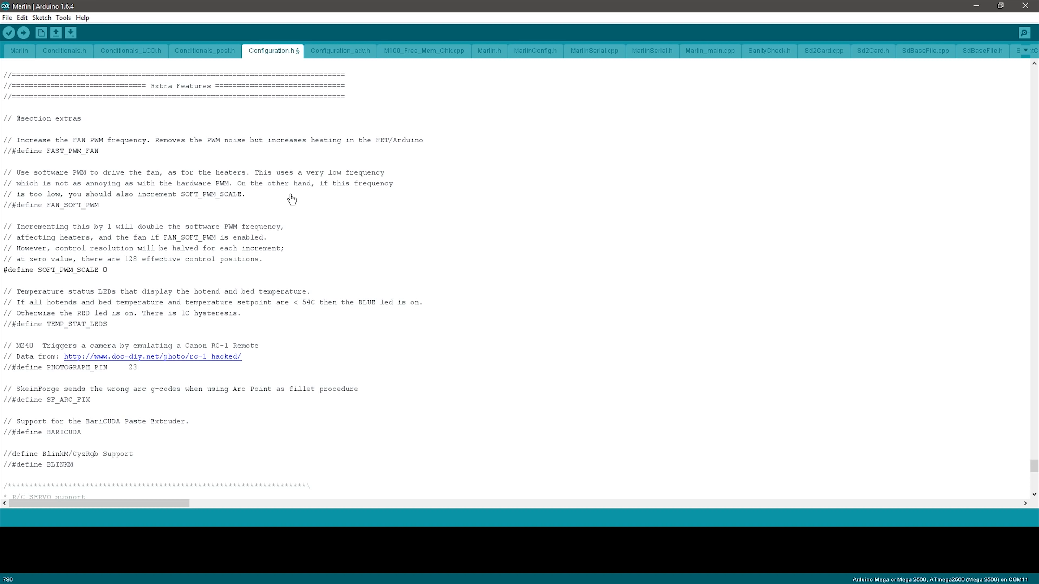
scroll("down", 3)
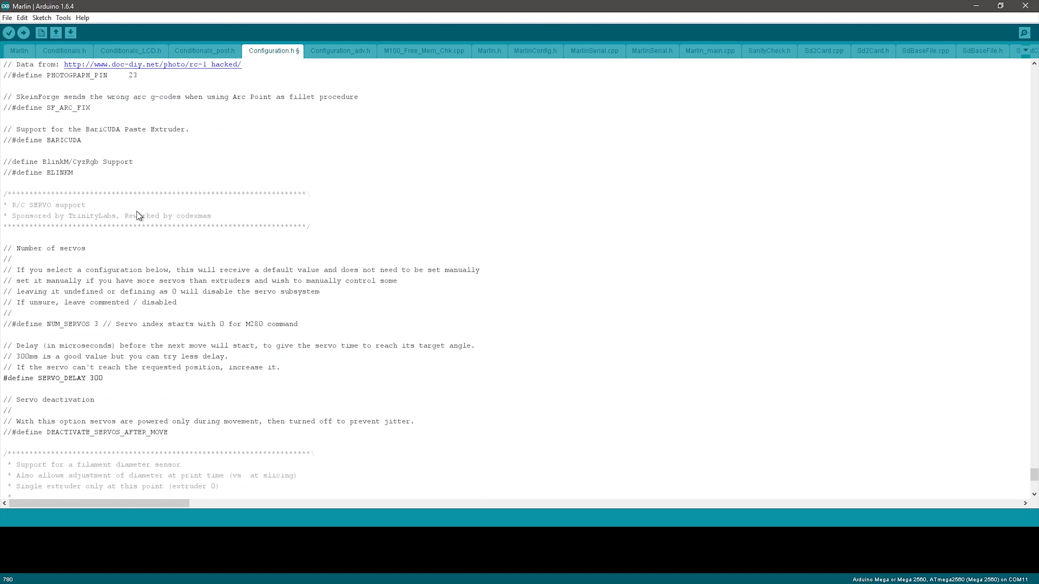
scroll("down", 3)
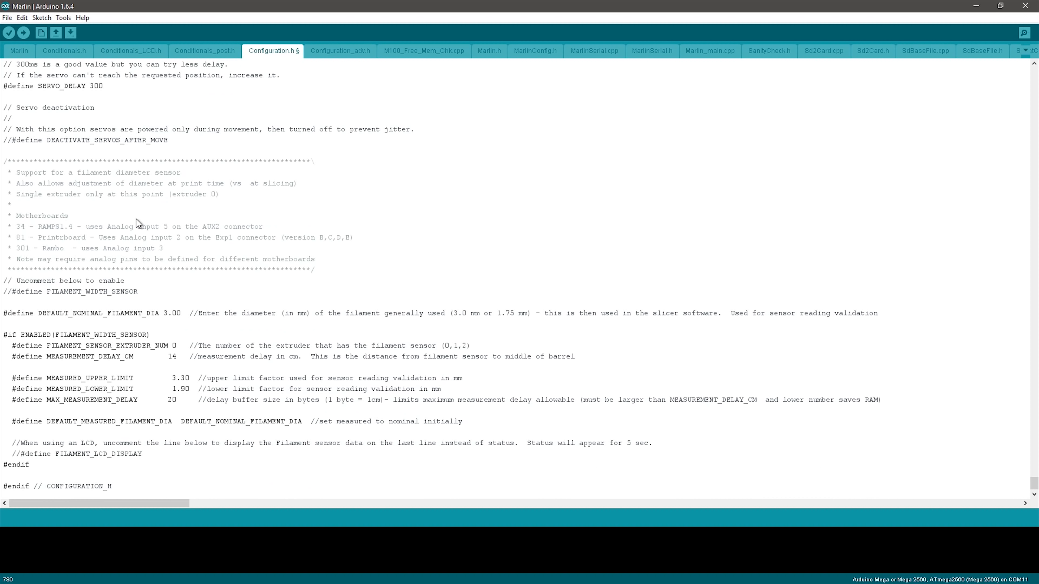
mouse_move(112, 324)
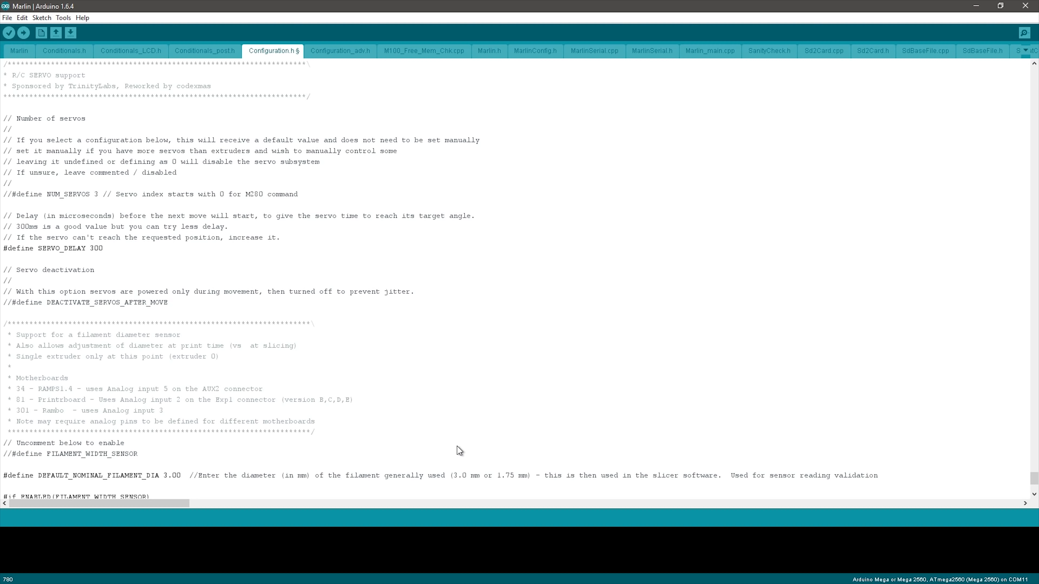
mouse_move(357, 53)
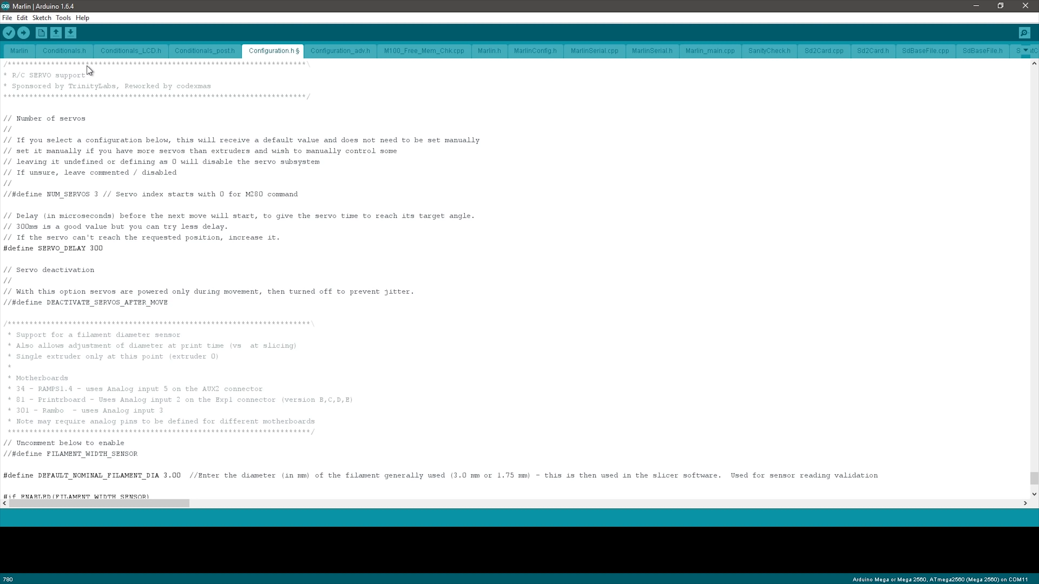
mouse_move(90, 68)
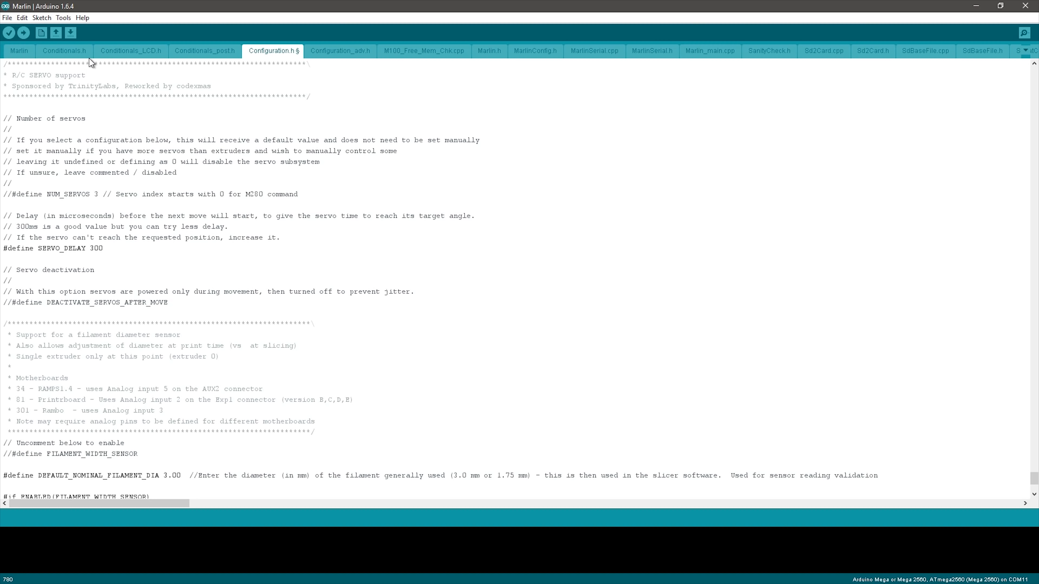
- Save and verify the sketch, hitting the #error requiring Arduino Mega 2560 as board
left_click(9, 32)
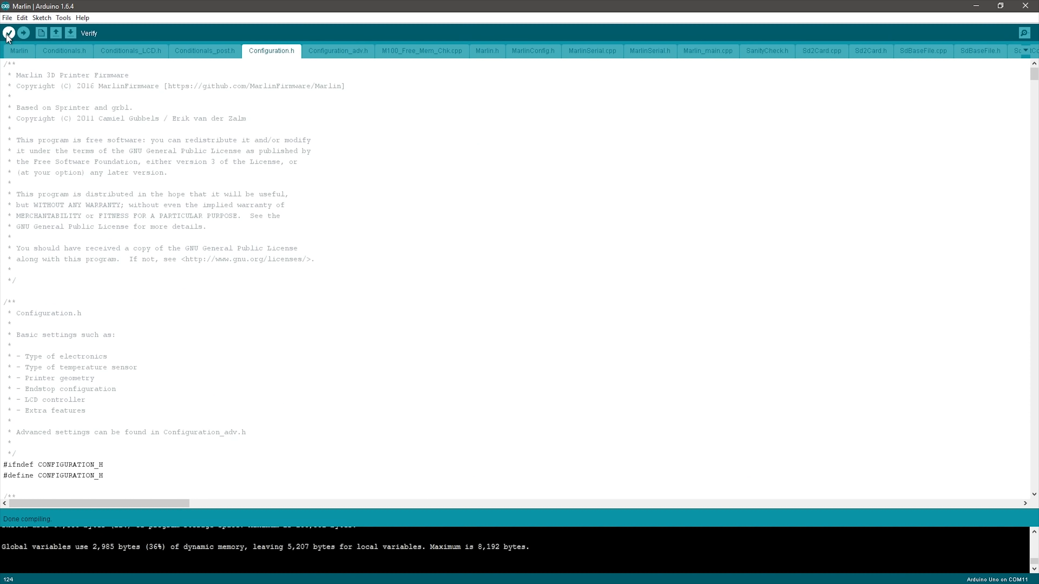
left_click(9, 33)
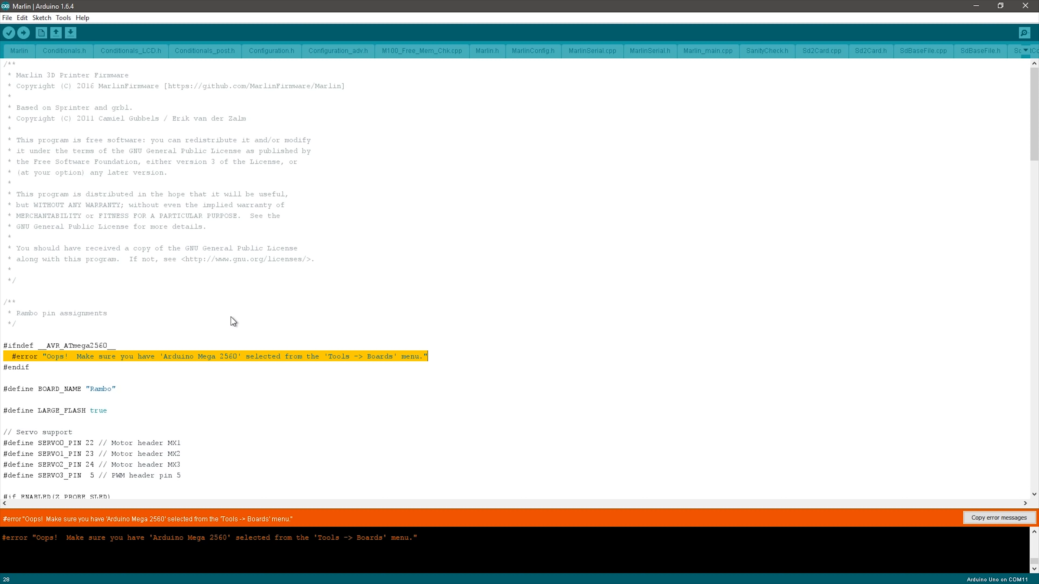
- Select Arduino Mega or Mega 2560 under Tools > Board and recompile without errors
left_click(63, 18)
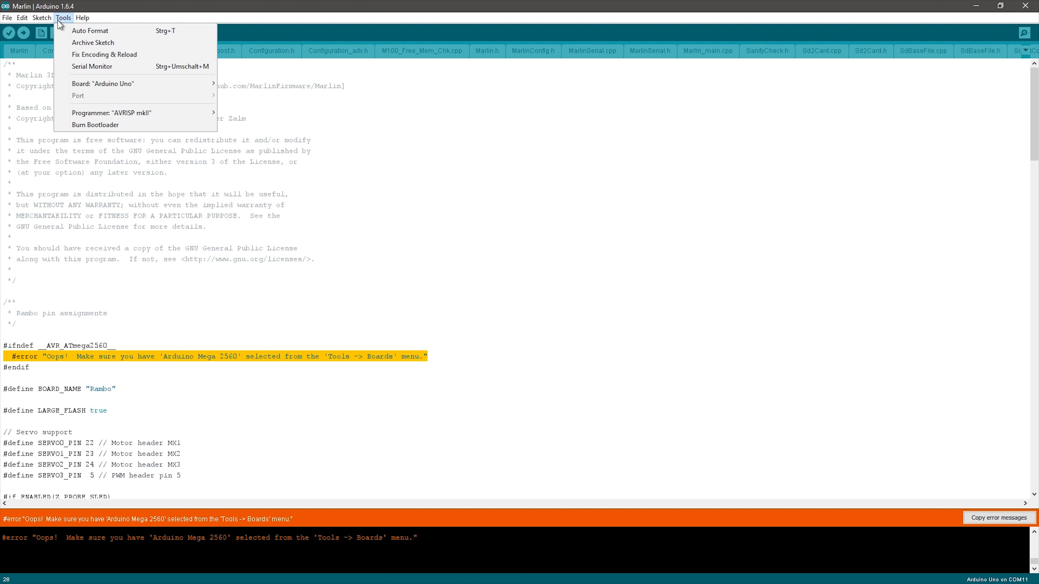
left_click(103, 83)
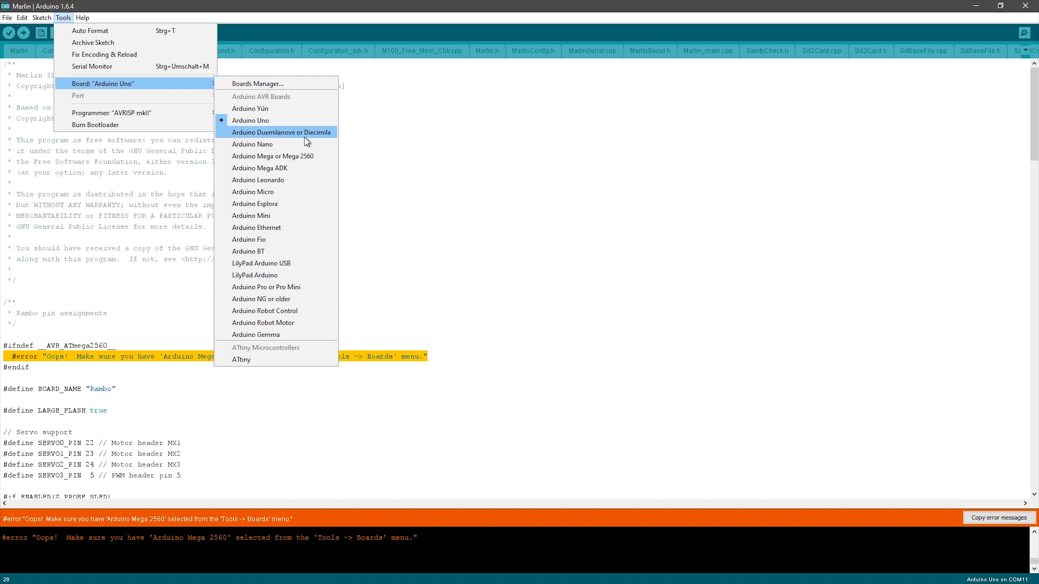
mouse_move(308, 164)
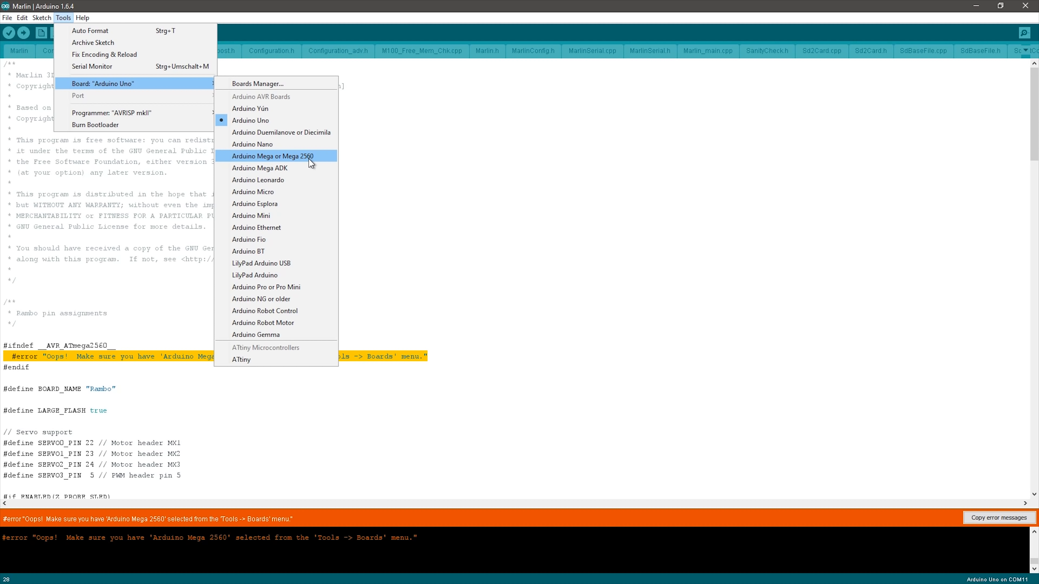
left_click(270, 155)
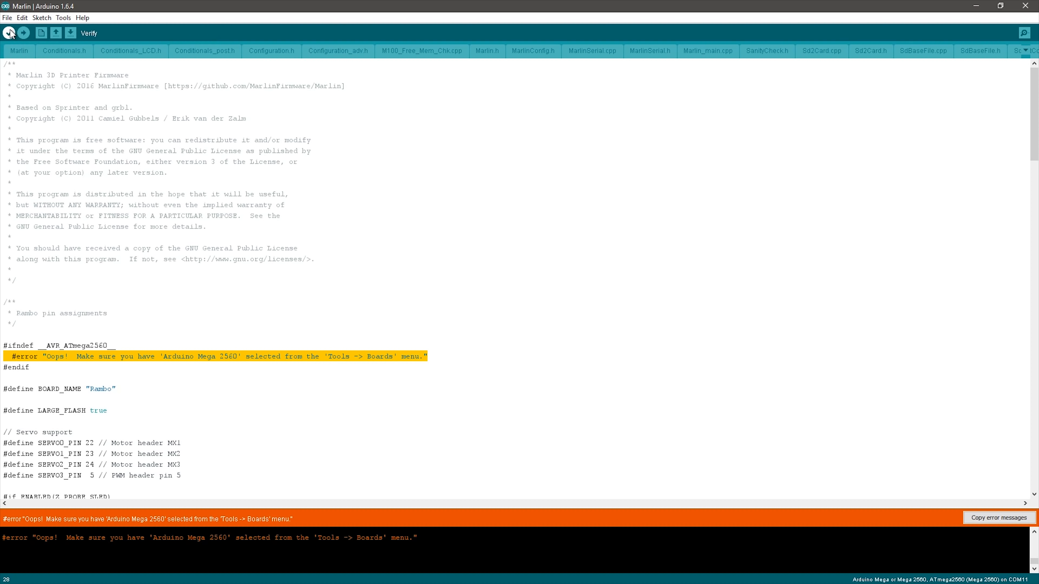
left_click(8, 33)
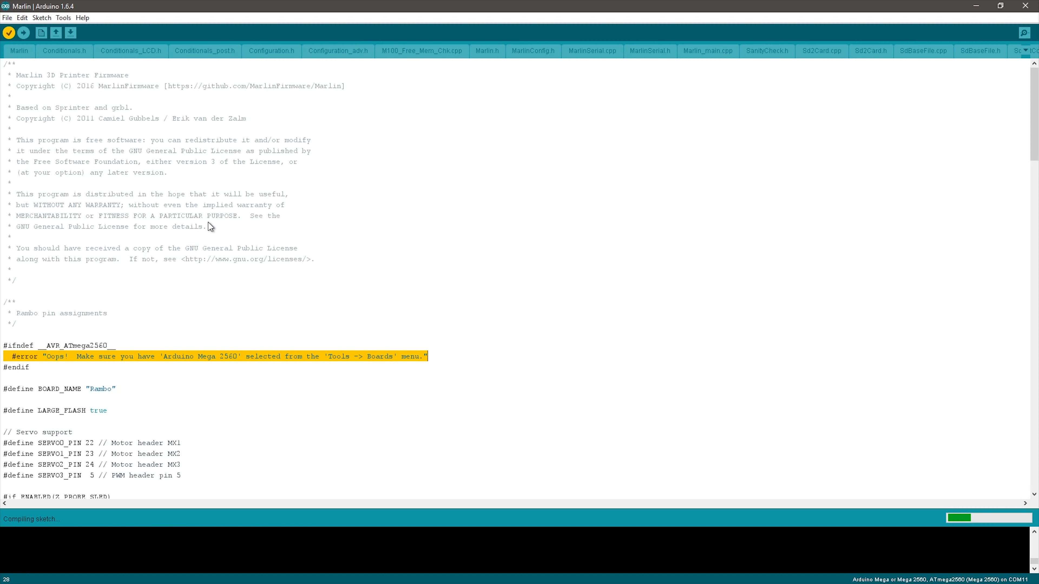
mouse_move(195, 244)
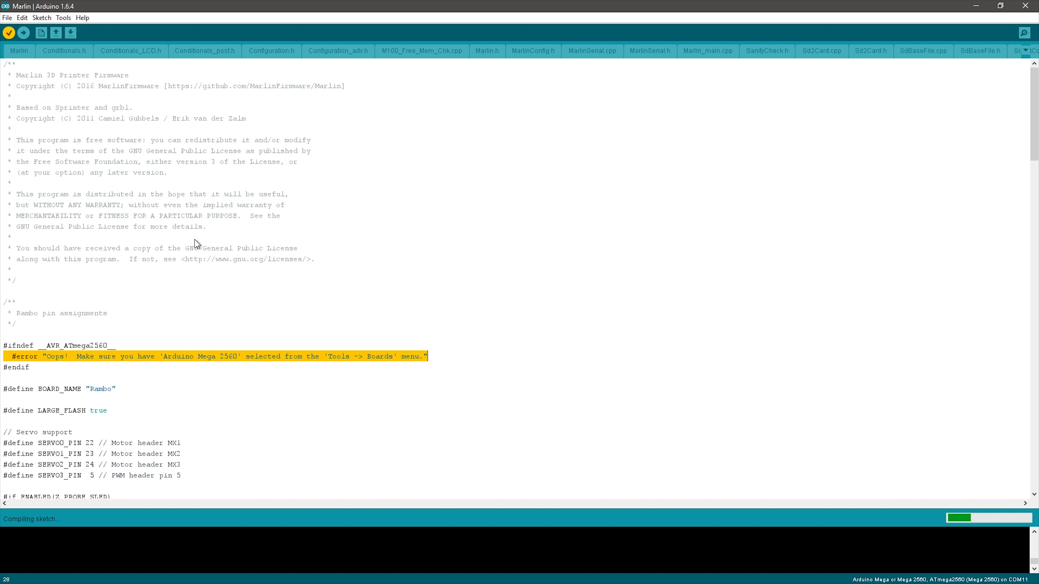
left_click(271, 51)
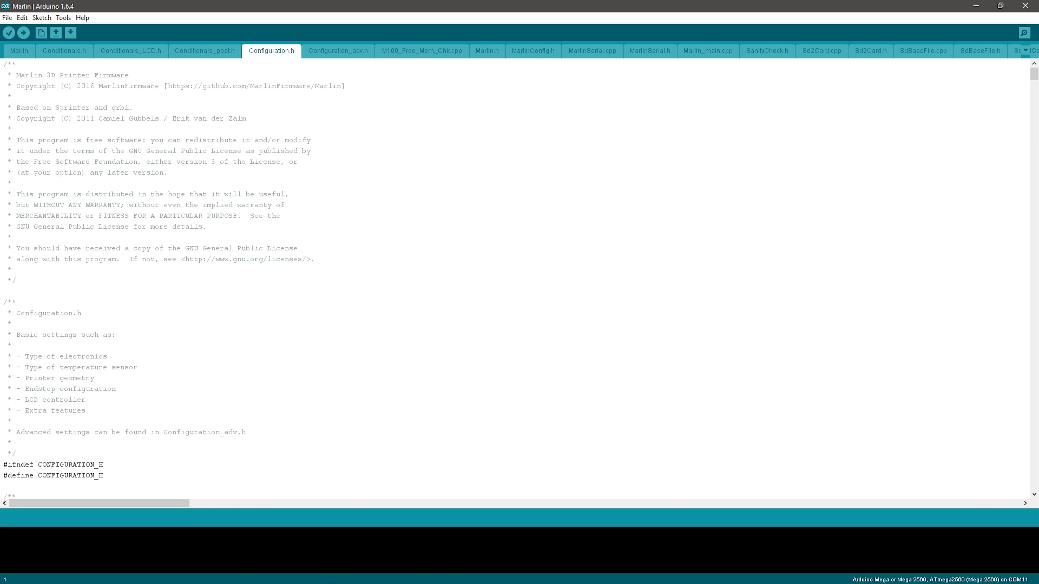
- Choose COM4 as the port and upload the compiled Marlin firmware to the board
left_click(63, 18)
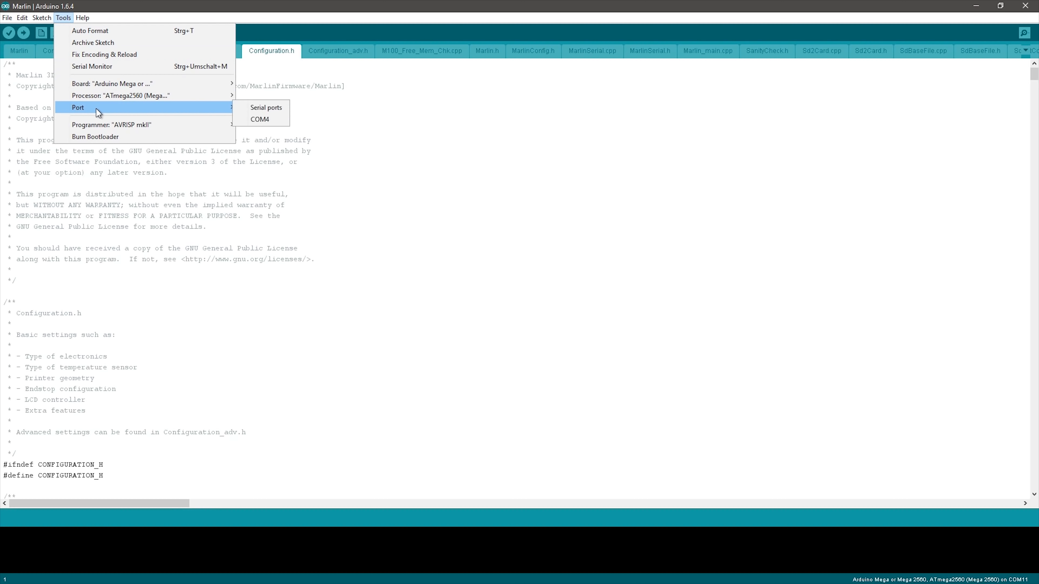
left_click(260, 119)
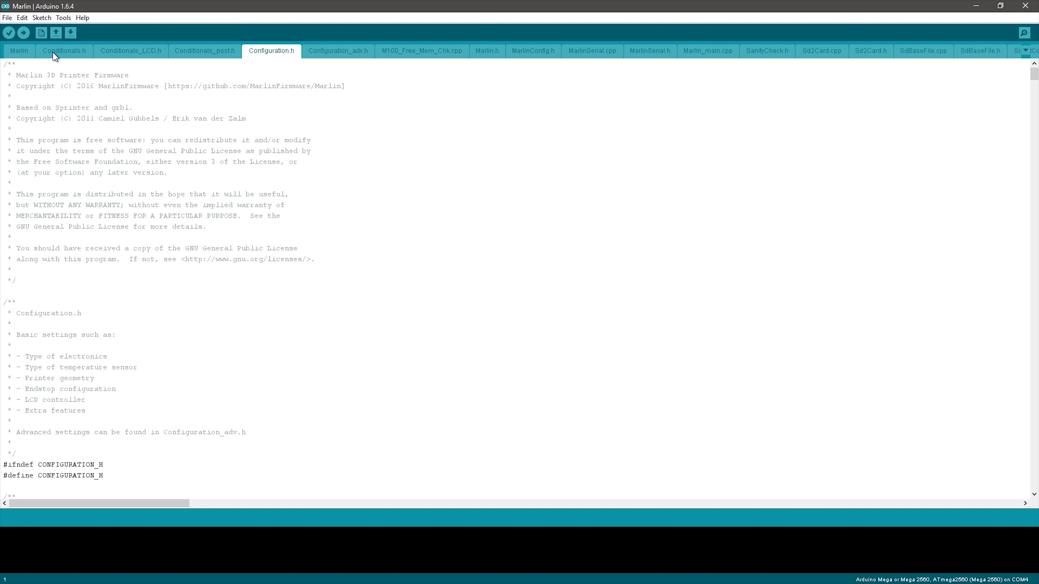
left_click(9, 32)
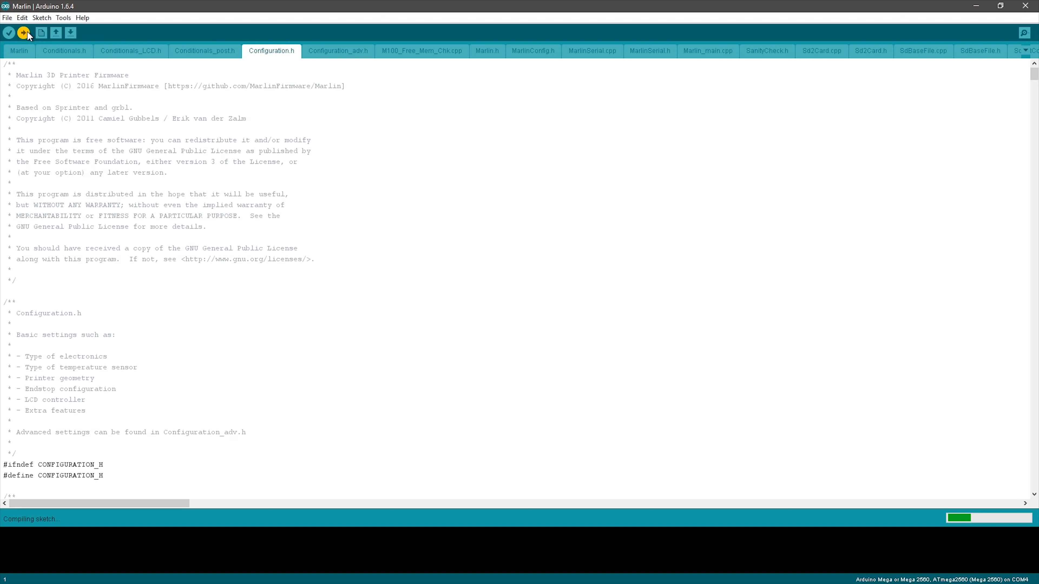
mouse_move(24, 28)
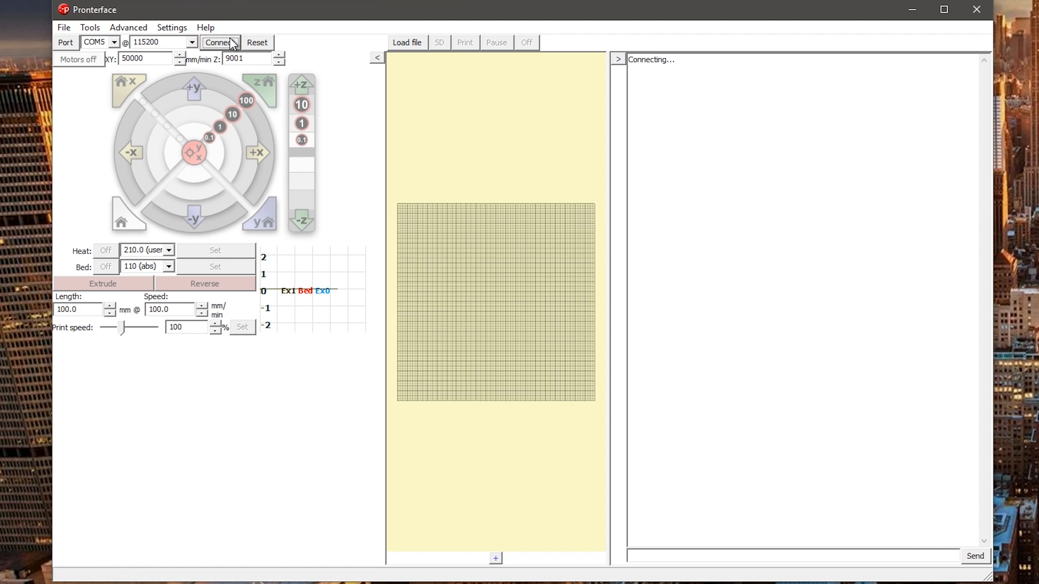
- Connect Pronterface at 115200 baud, send M501 and M119, reporting x_min TRIGGERED
left_click(217, 42)
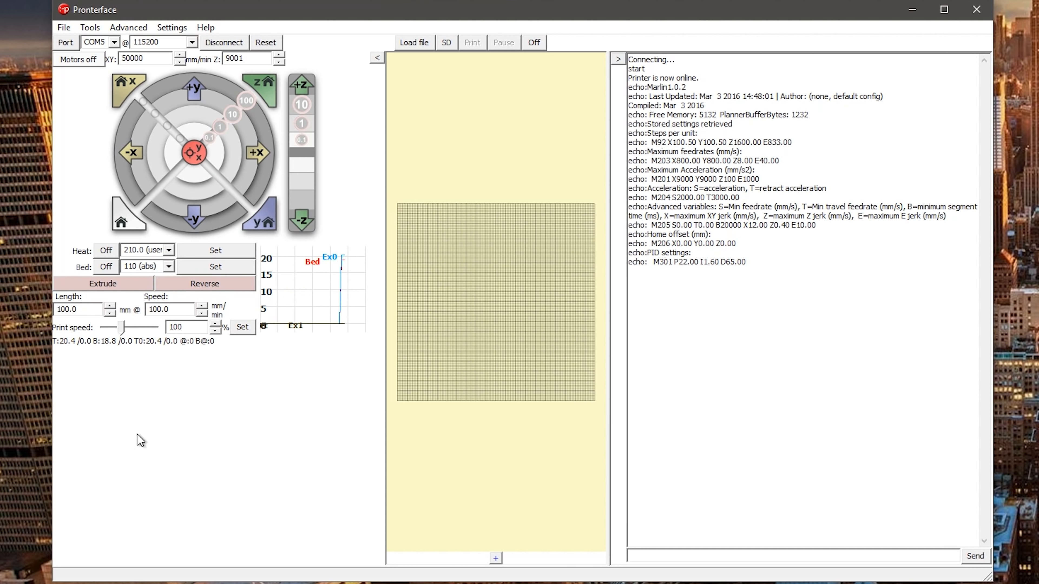
mouse_move(72, 360)
type("M119")
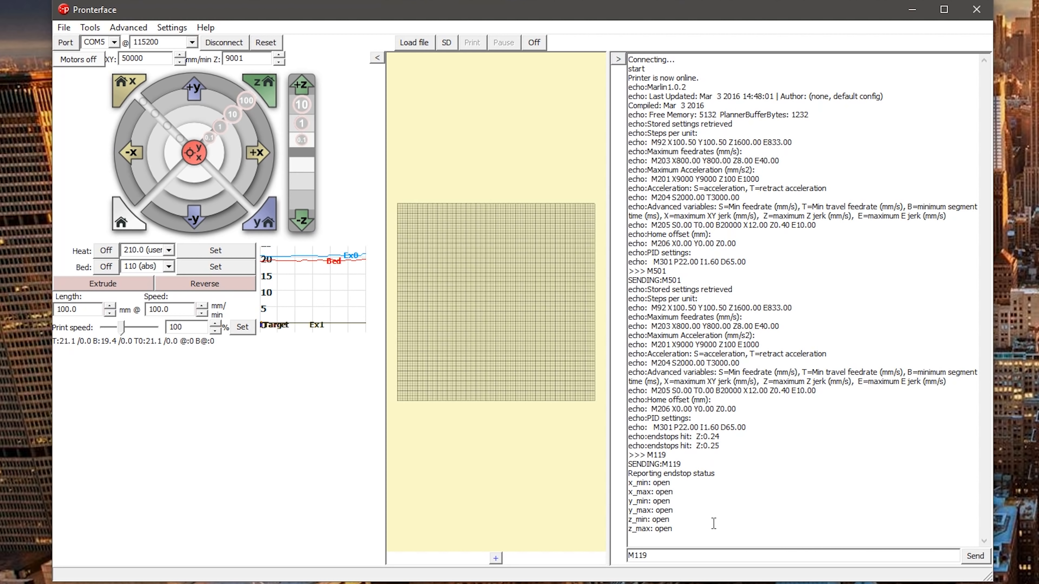
left_click(974, 555)
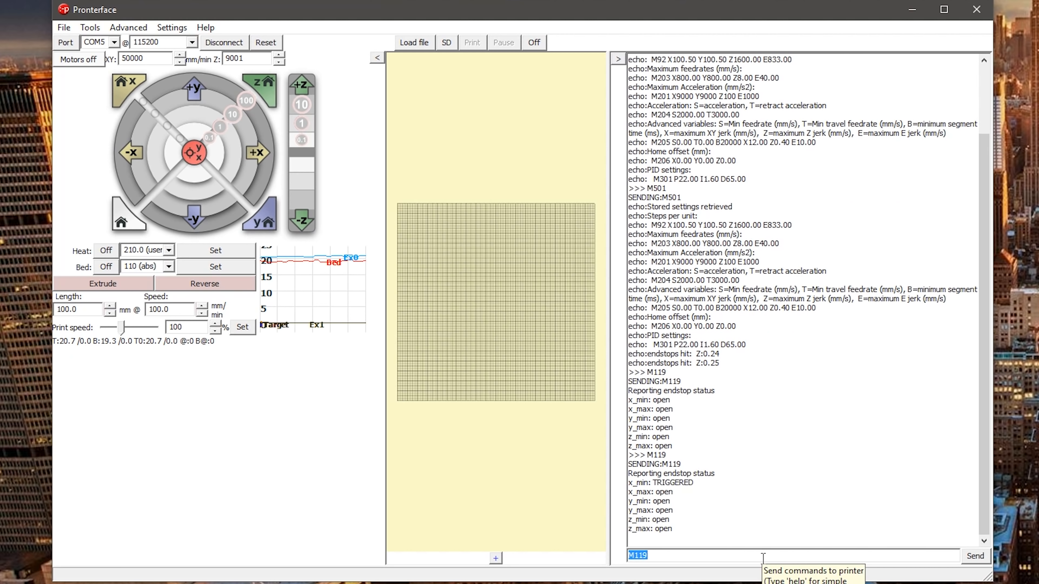